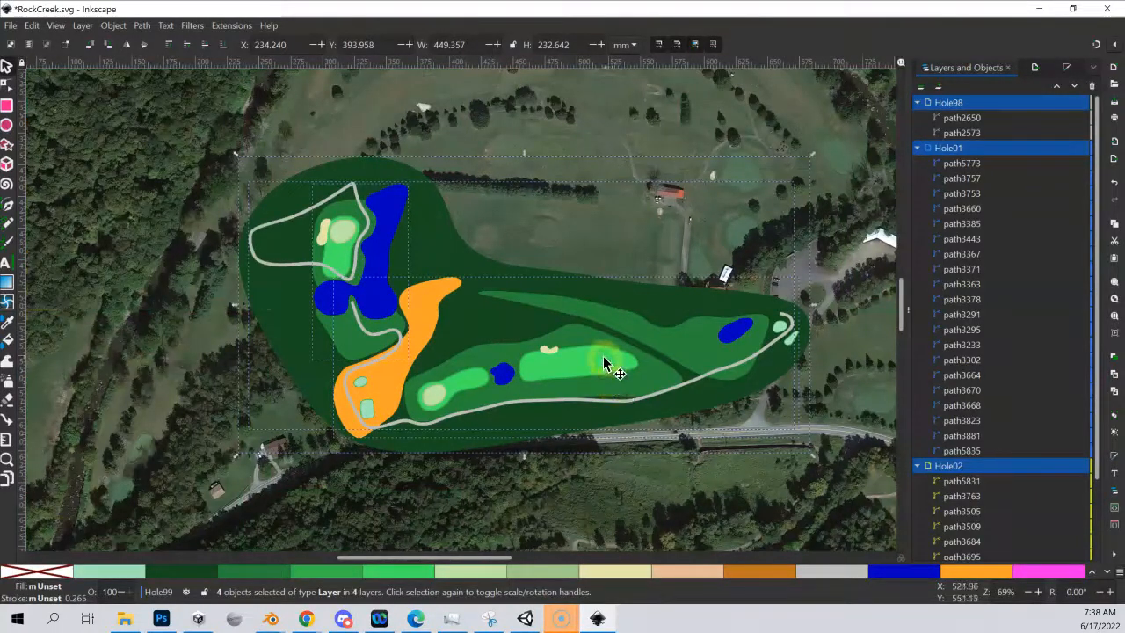
{"action": "mouse_move", "coordinate": [1023, 466]}
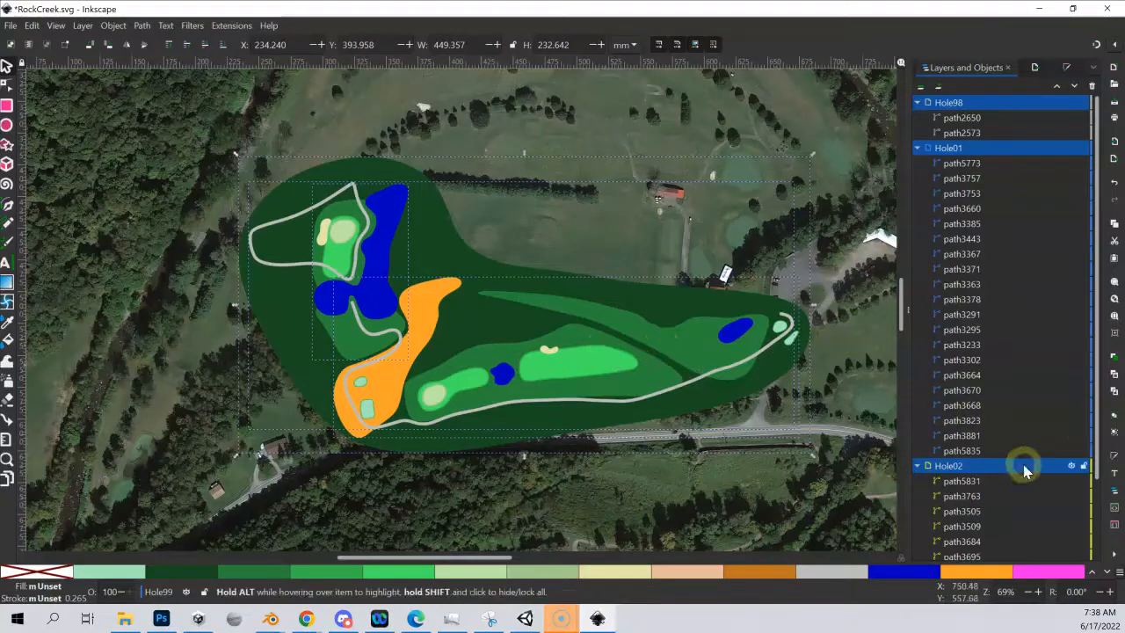
Hide the painted hole overlay layers so only the RockCreek satellite imagery remains
{"action": "left_click", "coordinate": [1071, 465]}
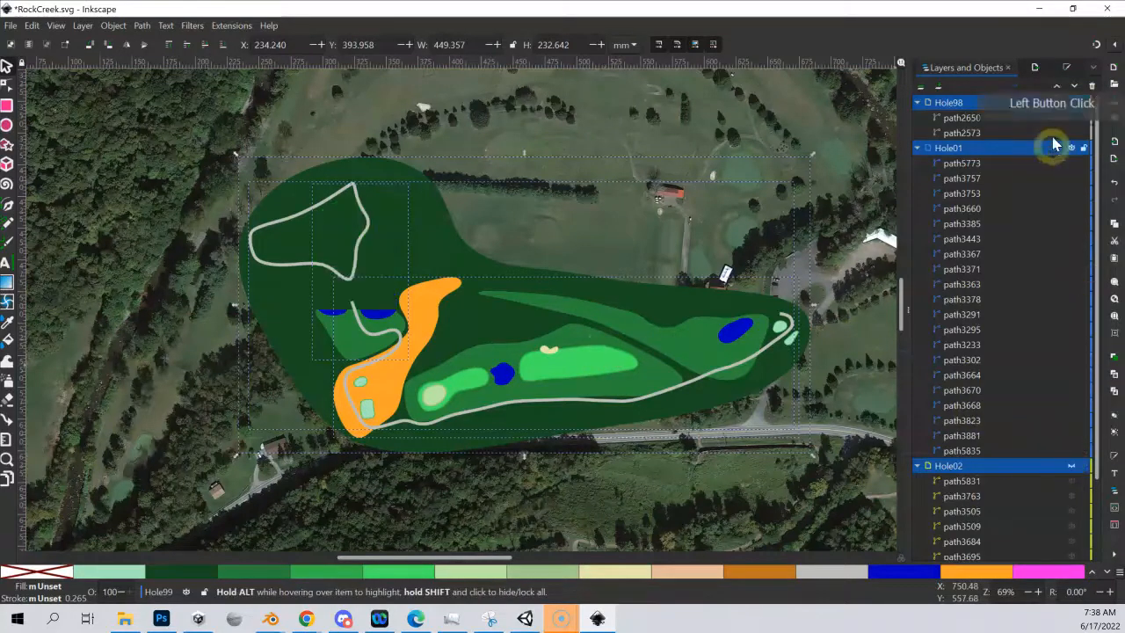
{"action": "left_click", "coordinate": [1073, 148]}
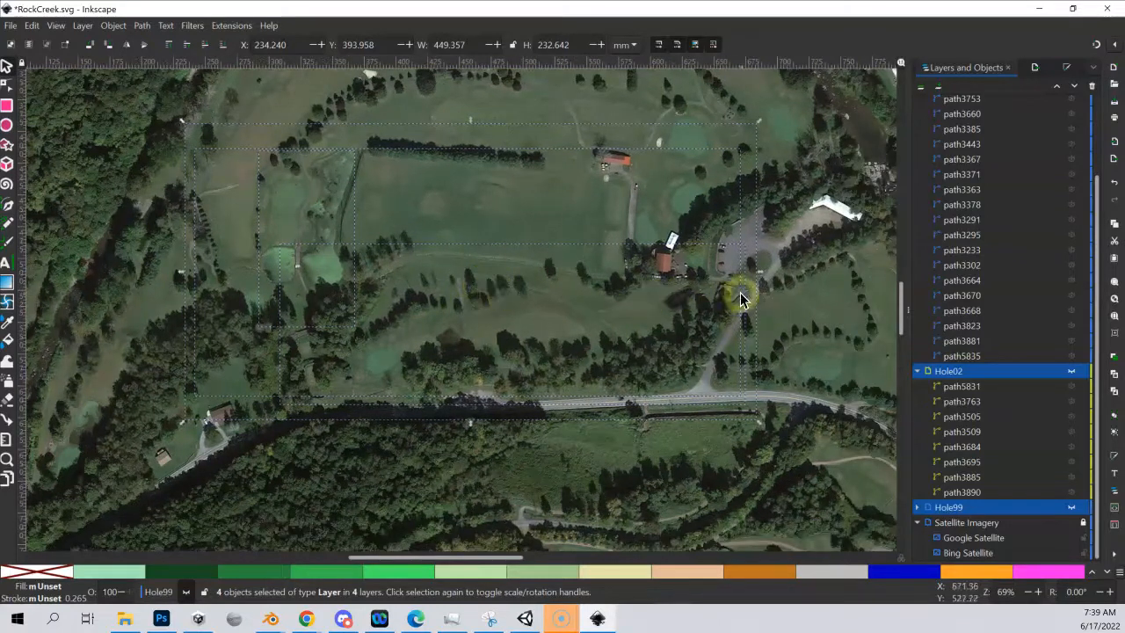
{"action": "mouse_move", "coordinate": [615, 370]}
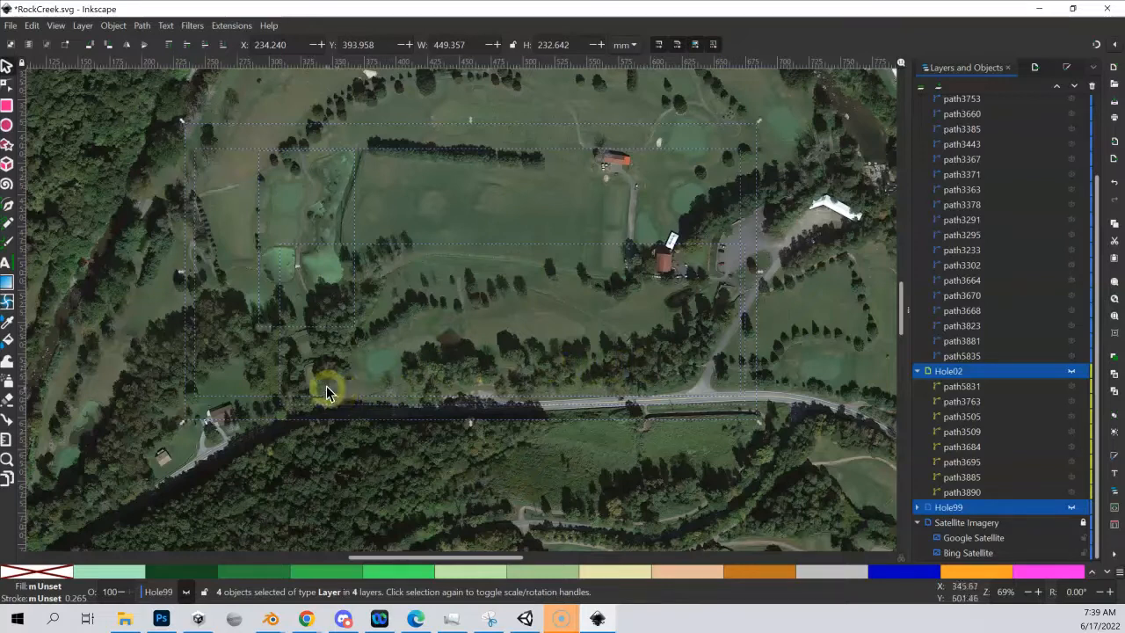
{"action": "mouse_move", "coordinate": [612, 369]}
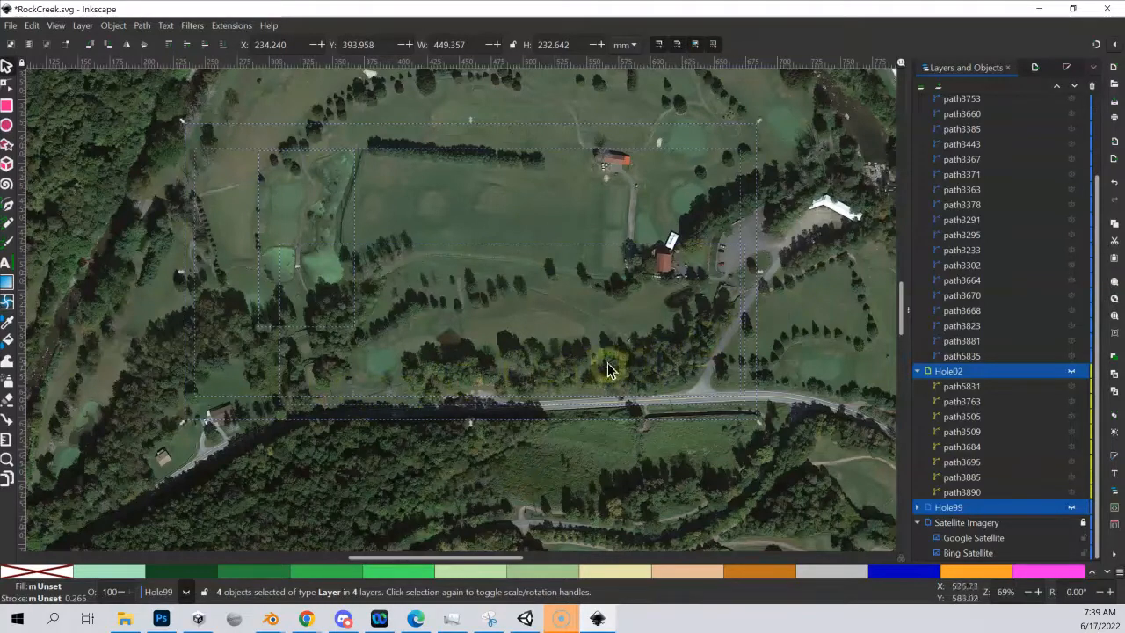
{"action": "mouse_move", "coordinate": [644, 341]}
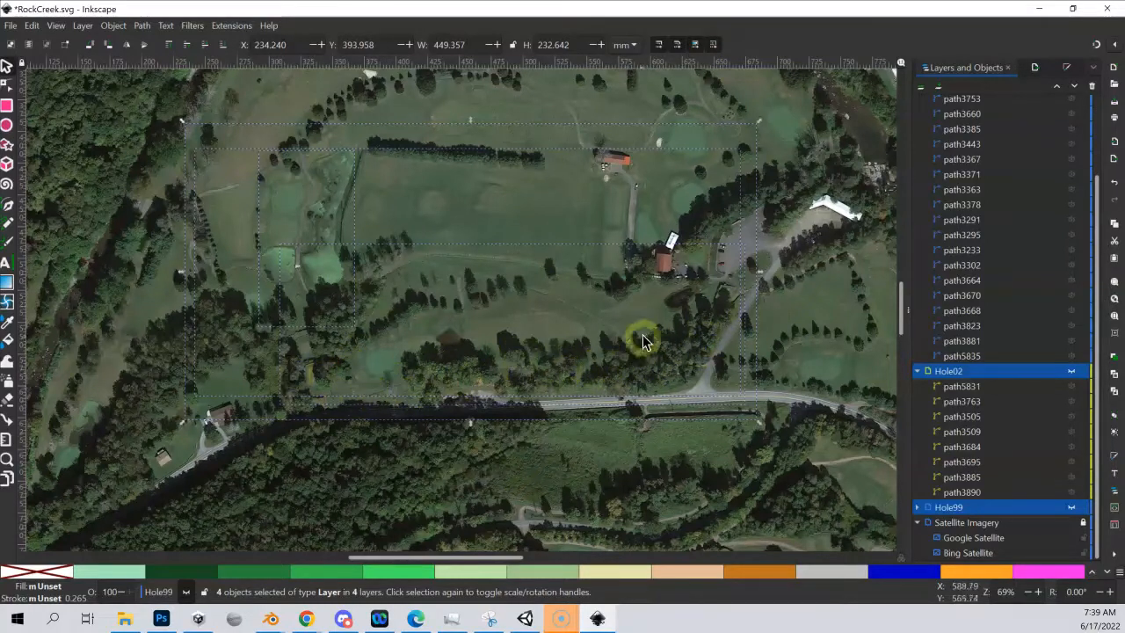
{"action": "mouse_move", "coordinate": [721, 295]}
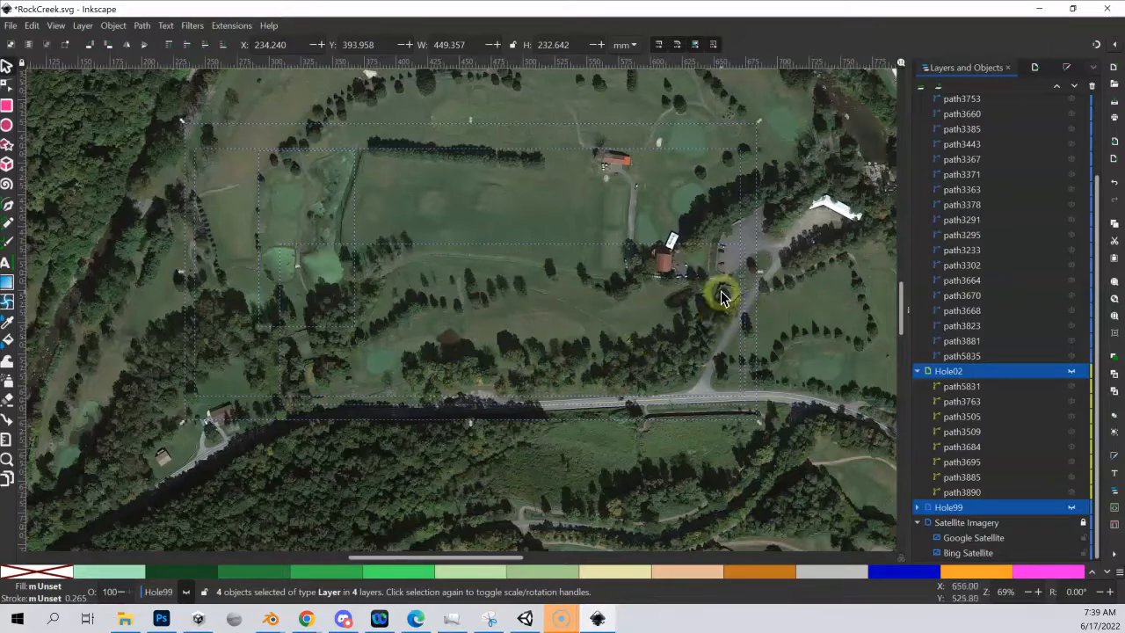
{"action": "mouse_move", "coordinate": [314, 396]}
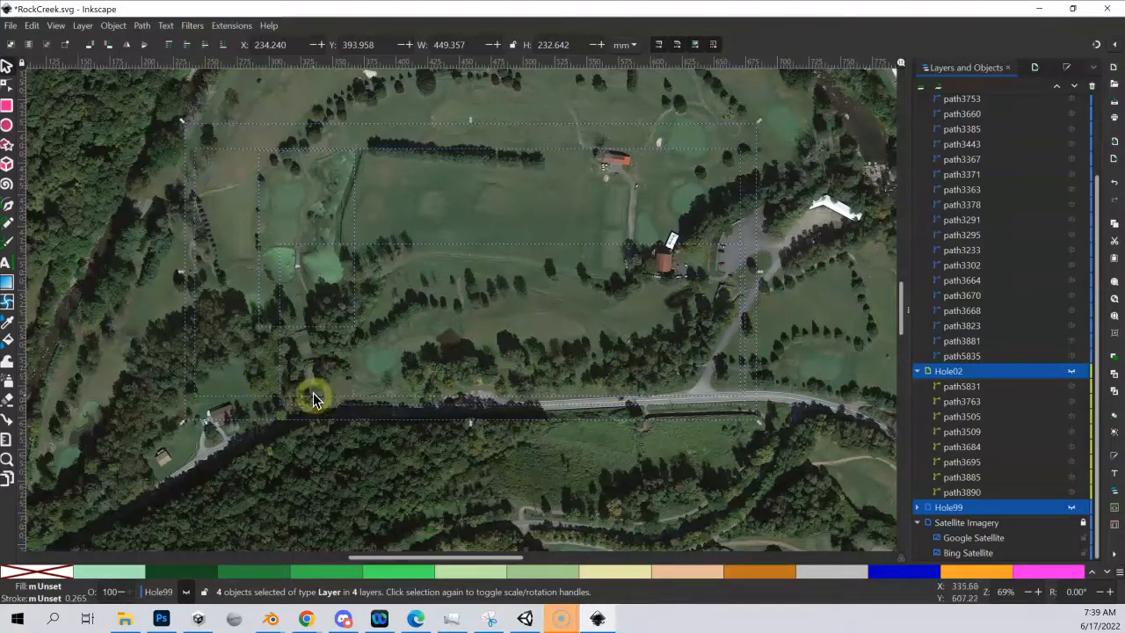
{"action": "scroll", "scroll_direction": "up", "scroll_amount": 3}
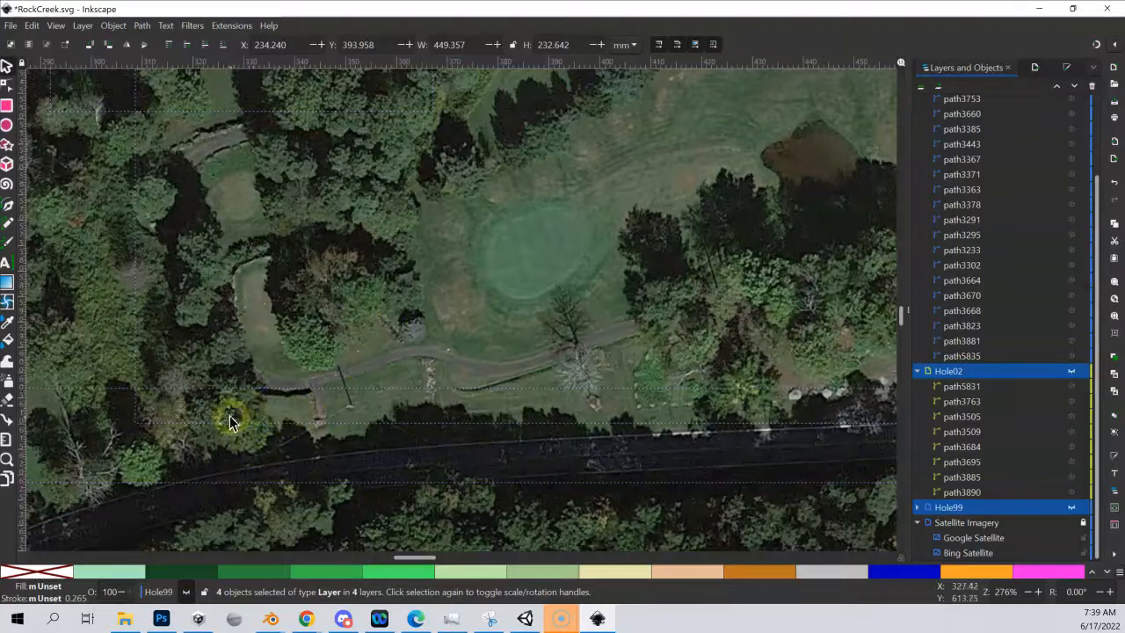
{"action": "mouse_move", "coordinate": [253, 334]}
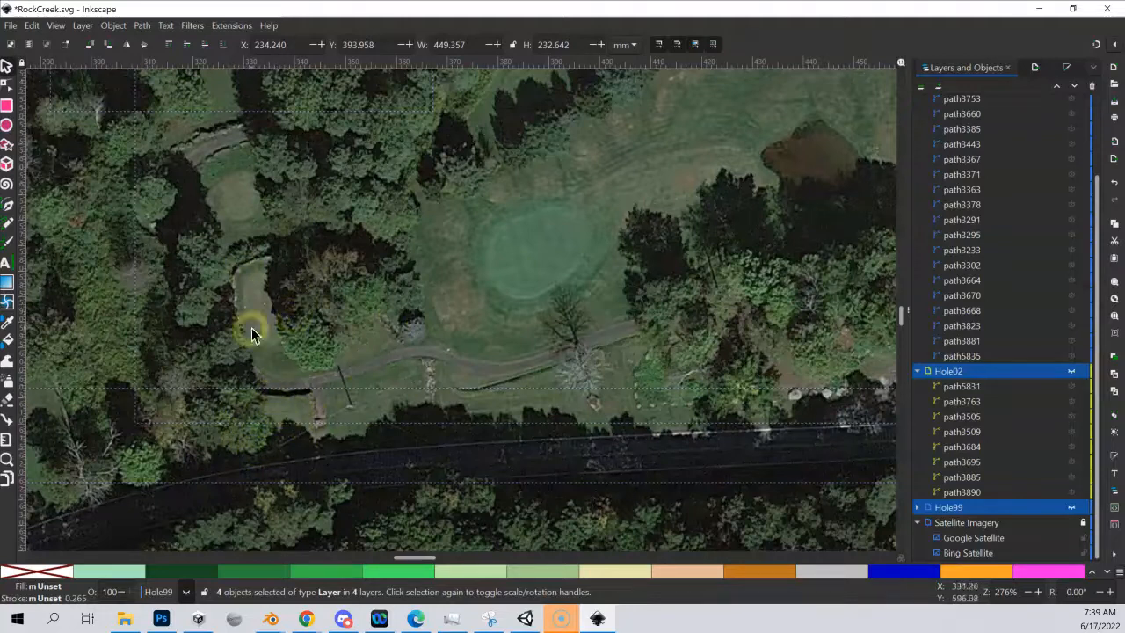
{"action": "mouse_move", "coordinate": [563, 194]}
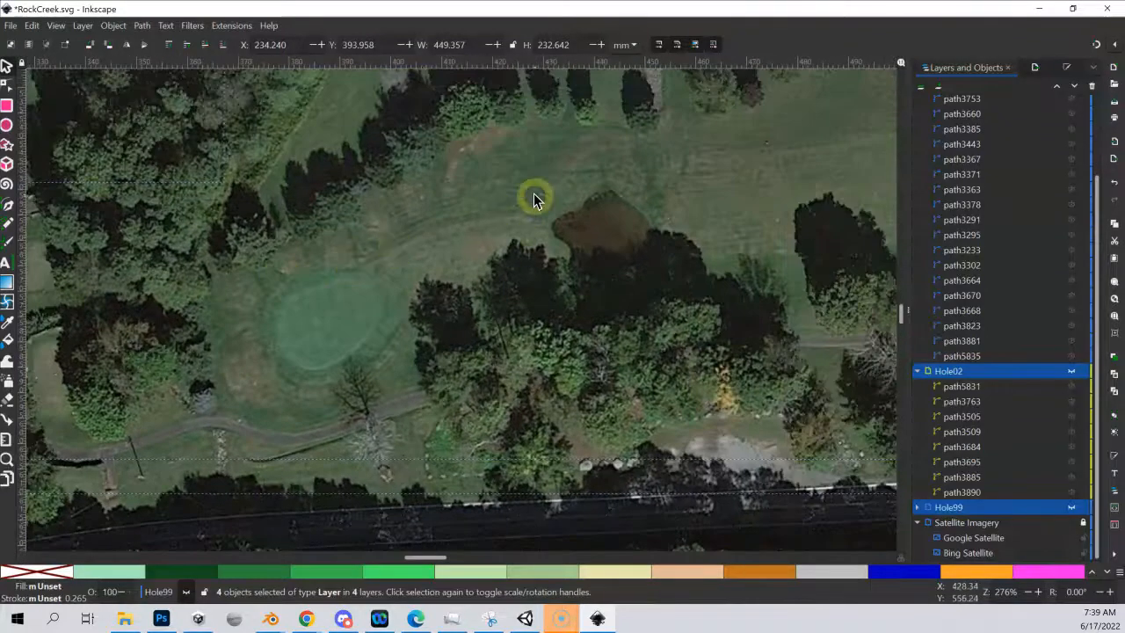
{"action": "scroll", "scroll_direction": "down", "scroll_amount": 3}
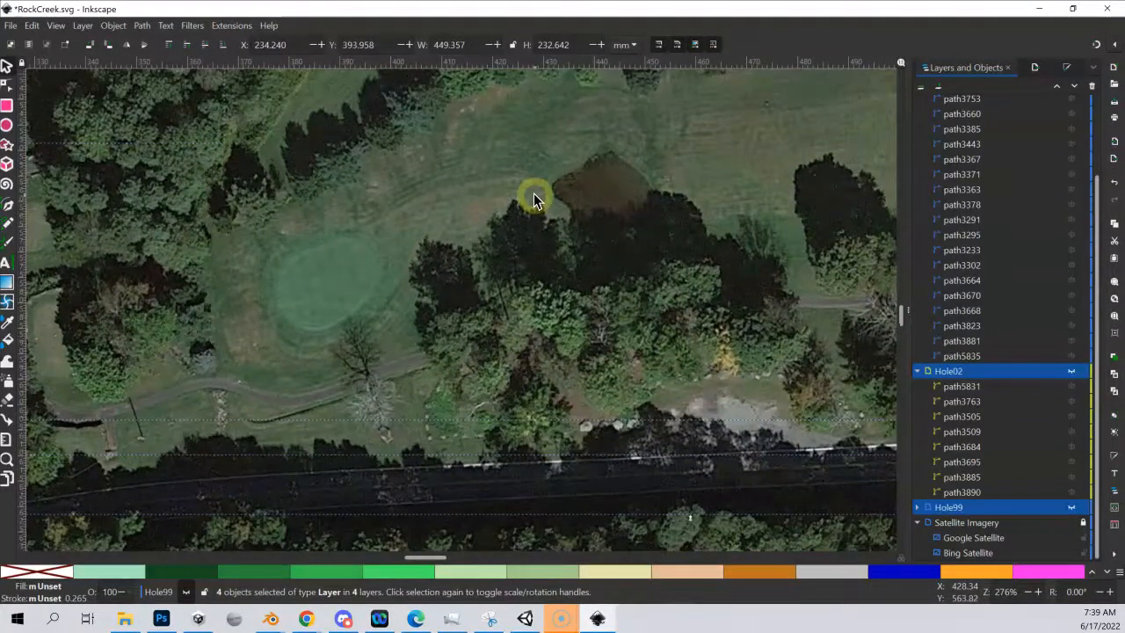
{"action": "scroll", "scroll_direction": "down", "scroll_amount": 3}
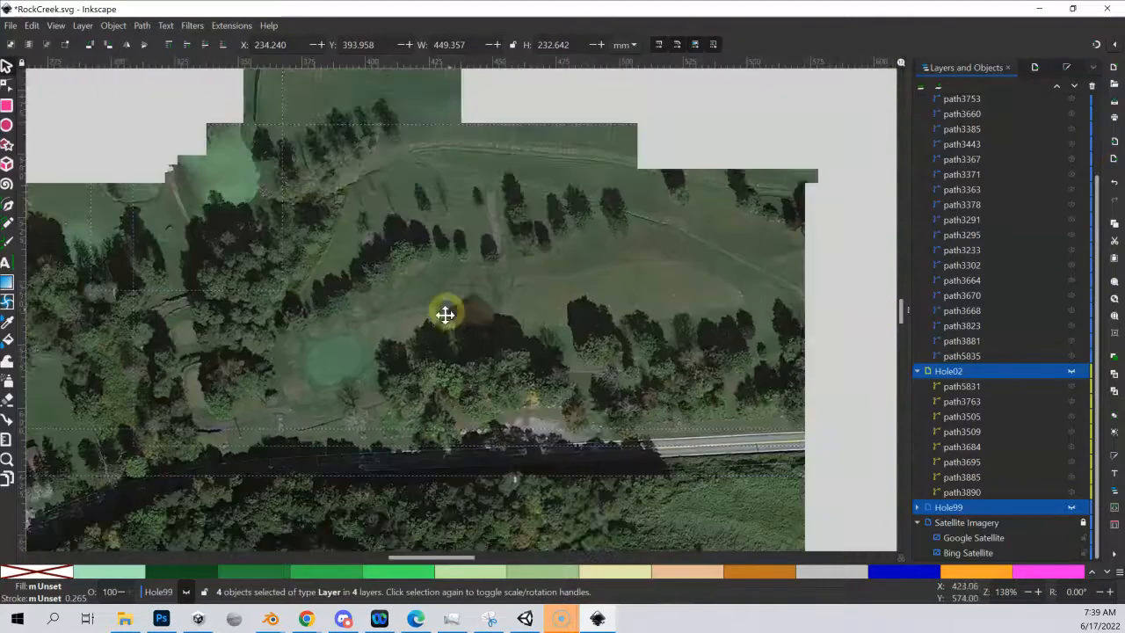
{"action": "left_click_drag", "start_coordinate": [446, 315], "coordinate": [817, 342]}
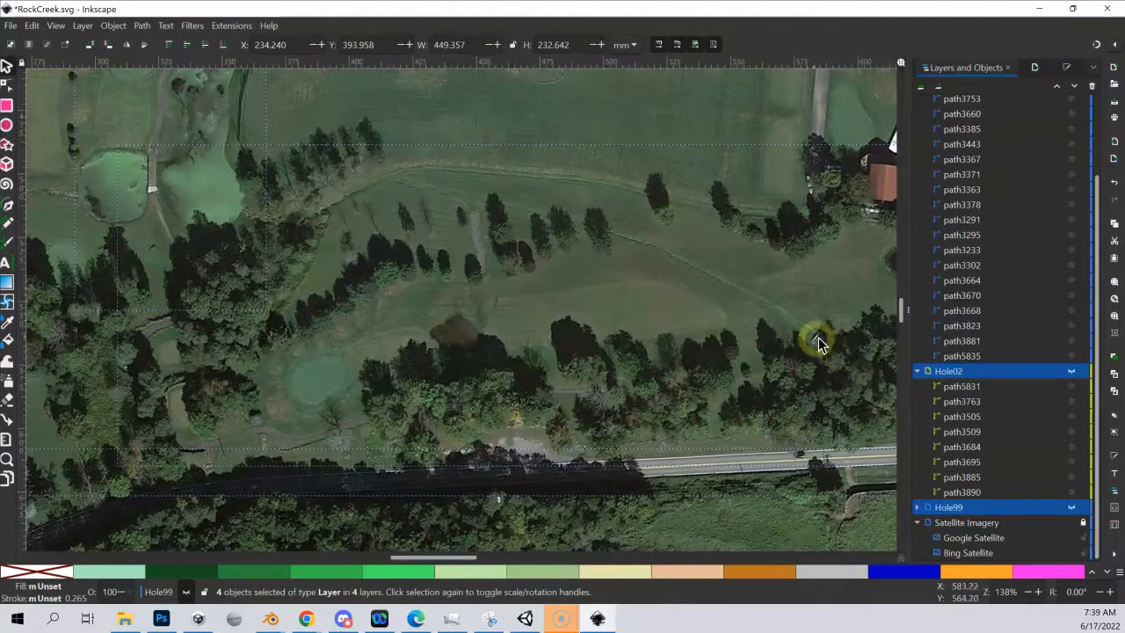
{"action": "mouse_move", "coordinate": [484, 213]}
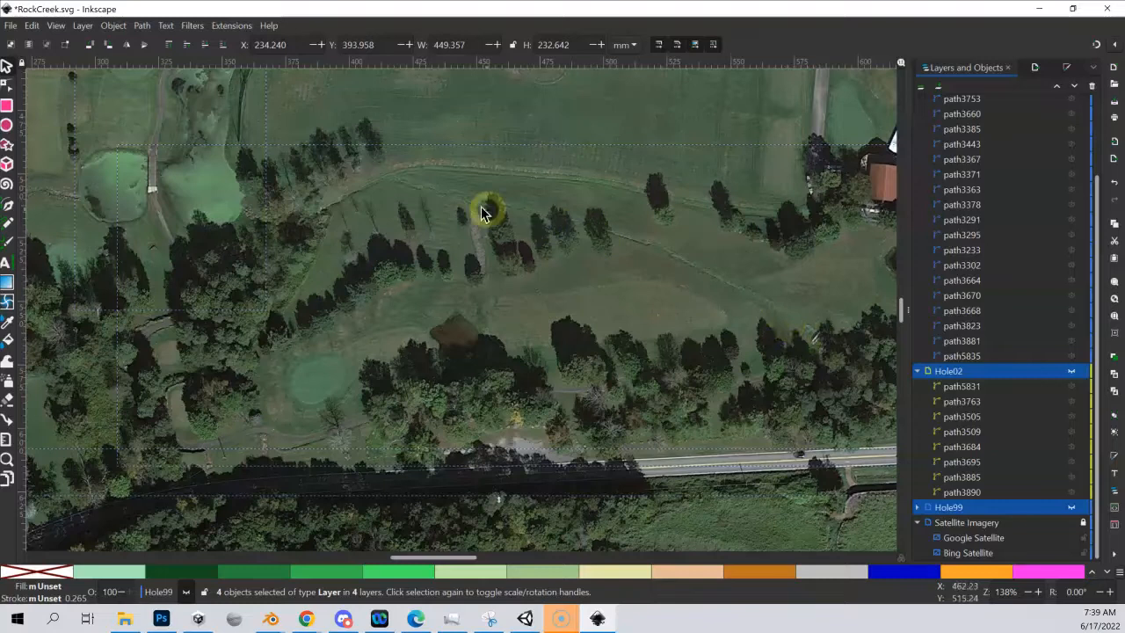
{"action": "mouse_move", "coordinate": [413, 185]}
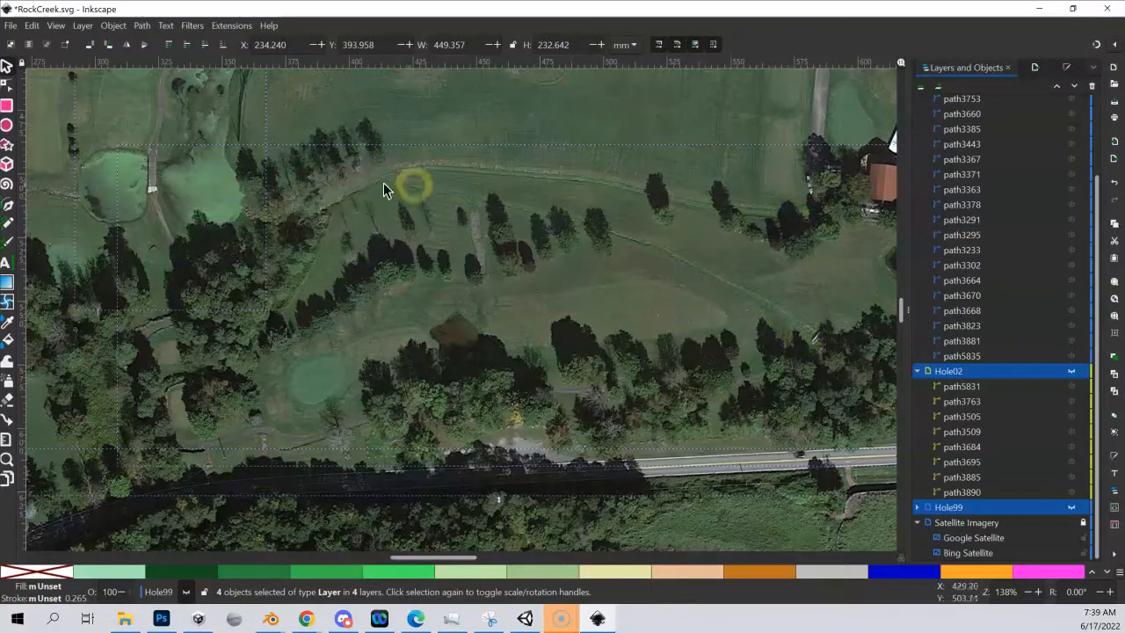
{"action": "mouse_move", "coordinate": [232, 244]}
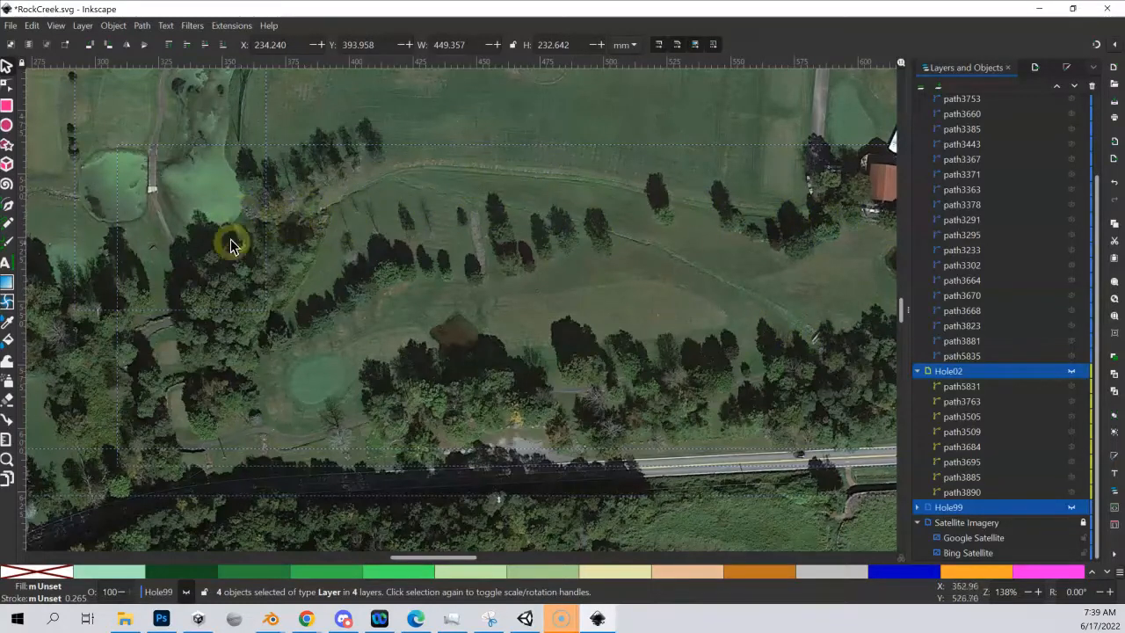
{"action": "mouse_move", "coordinate": [116, 241]}
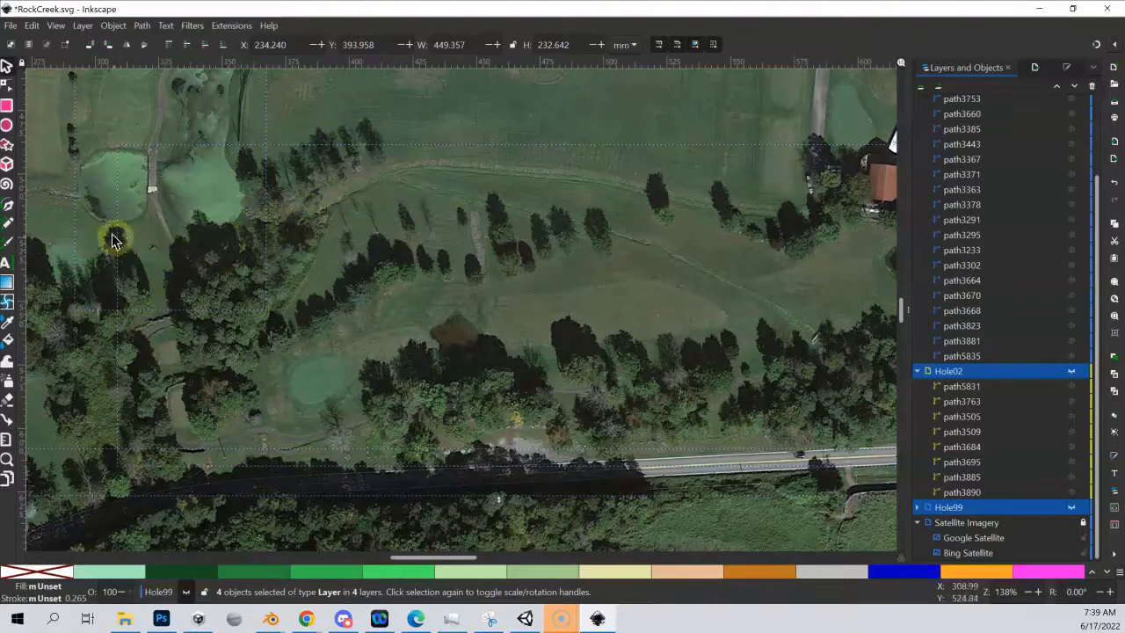
{"action": "mouse_move", "coordinate": [737, 209]}
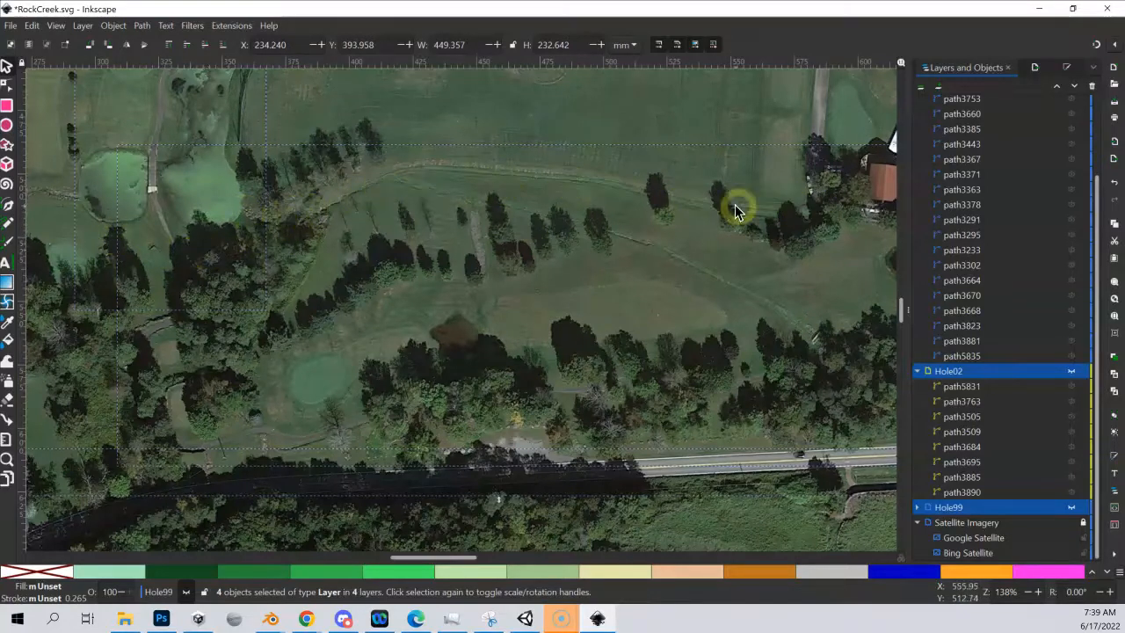
{"action": "mouse_move", "coordinate": [326, 208]}
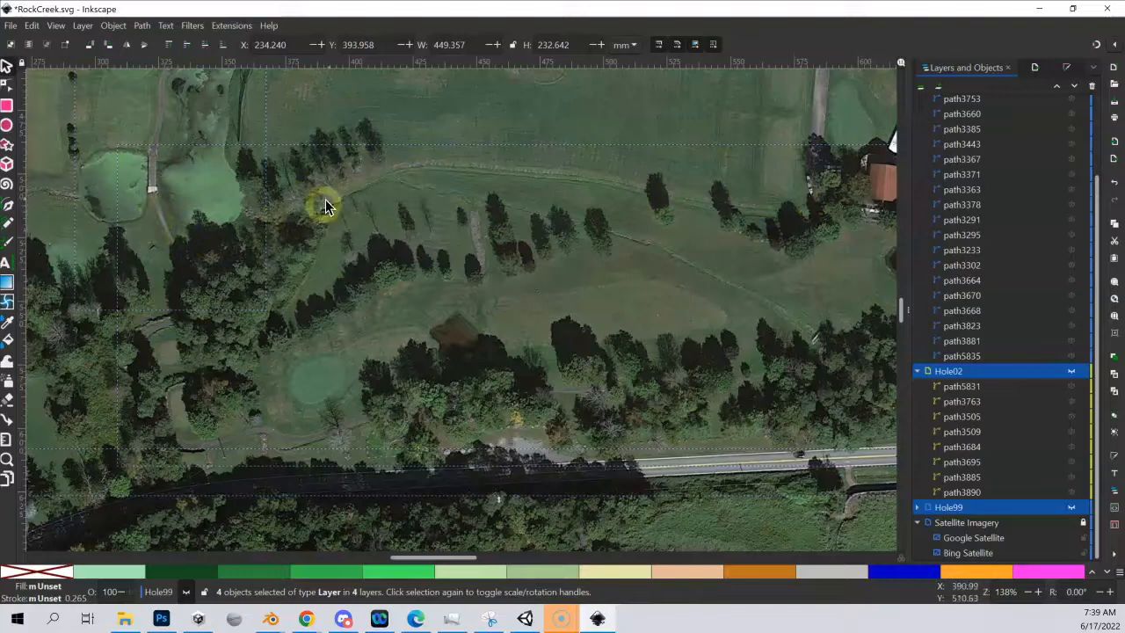
{"action": "mouse_move", "coordinate": [413, 181]}
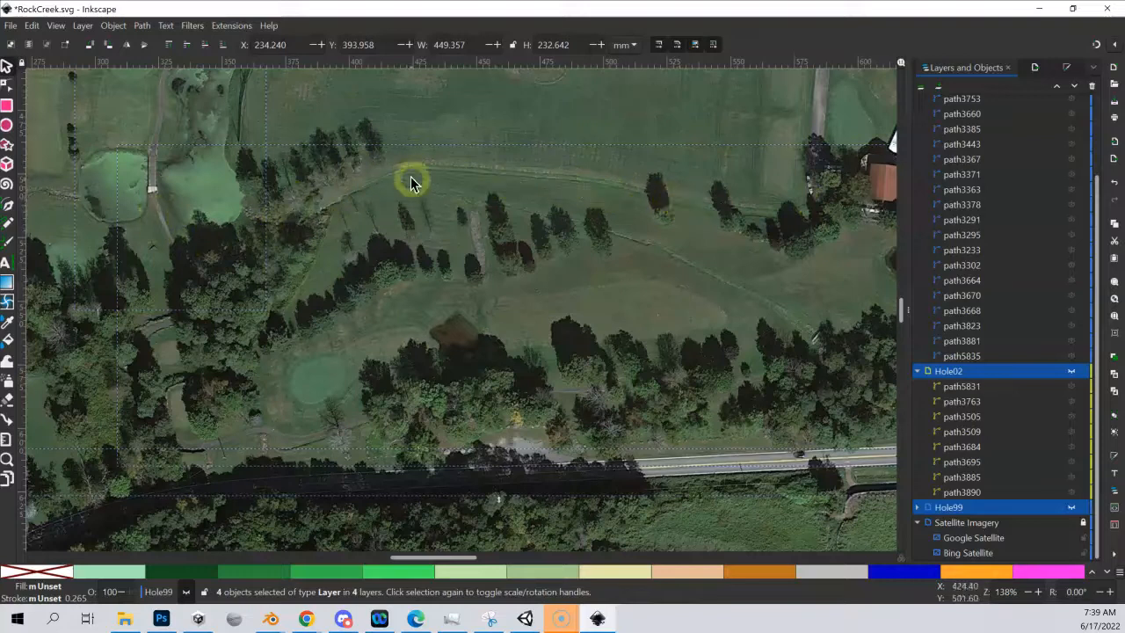
{"action": "mouse_move", "coordinate": [403, 186]}
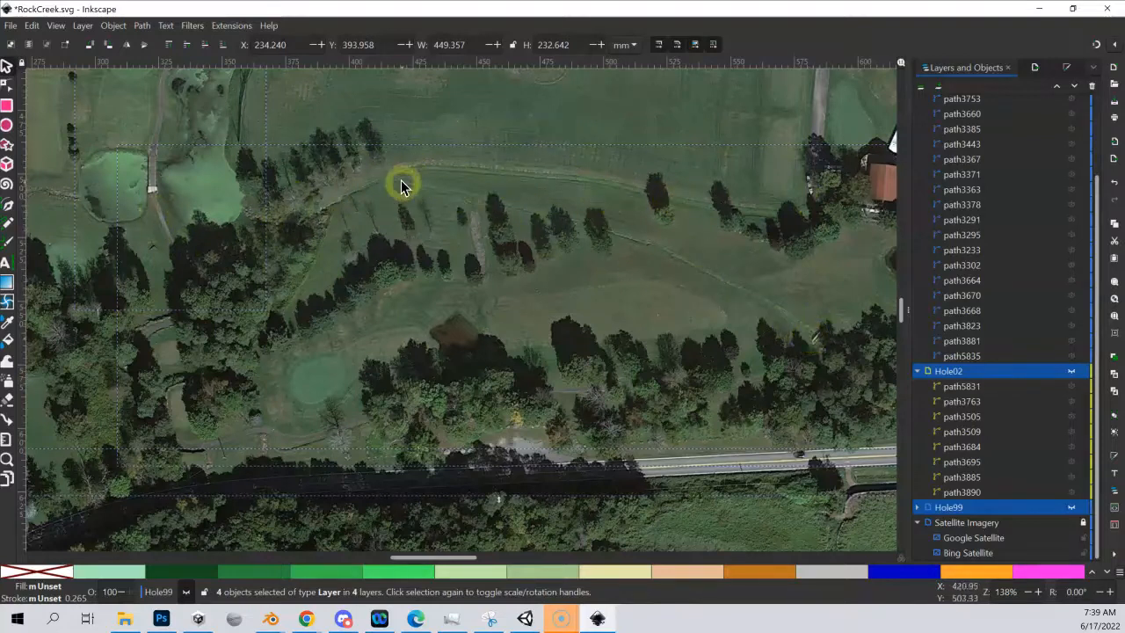
{"action": "mouse_move", "coordinate": [358, 184]}
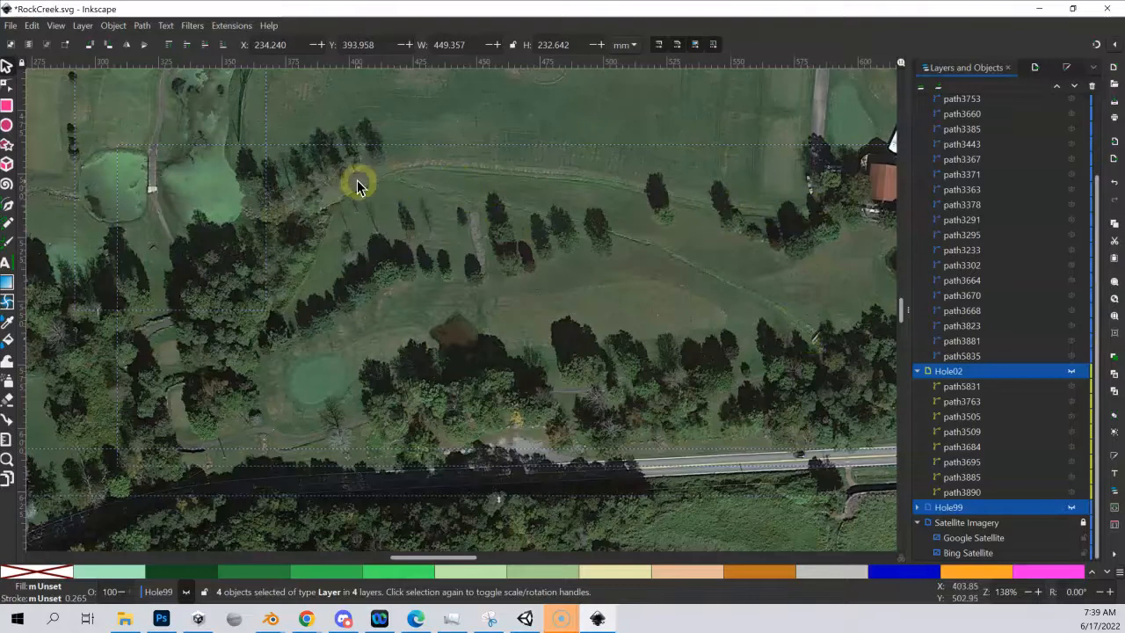
{"action": "mouse_move", "coordinate": [579, 236]}
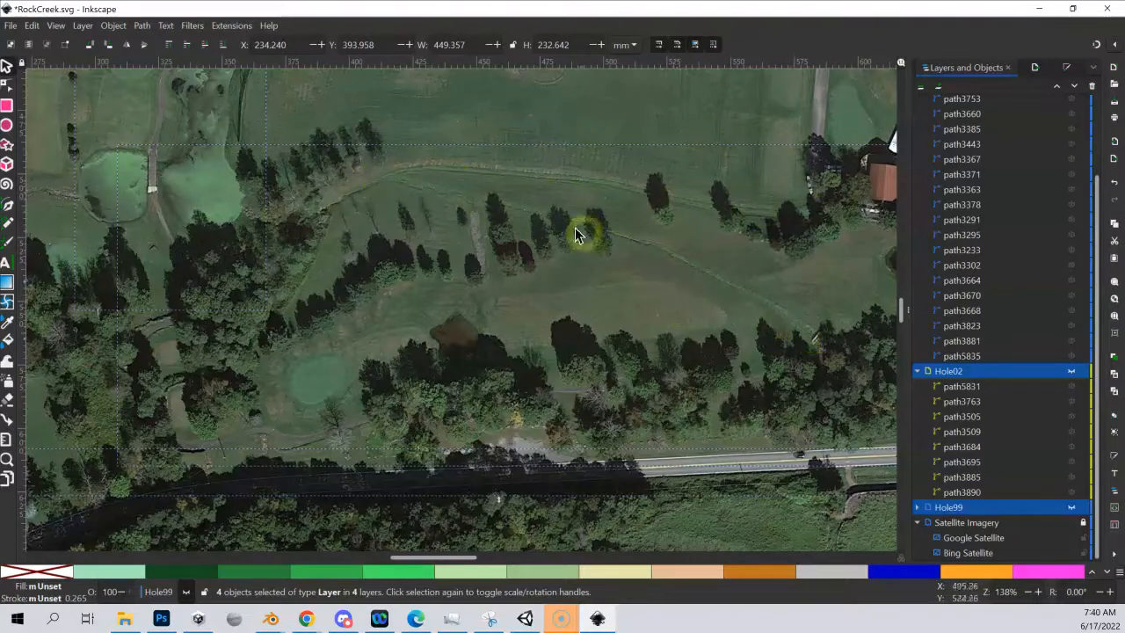
{"action": "mouse_move", "coordinate": [701, 279]}
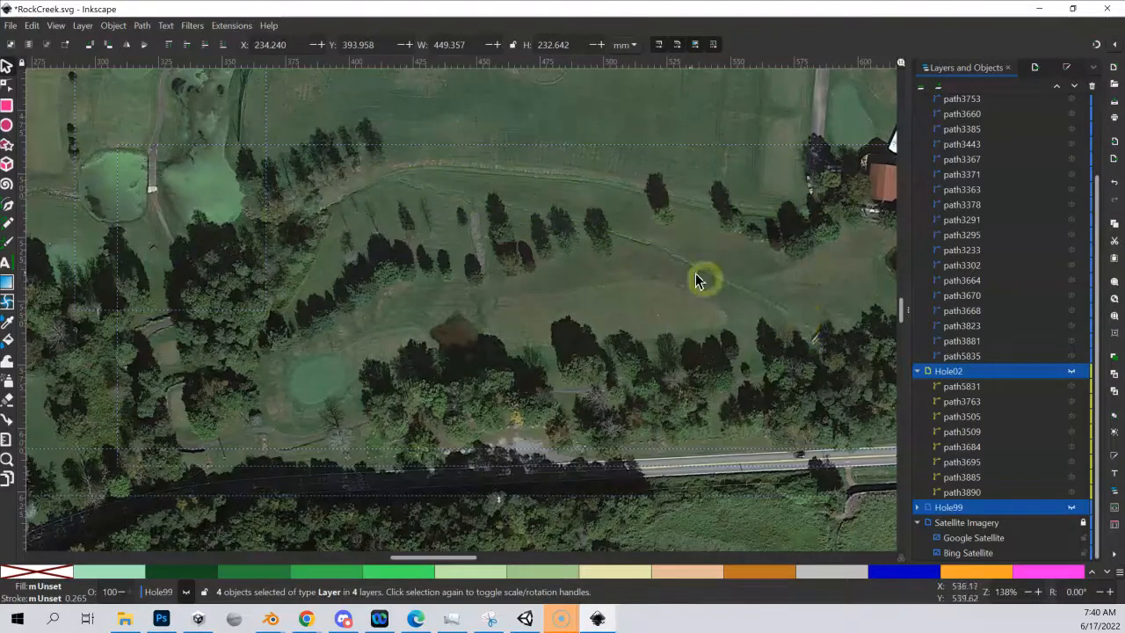
{"action": "mouse_move", "coordinate": [717, 283]}
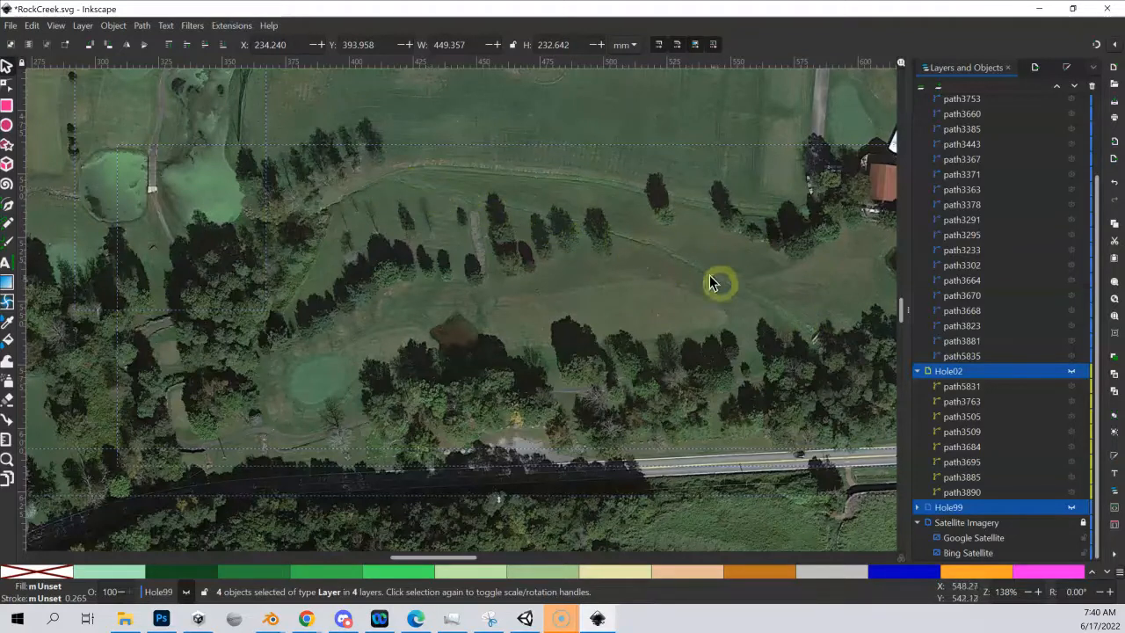
{"action": "mouse_move", "coordinate": [407, 270]}
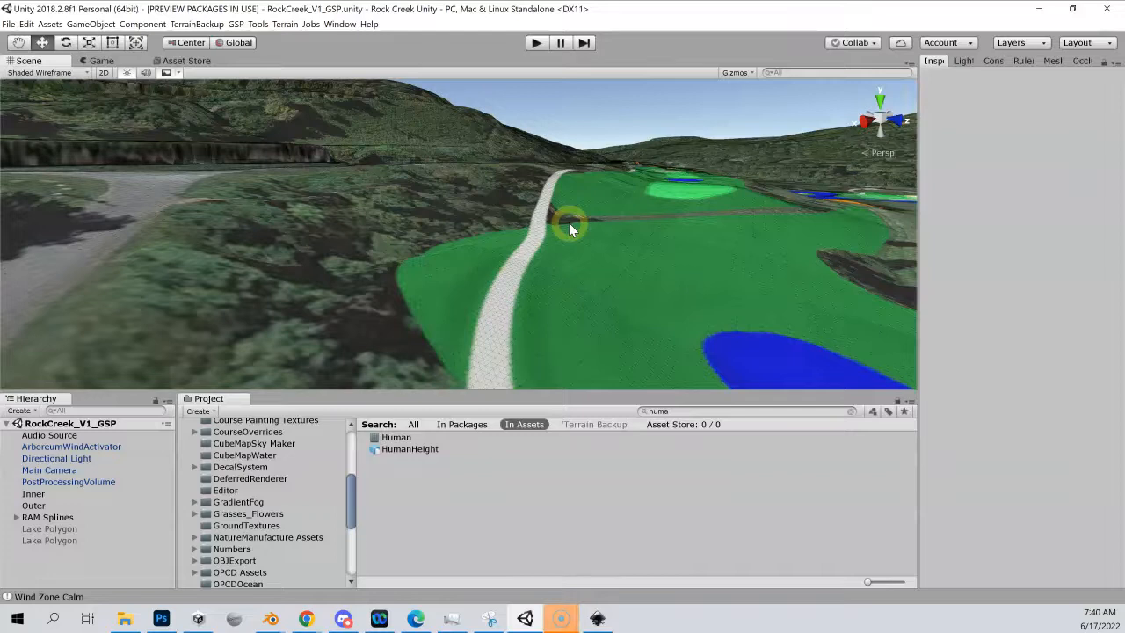
{"action": "mouse_move", "coordinate": [710, 232]}
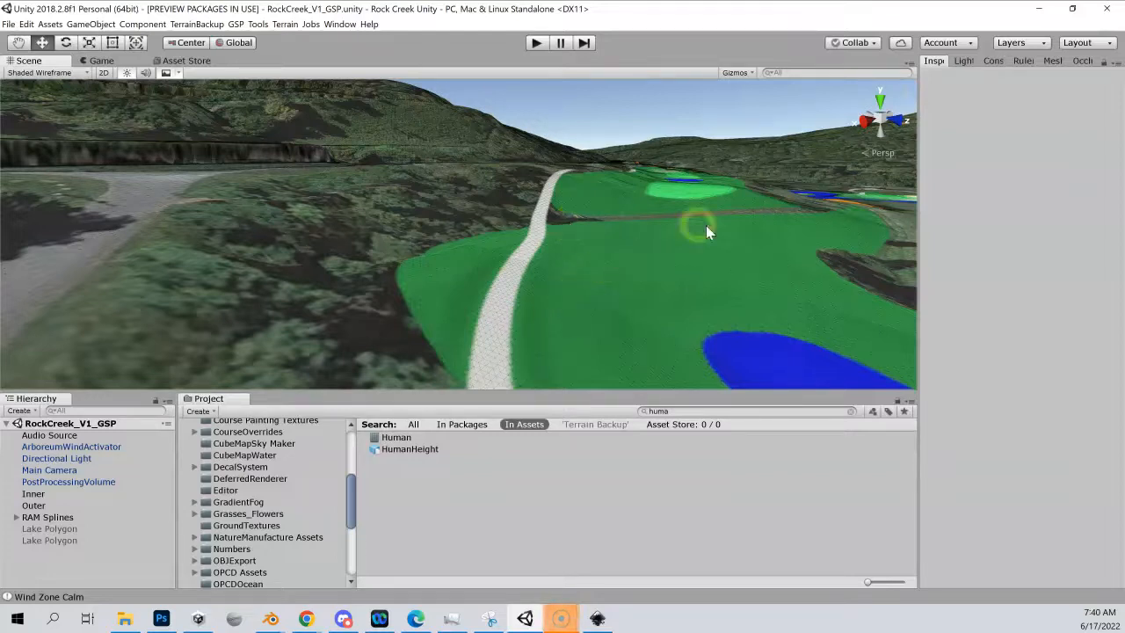
{"action": "mouse_move", "coordinate": [795, 209]}
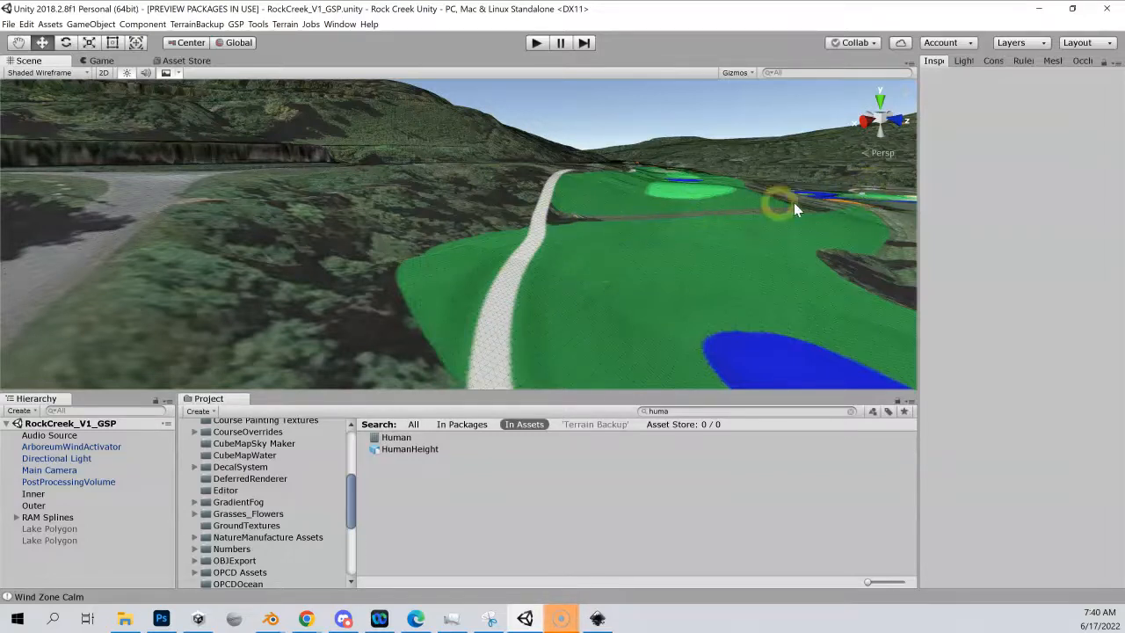
{"action": "mouse_move", "coordinate": [615, 265]}
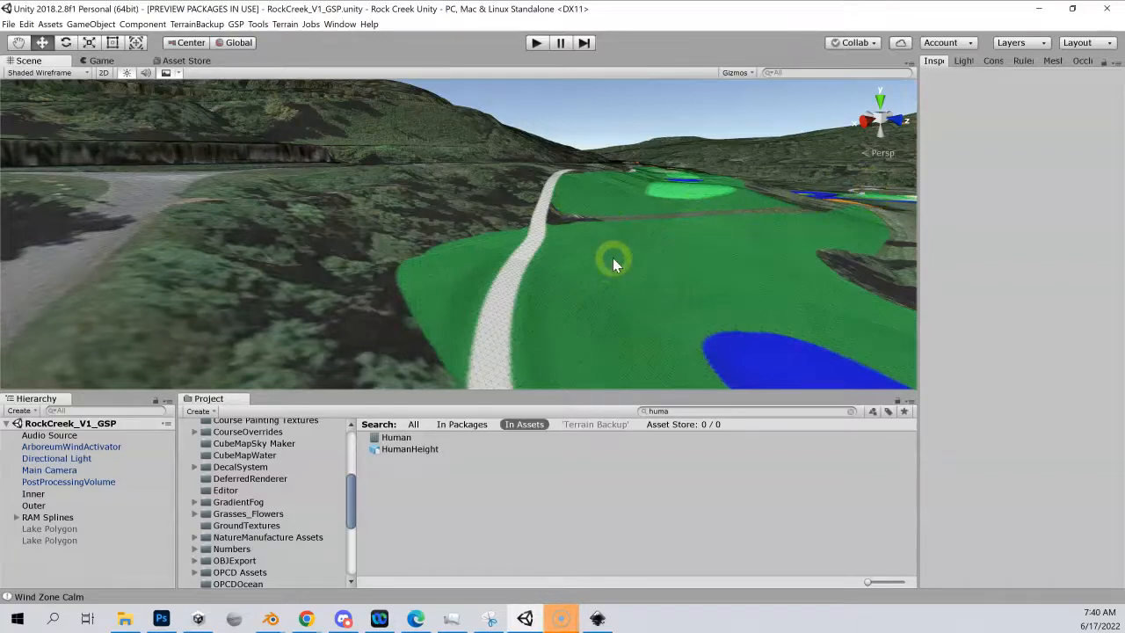
{"action": "mouse_move", "coordinate": [298, 503]}
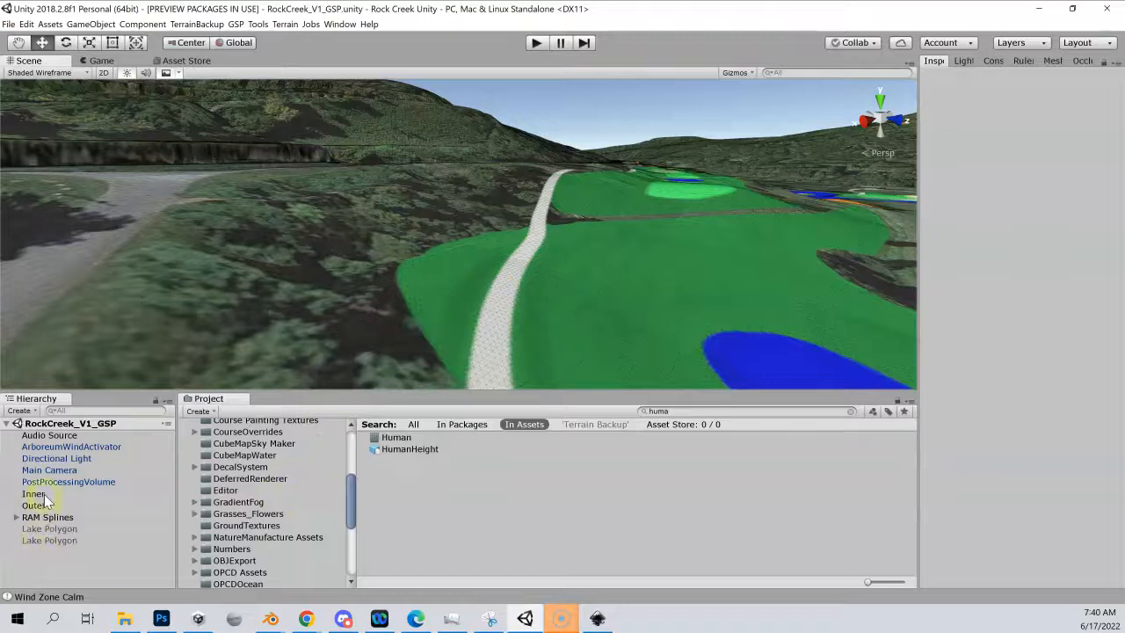
Select the Inner terrain, enter texture editing and browse to the Terrain Backup folder
{"action": "left_click", "coordinate": [33, 492]}
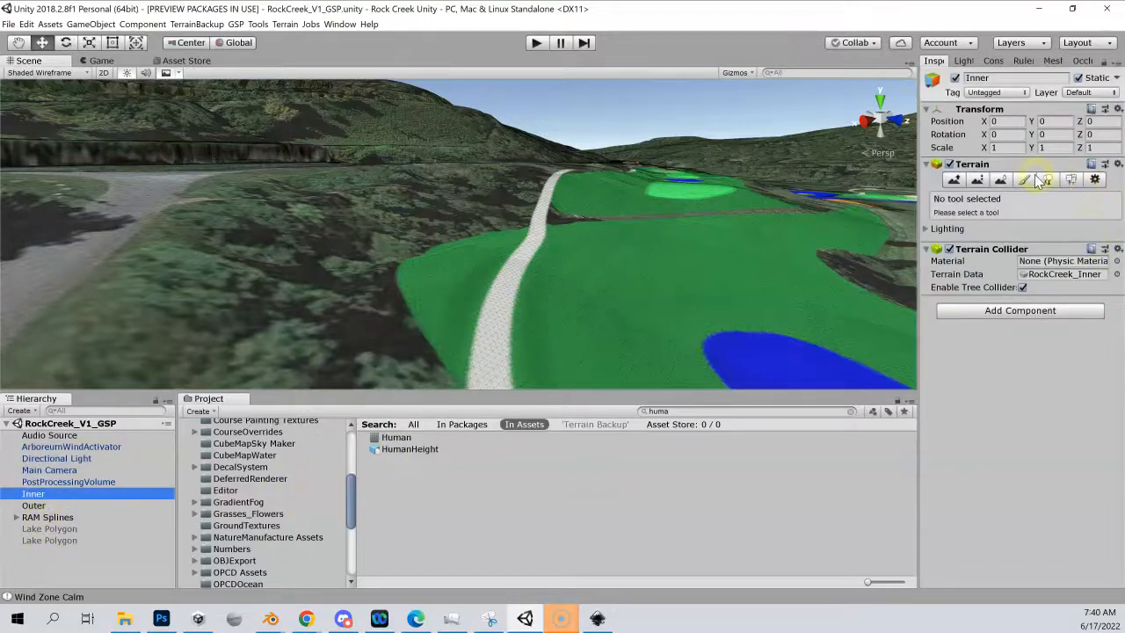
{"action": "left_click", "coordinate": [1025, 179]}
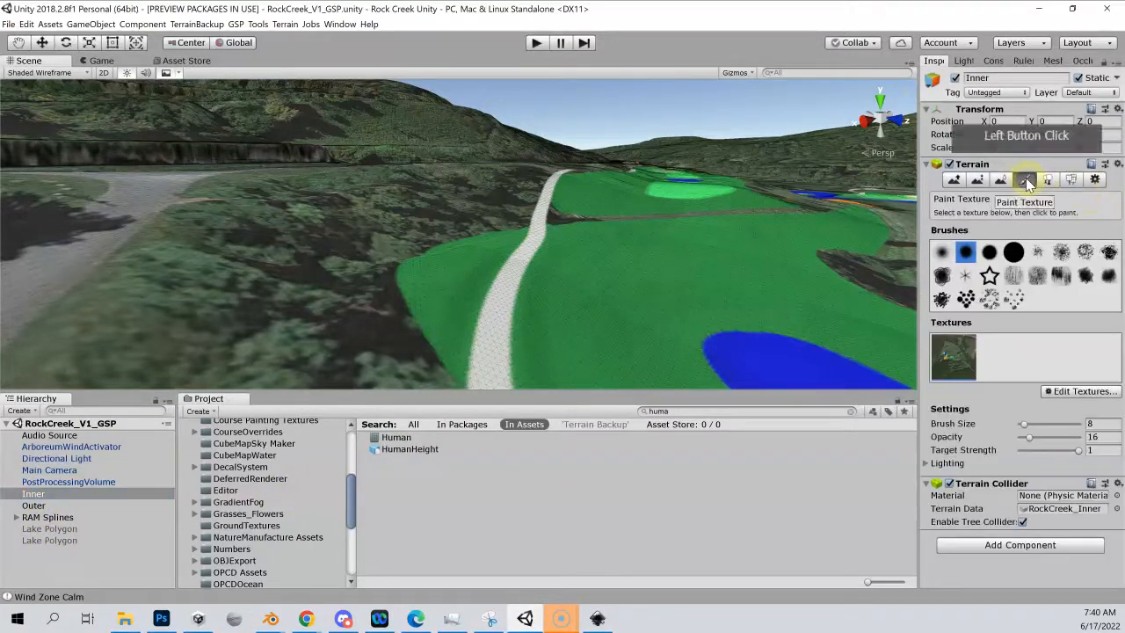
{"action": "left_click", "coordinate": [1025, 180]}
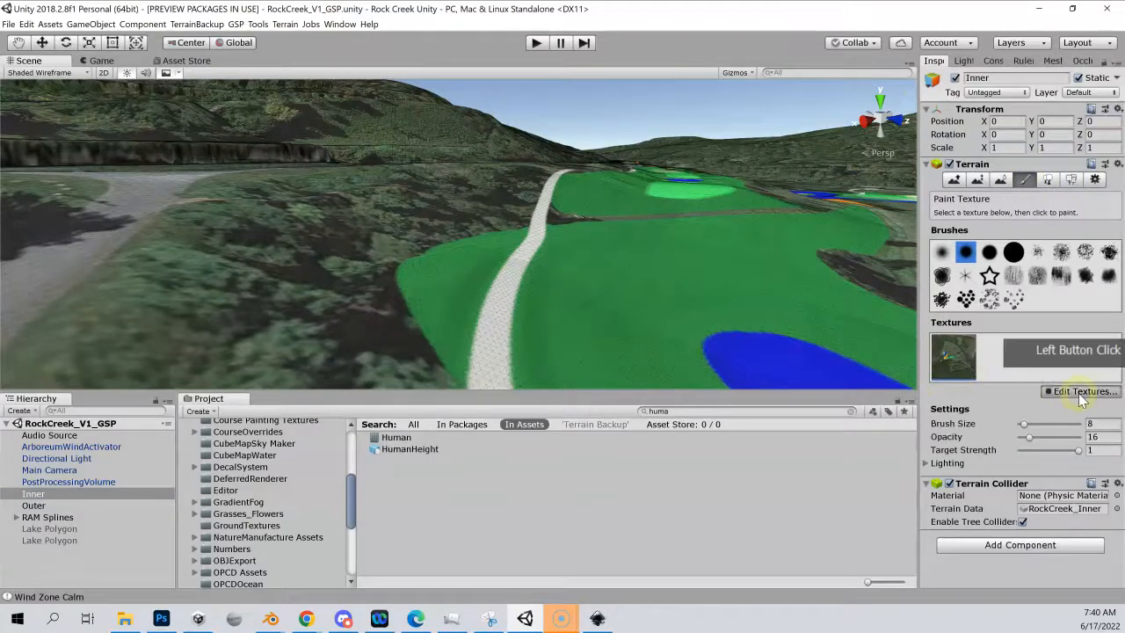
{"action": "left_click", "coordinate": [1079, 406]}
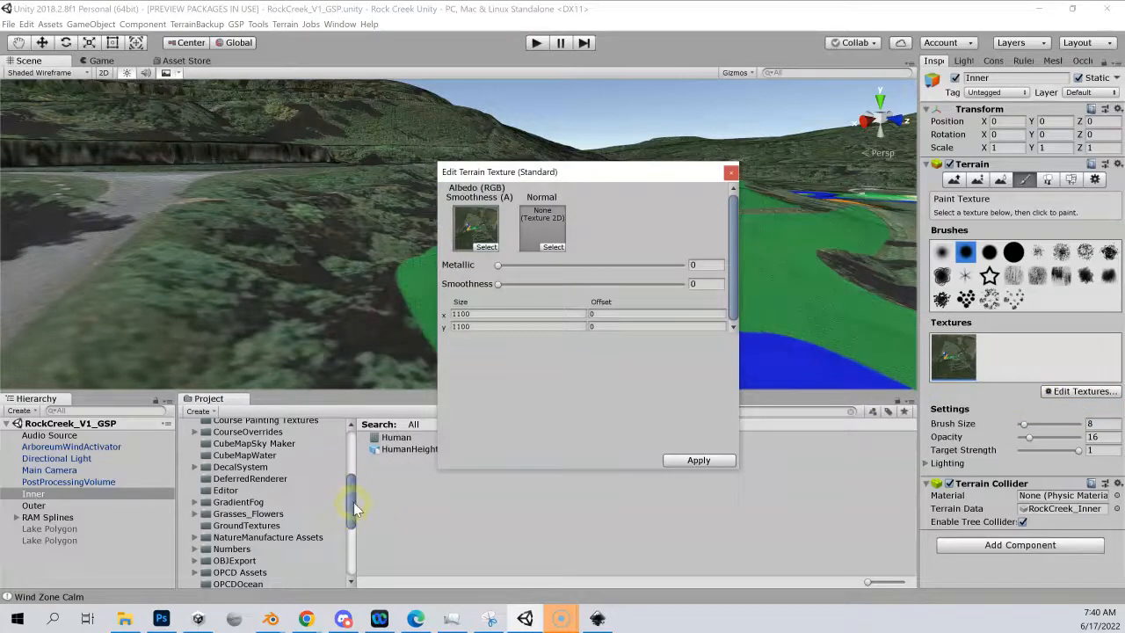
{"action": "left_click", "coordinate": [246, 532]}
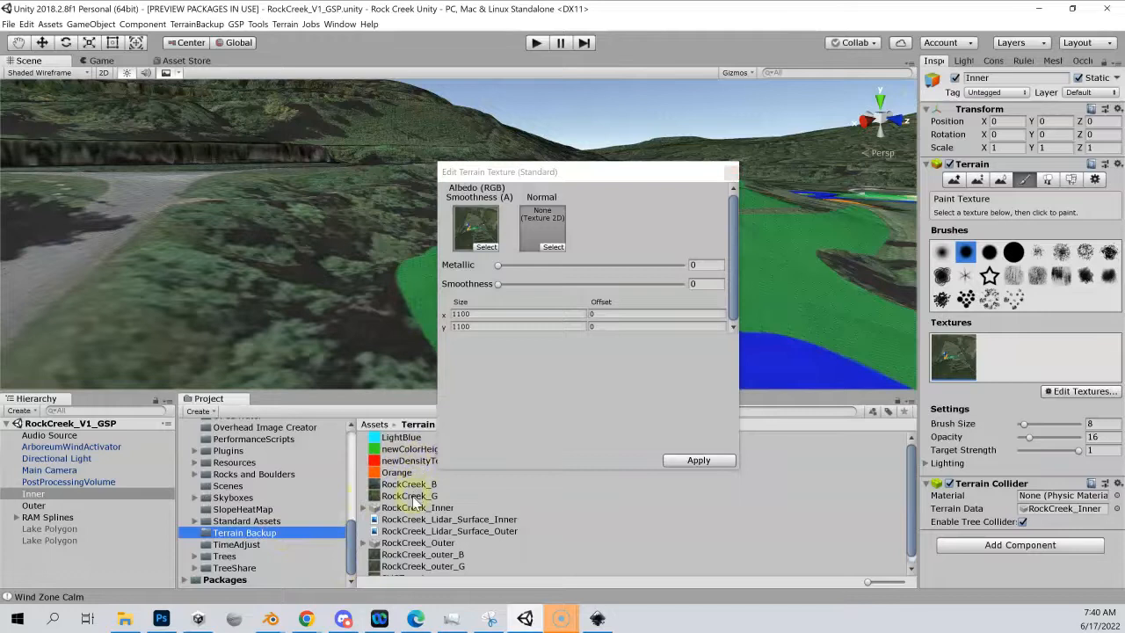
{"action": "left_click", "coordinate": [408, 496]}
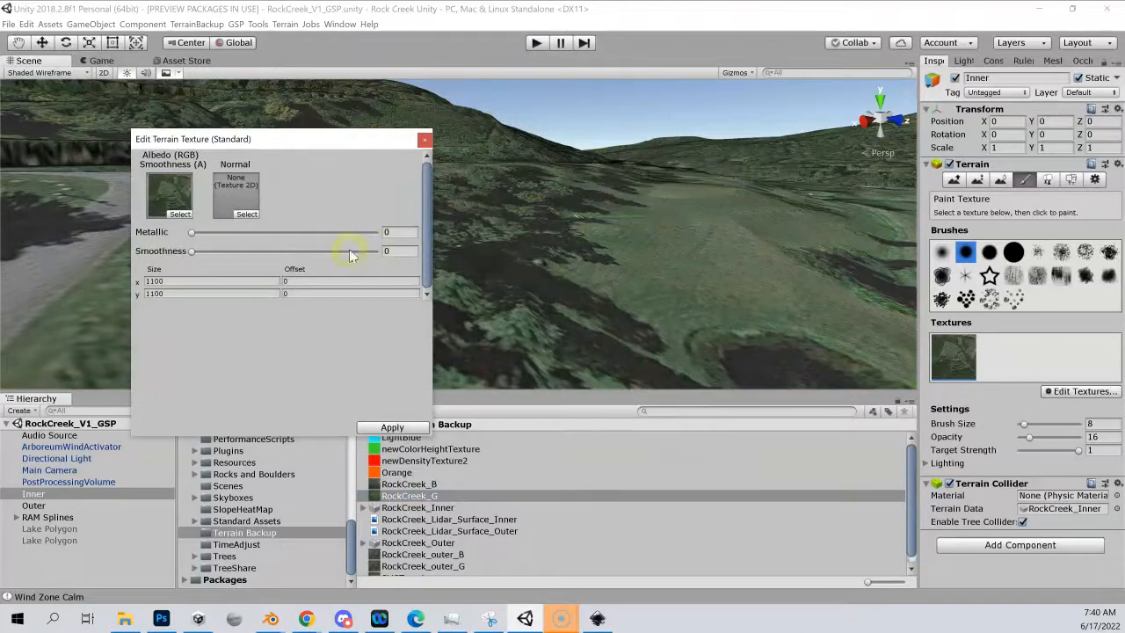
{"action": "mouse_move", "coordinate": [404, 431]}
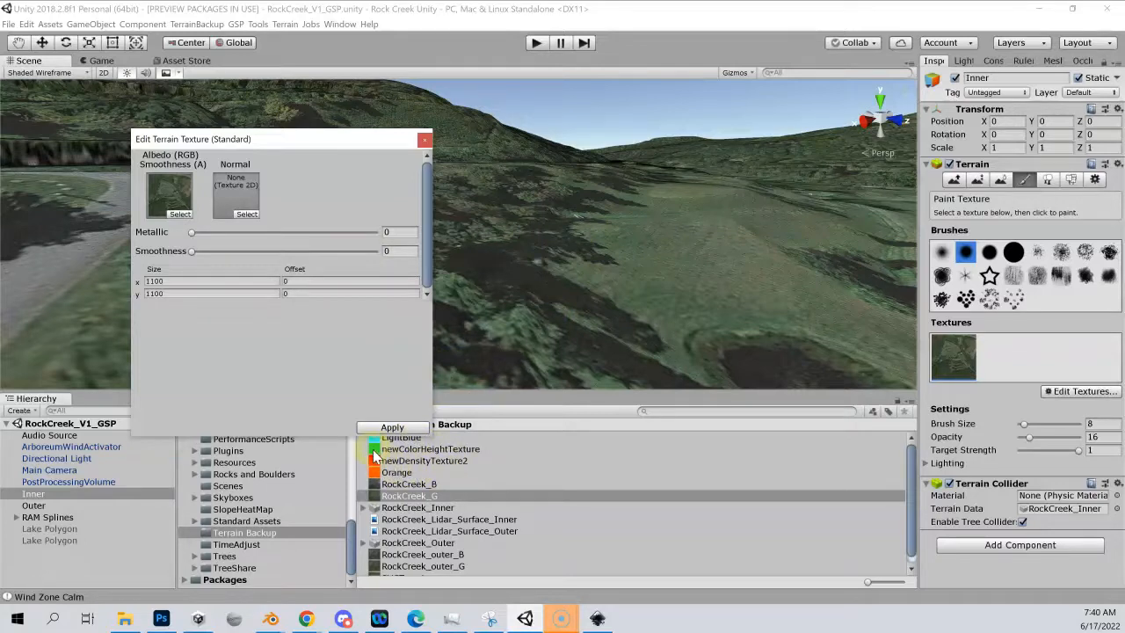
{"action": "mouse_move", "coordinate": [406, 472]}
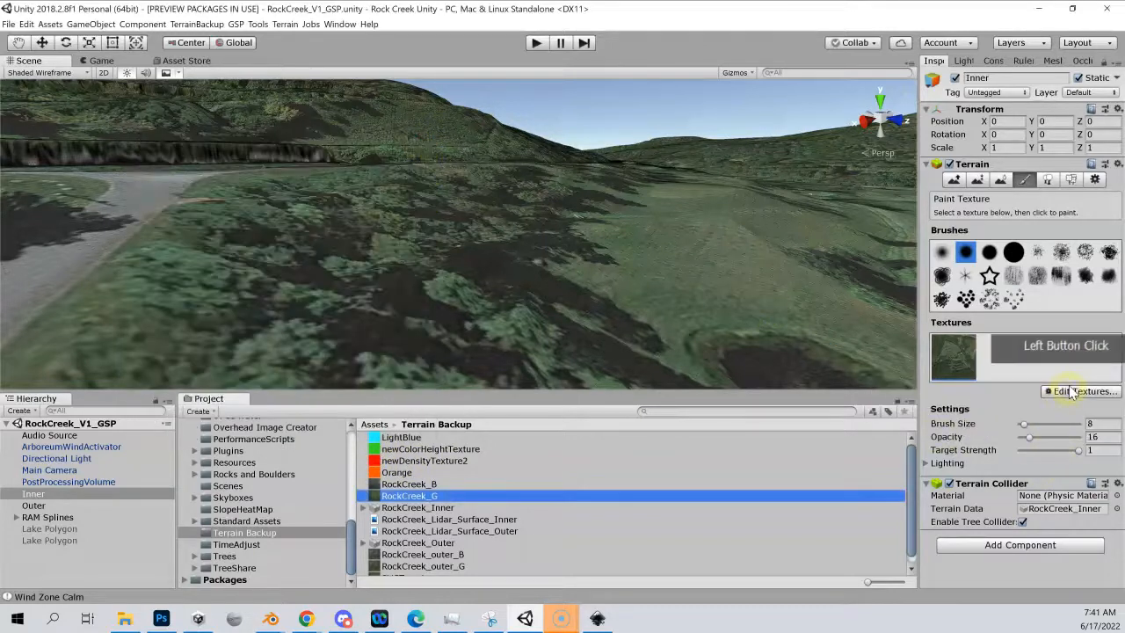
Add the LightBlue and Red images as new paint textures on the Inner terrain
{"action": "left_click", "coordinate": [1081, 390]}
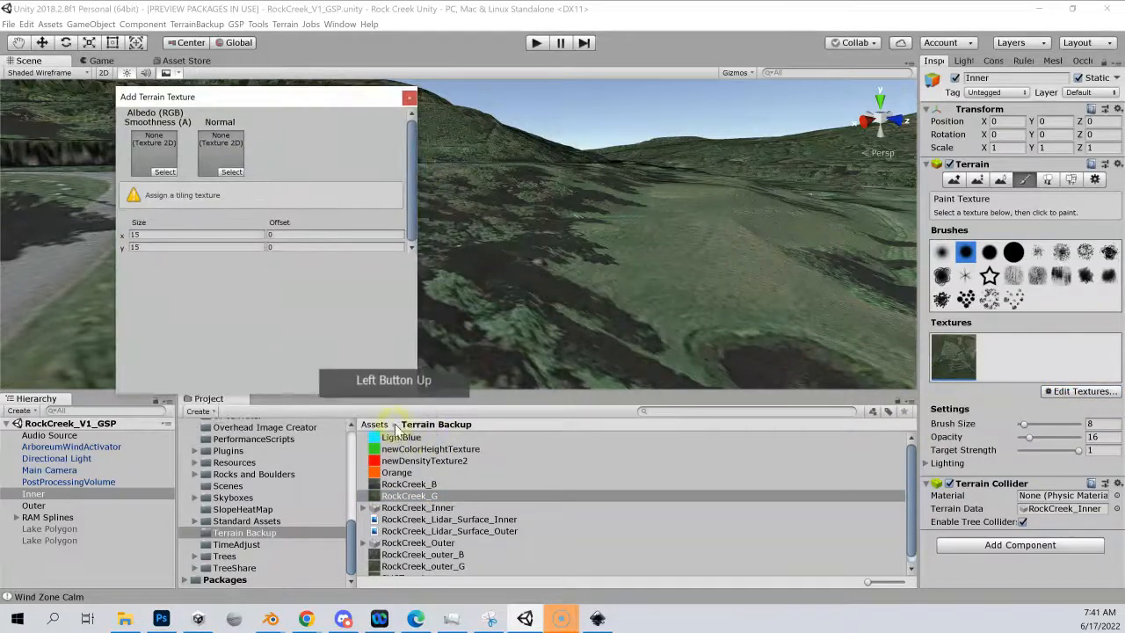
{"action": "left_click", "coordinate": [155, 151]}
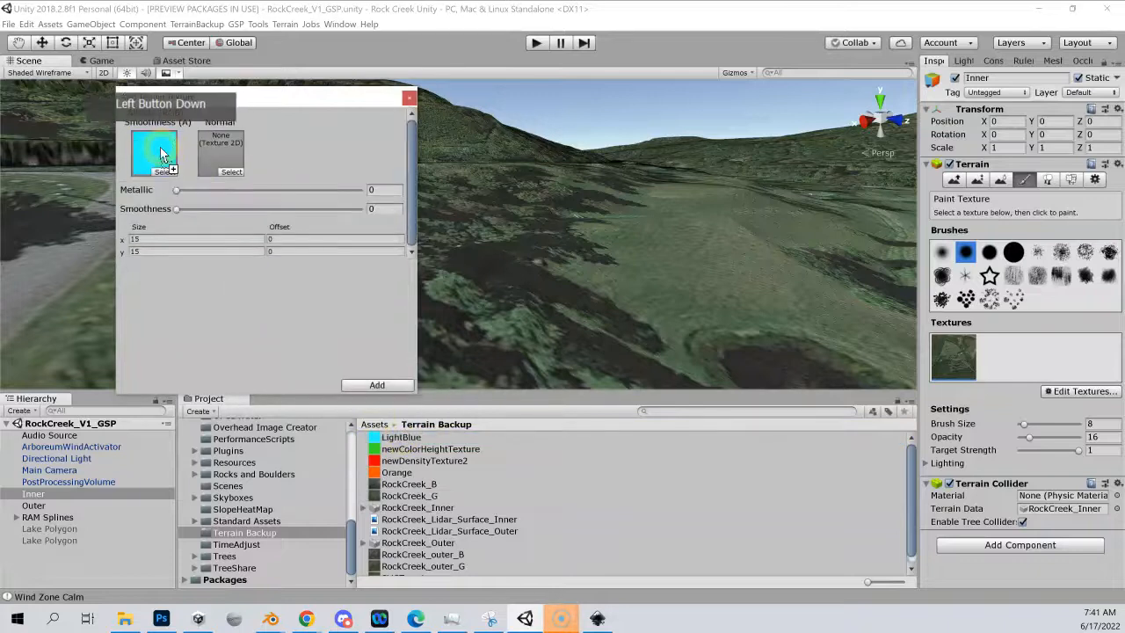
{"action": "mouse_move", "coordinate": [355, 115]}
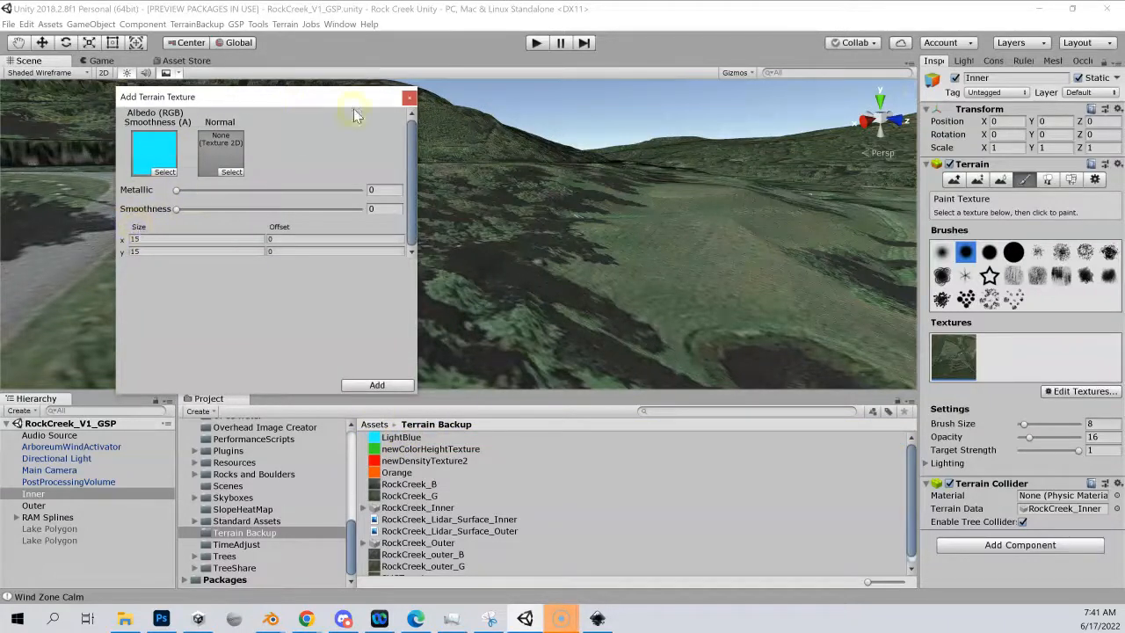
{"action": "mouse_move", "coordinate": [408, 99]}
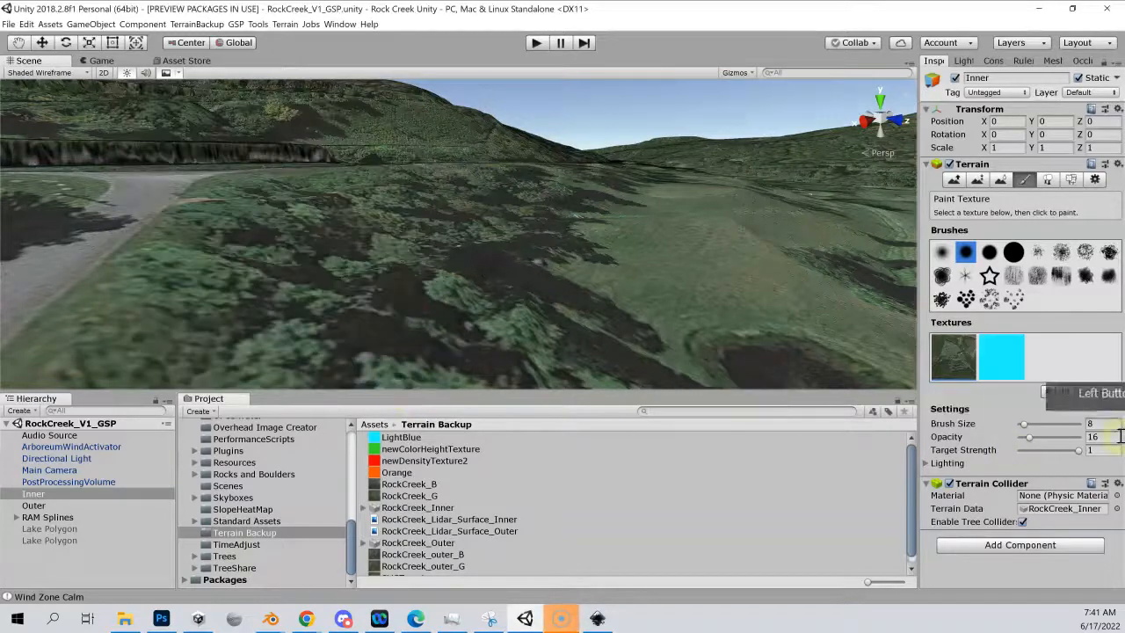
{"action": "left_click", "coordinate": [1060, 393]}
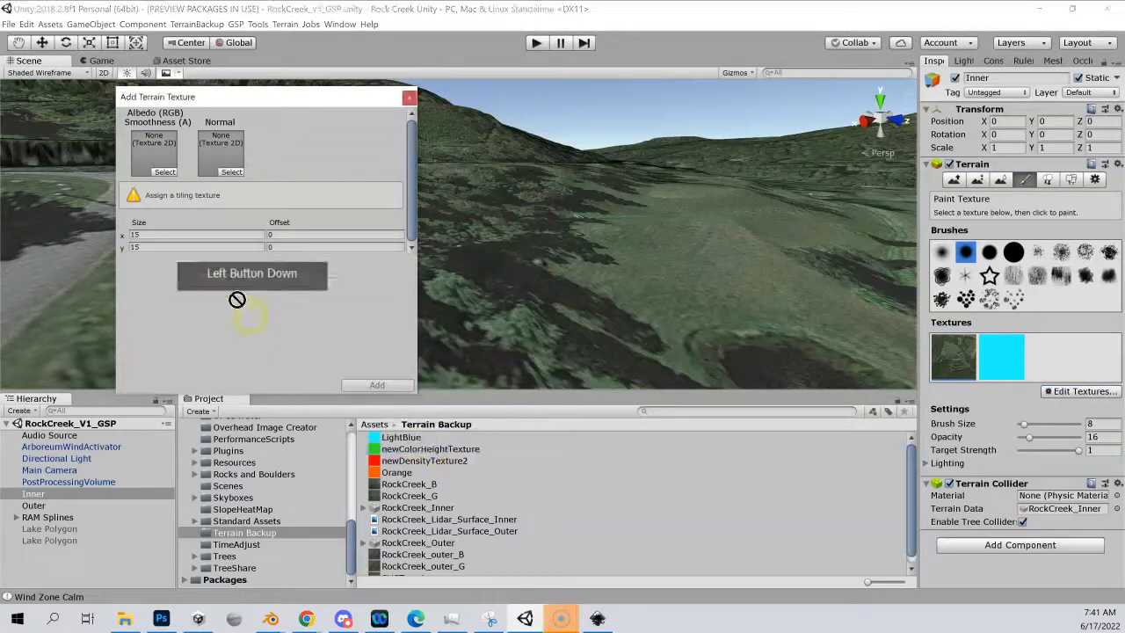
{"action": "left_click", "coordinate": [155, 155]}
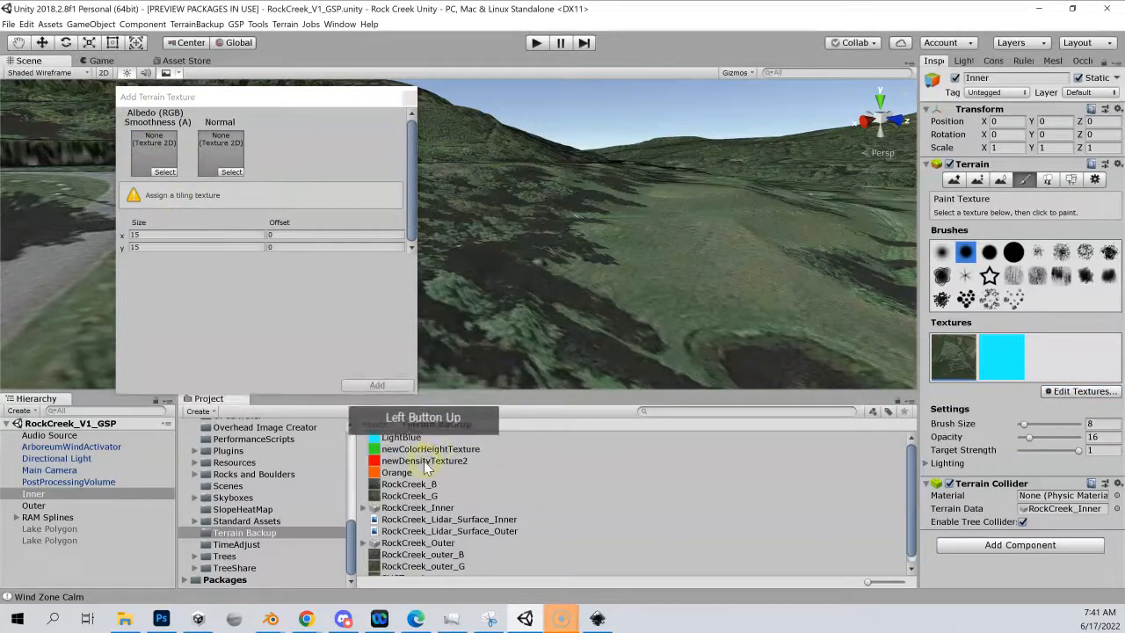
{"action": "left_click", "coordinate": [397, 471]}
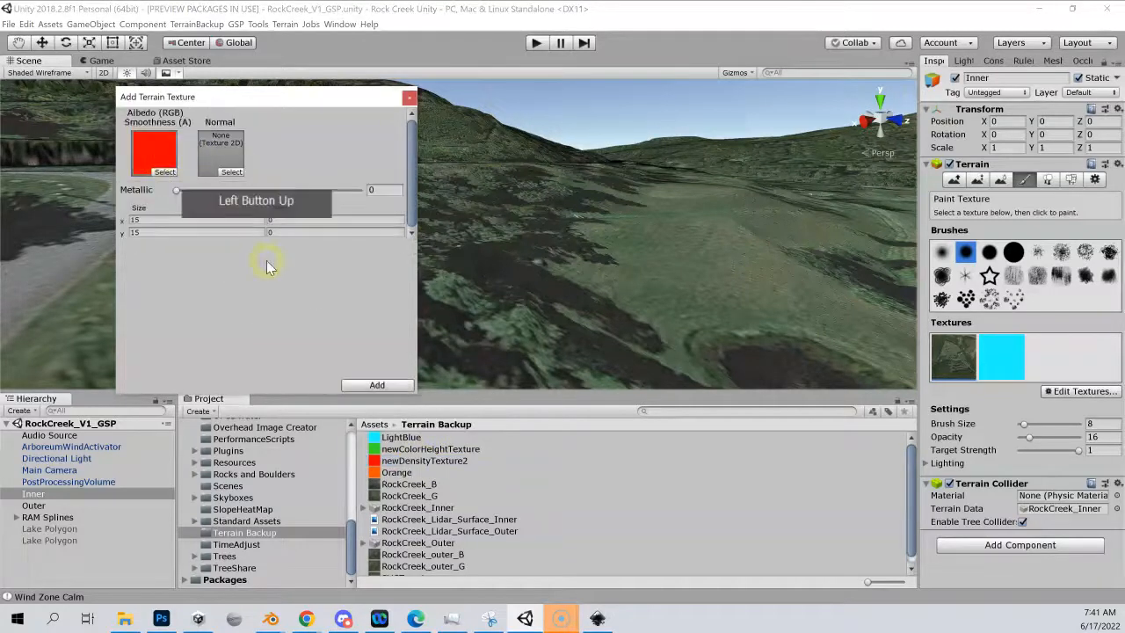
{"action": "left_click", "coordinate": [376, 385]}
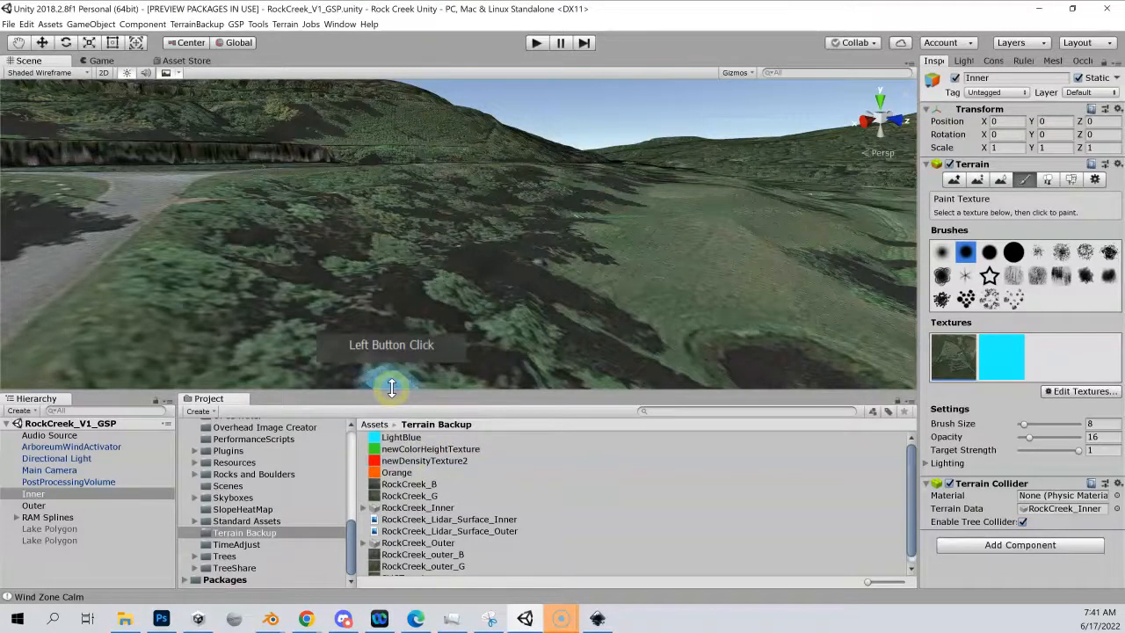
Add the Orange image as a third paint texture on the terrain
{"action": "left_click", "coordinate": [1080, 390]}
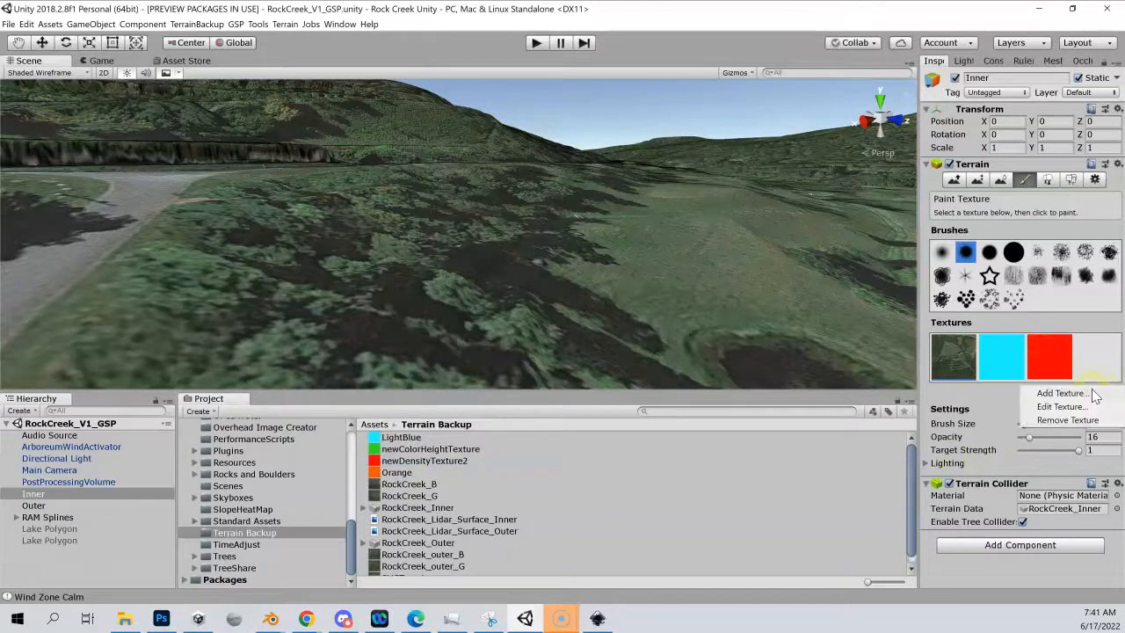
{"action": "left_click", "coordinate": [1062, 394]}
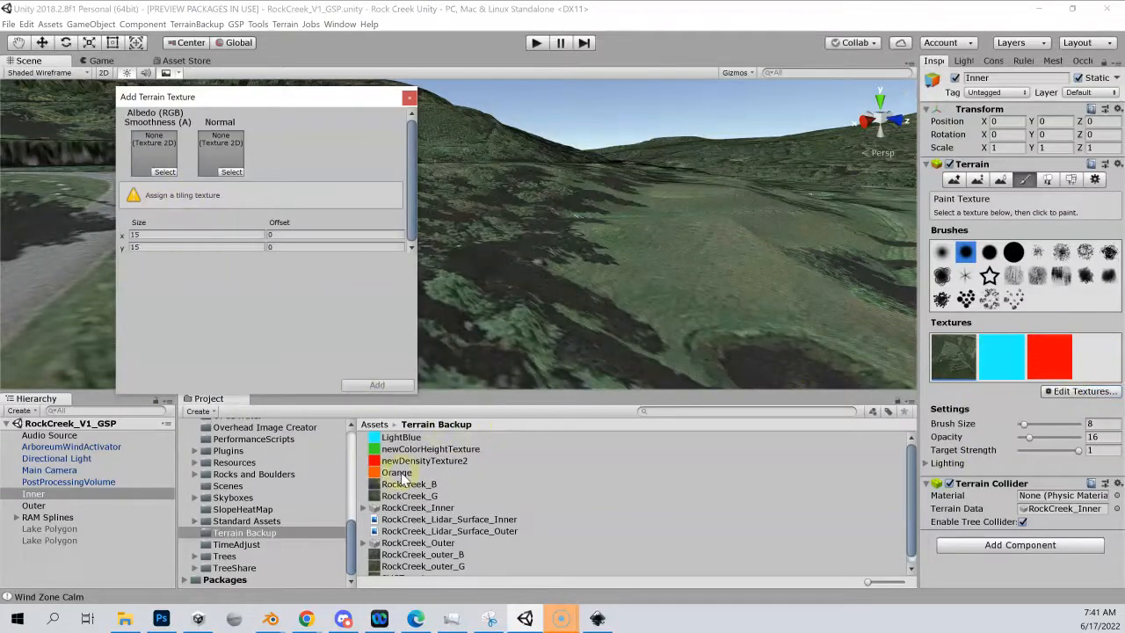
{"action": "left_click", "coordinate": [397, 471]}
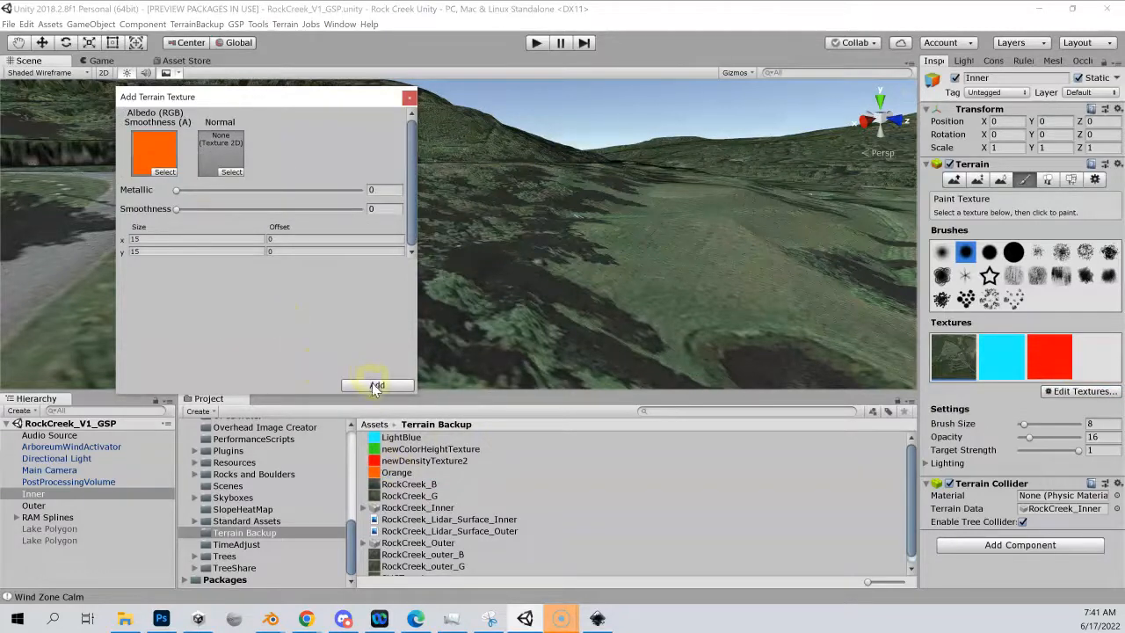
{"action": "left_click", "coordinate": [376, 387]}
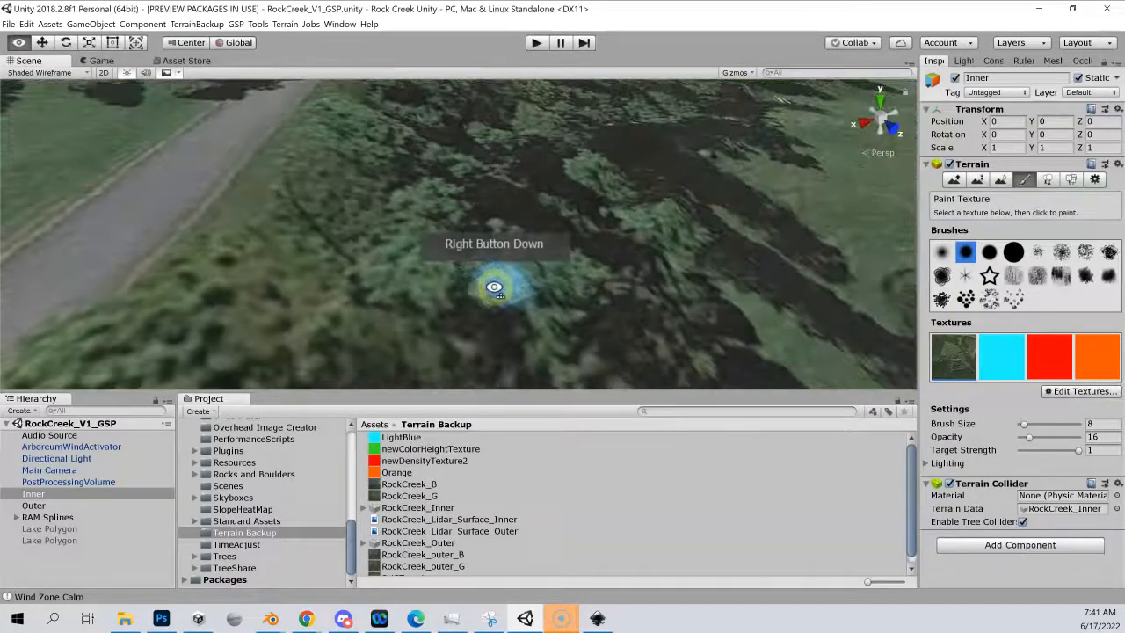
Orbit the view across the hillside of the Inner terrain
{"action": "left_click_drag", "start_coordinate": [494, 288], "coordinate": [624, 151]}
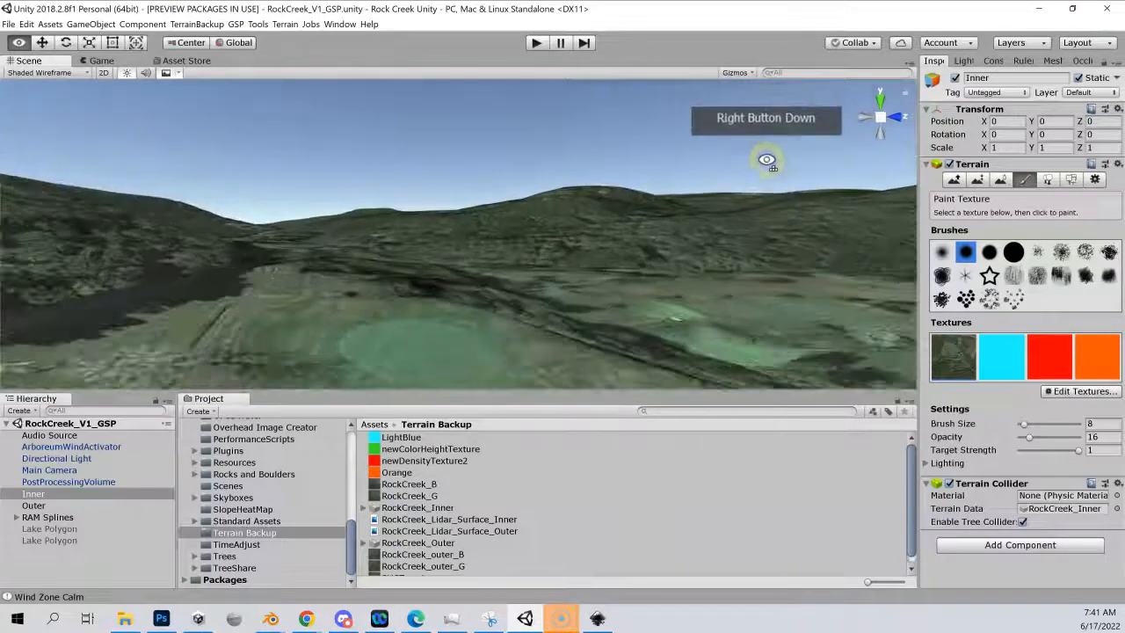
{"action": "left_click_drag", "start_coordinate": [767, 158], "coordinate": [719, 171]}
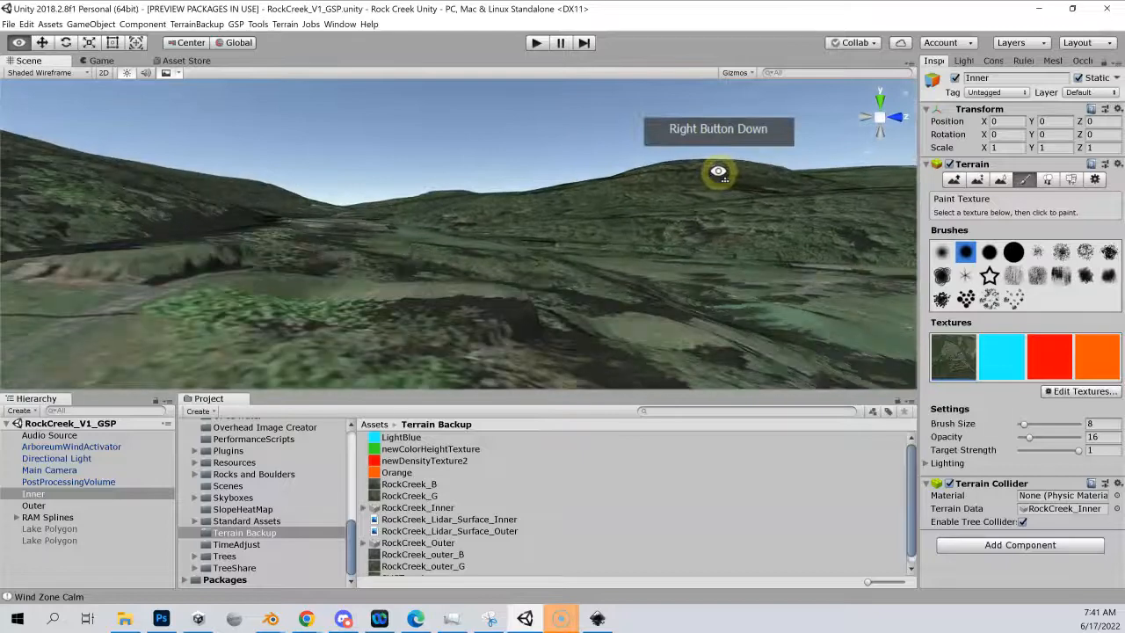
{"action": "left_click_drag", "start_coordinate": [719, 170], "coordinate": [781, 271]}
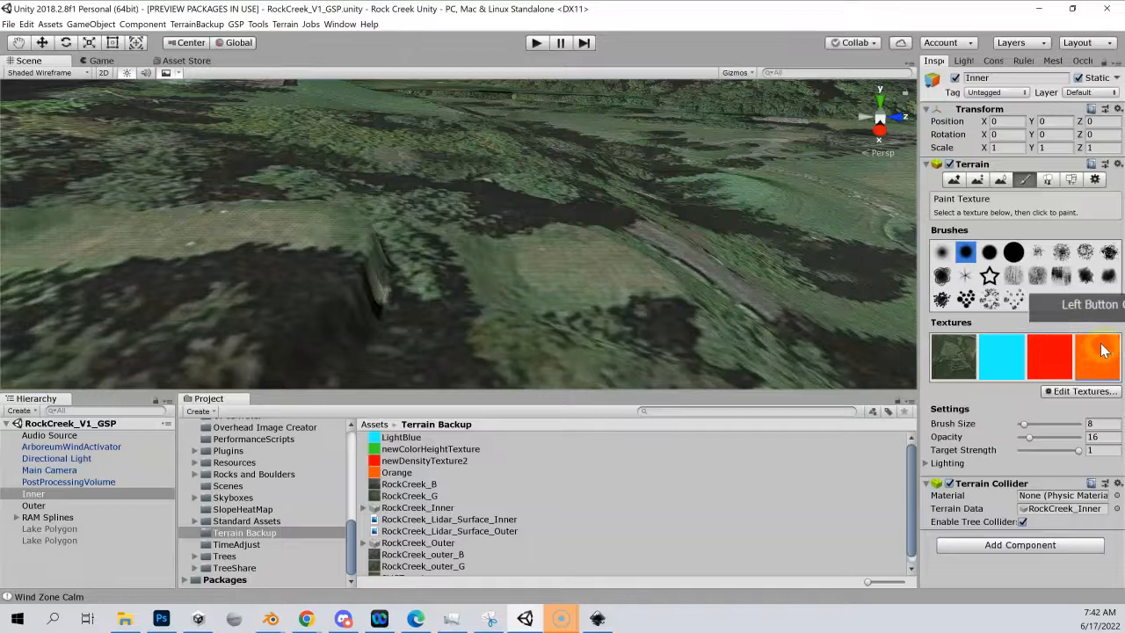
{"action": "mouse_move", "coordinate": [981, 179]}
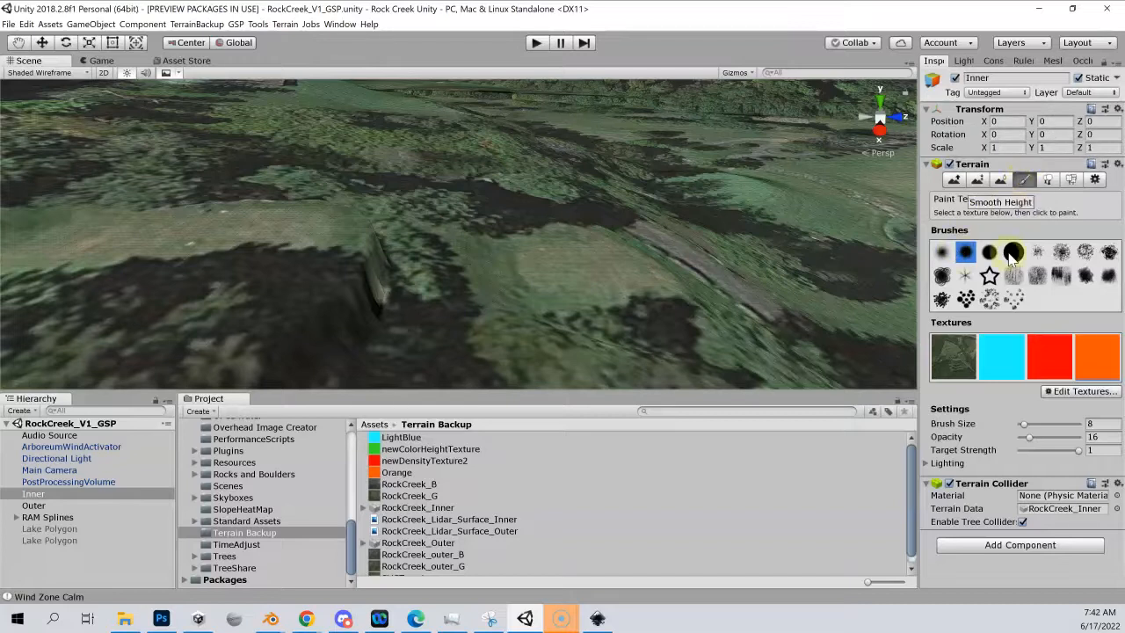
Paint an orange tee box patch on the first hilltop with the orange texture
{"action": "left_click", "coordinate": [942, 253]}
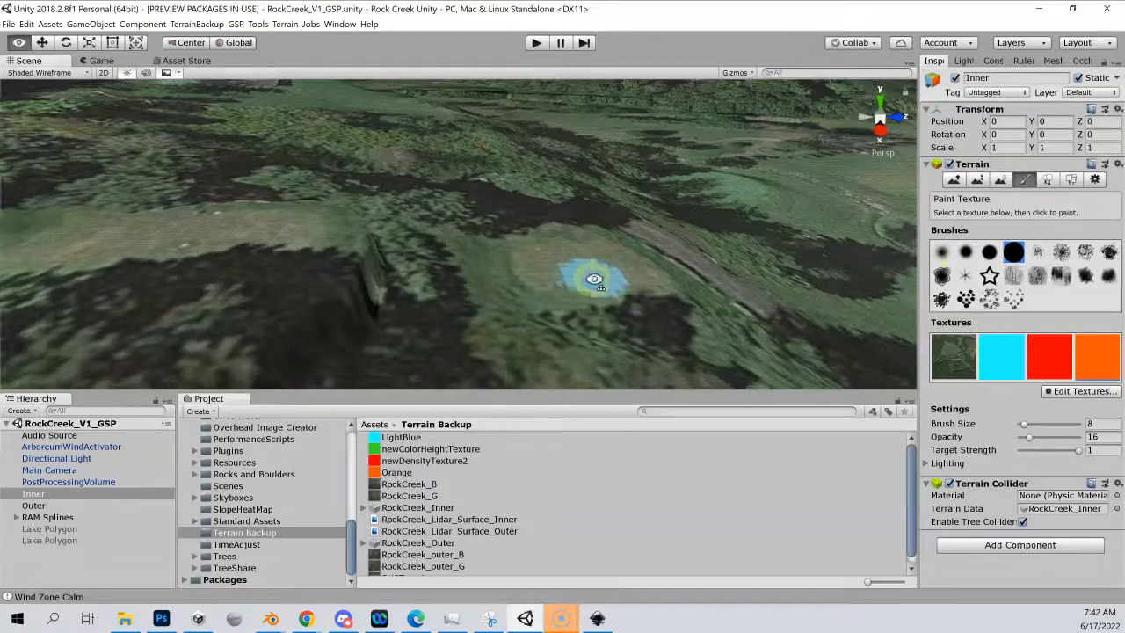
{"action": "left_click_drag", "start_coordinate": [598, 279], "coordinate": [904, 269]}
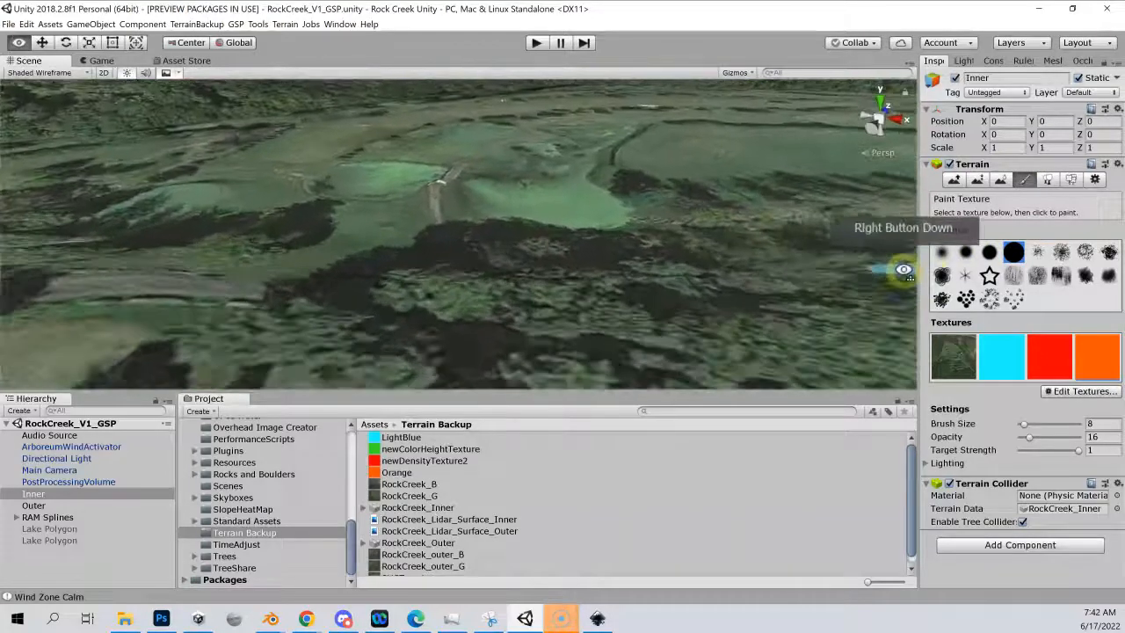
{"action": "left_click_drag", "start_coordinate": [905, 273], "coordinate": [584, 264]}
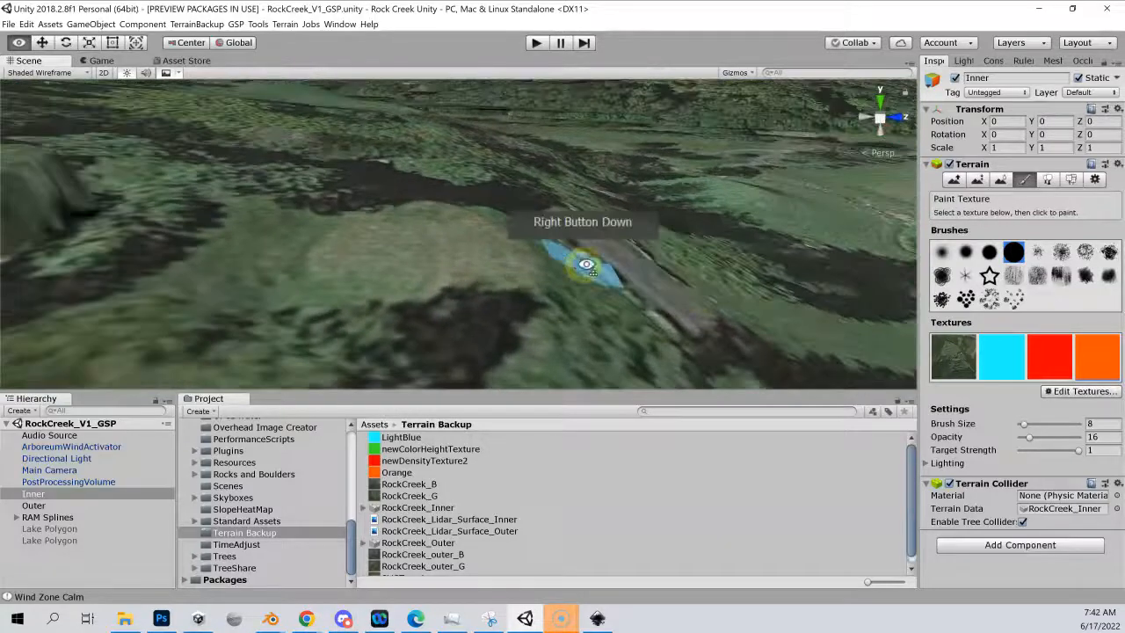
{"action": "left_click_drag", "start_coordinate": [587, 264], "coordinate": [845, 262]}
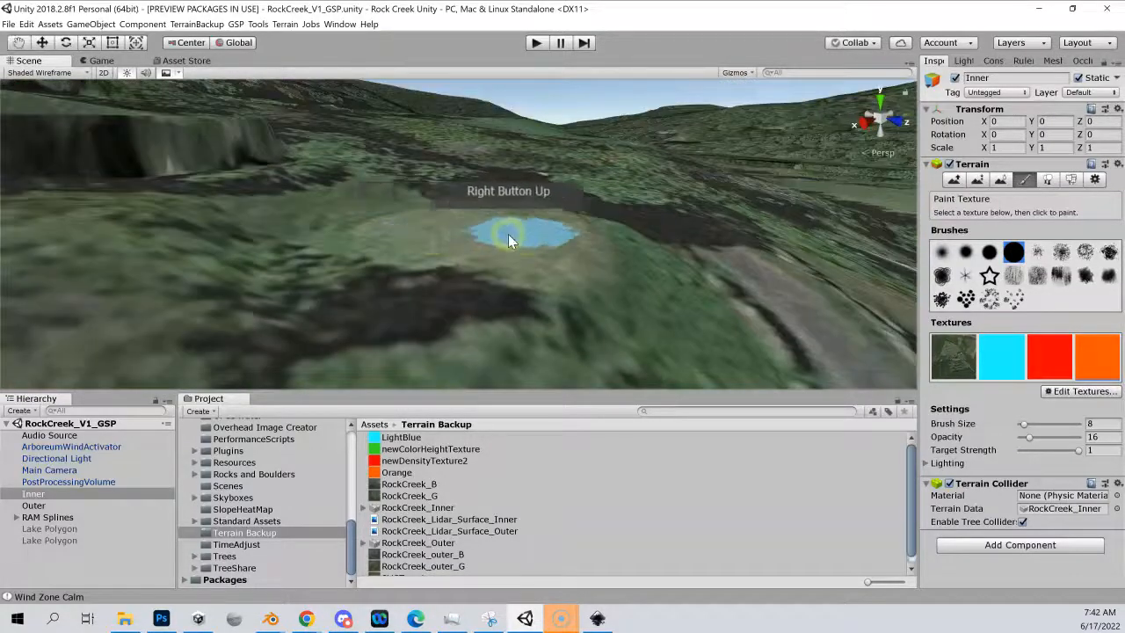
{"action": "left_click", "coordinate": [519, 250]}
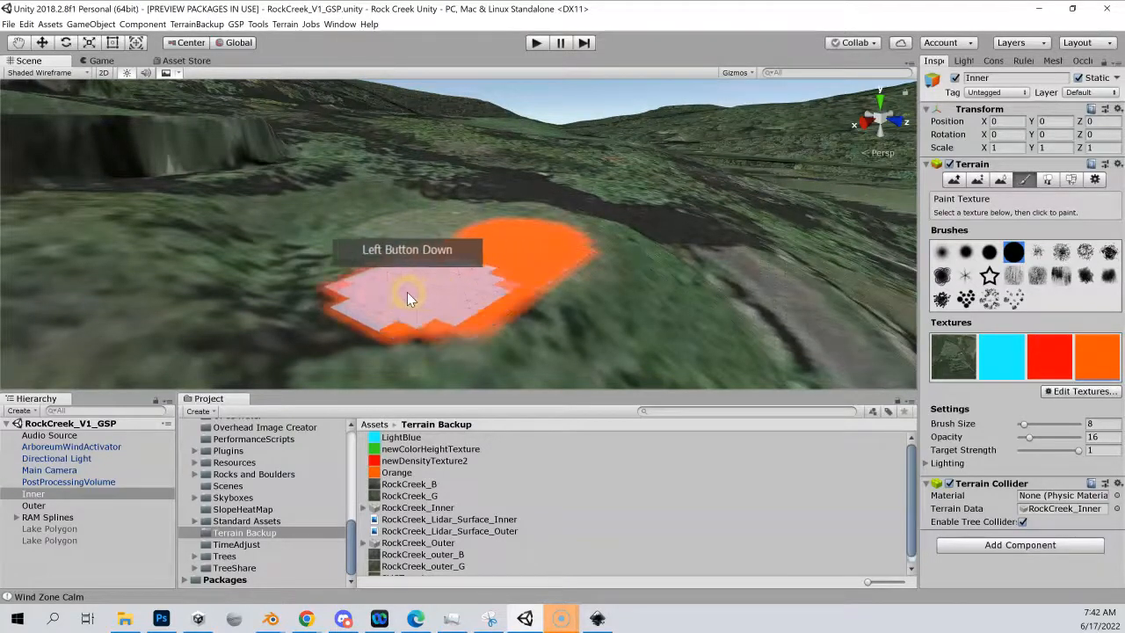
{"action": "left_click_drag", "start_coordinate": [408, 298], "coordinate": [383, 255]}
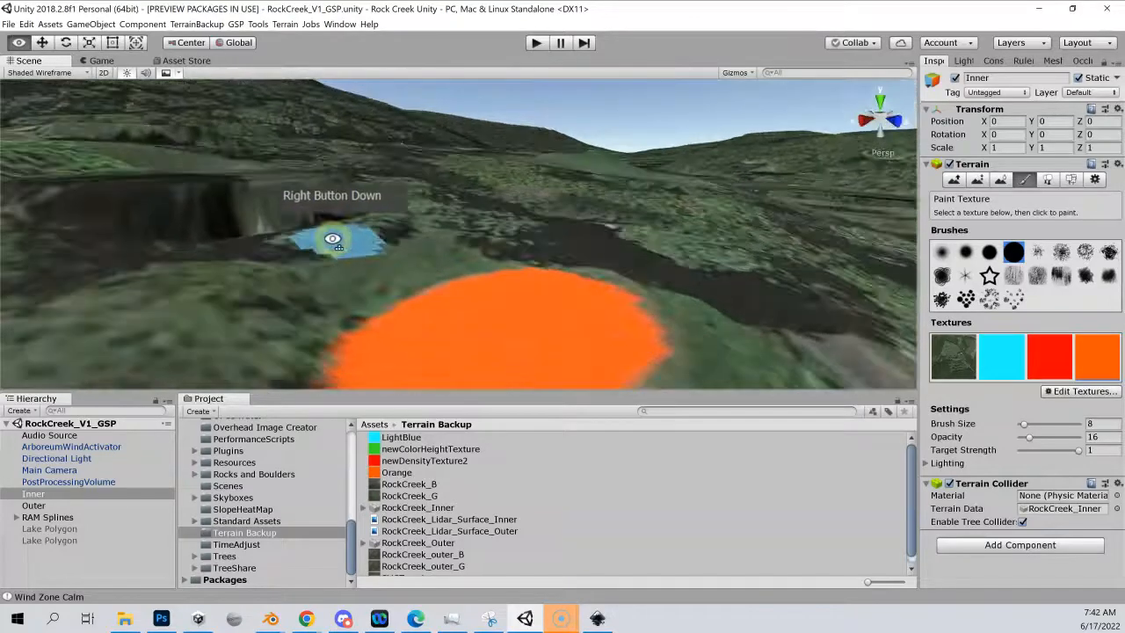
Paint another orange patch along the next ridge
{"action": "left_click_drag", "start_coordinate": [333, 239], "coordinate": [146, 260]}
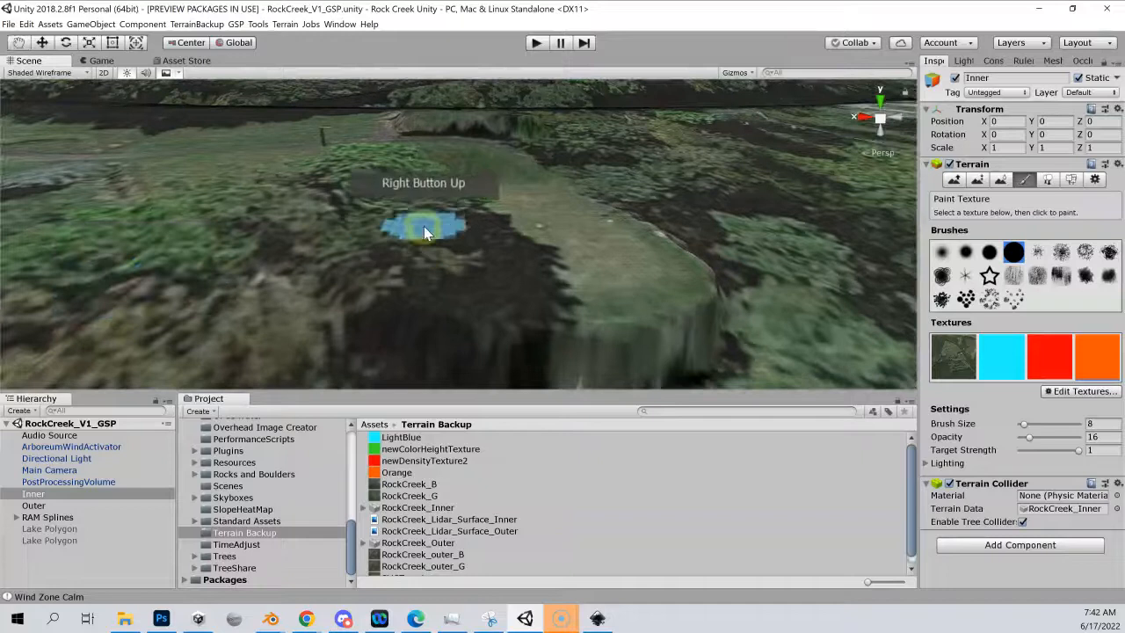
{"action": "left_click", "coordinate": [391, 238]}
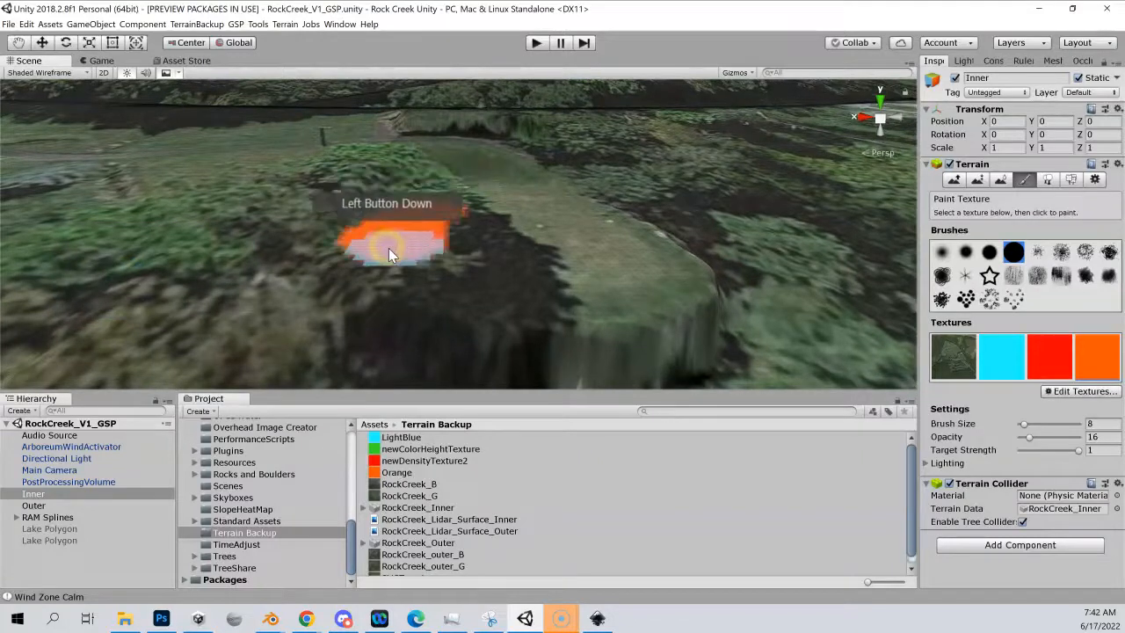
{"action": "left_click_drag", "start_coordinate": [390, 255], "coordinate": [605, 288]}
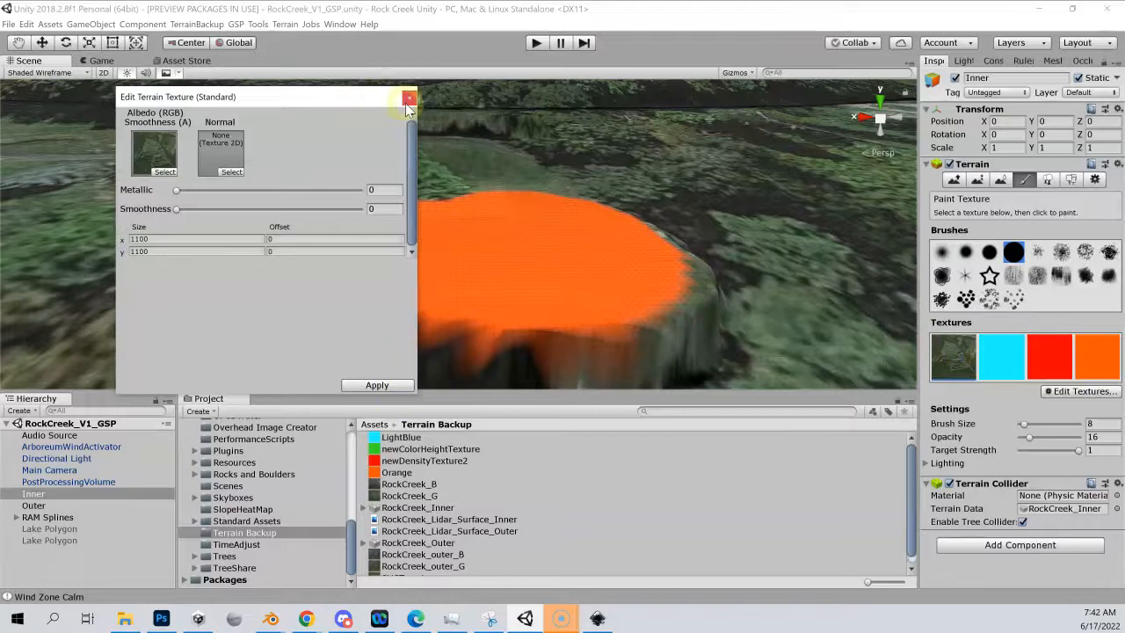
{"action": "left_click", "coordinate": [408, 99]}
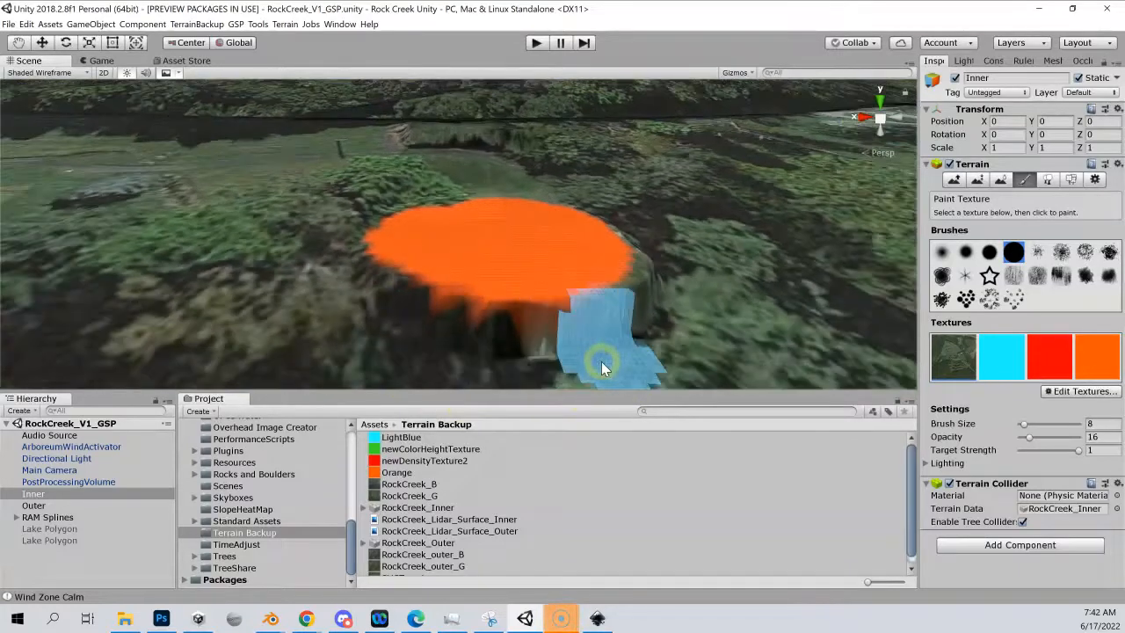
{"action": "left_click", "coordinate": [443, 368]}
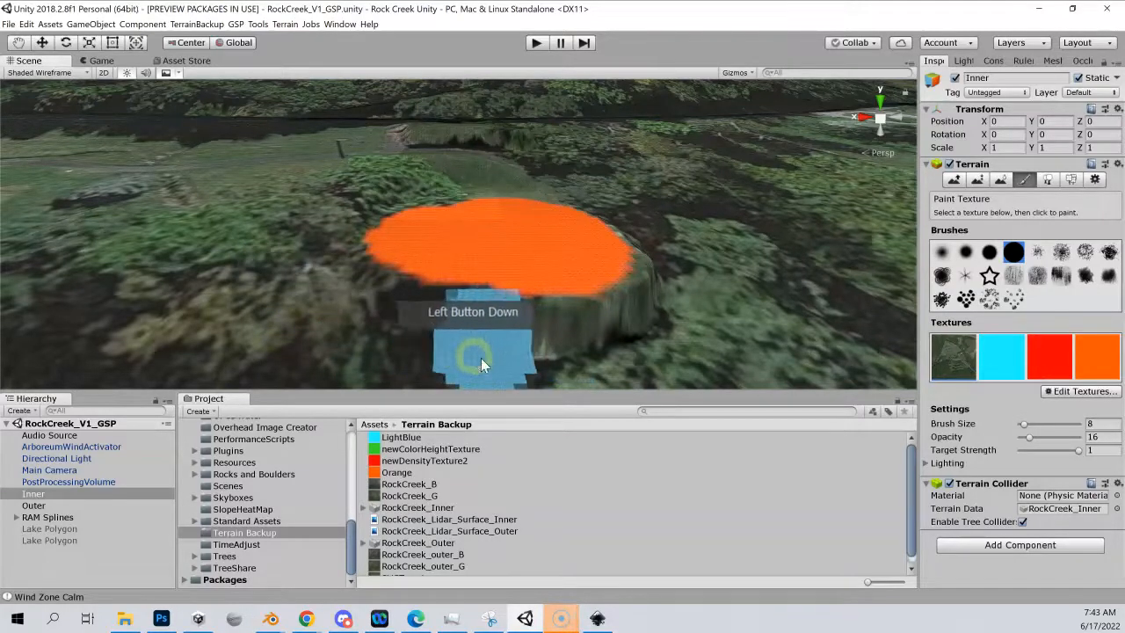
{"action": "left_click_drag", "start_coordinate": [478, 360], "coordinate": [642, 355]}
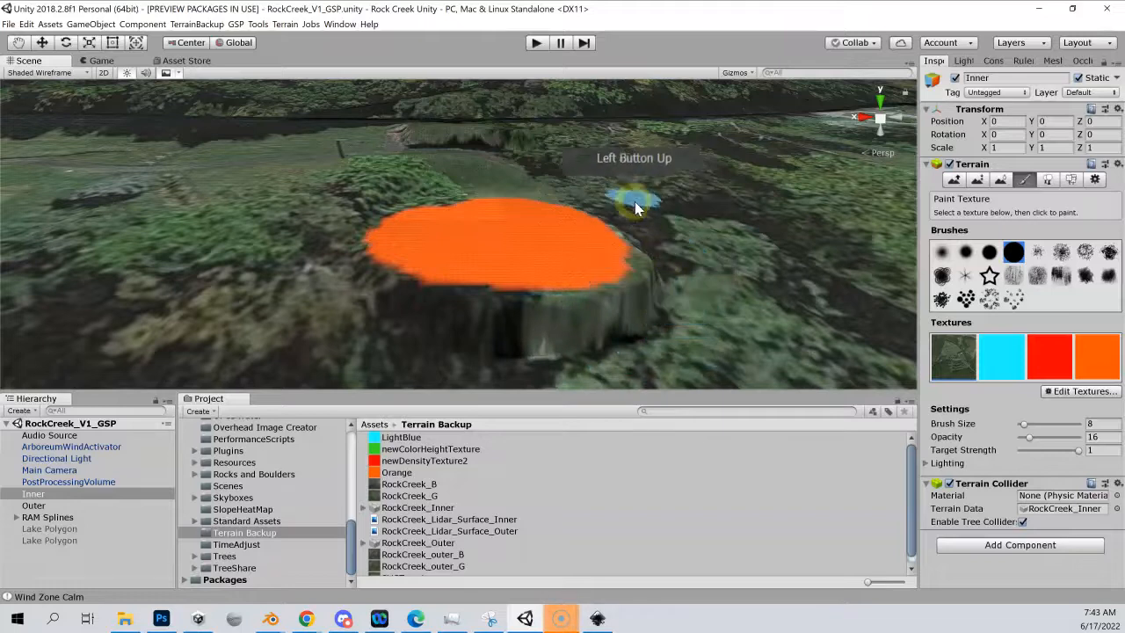
{"action": "right_click", "coordinate": [429, 158]}
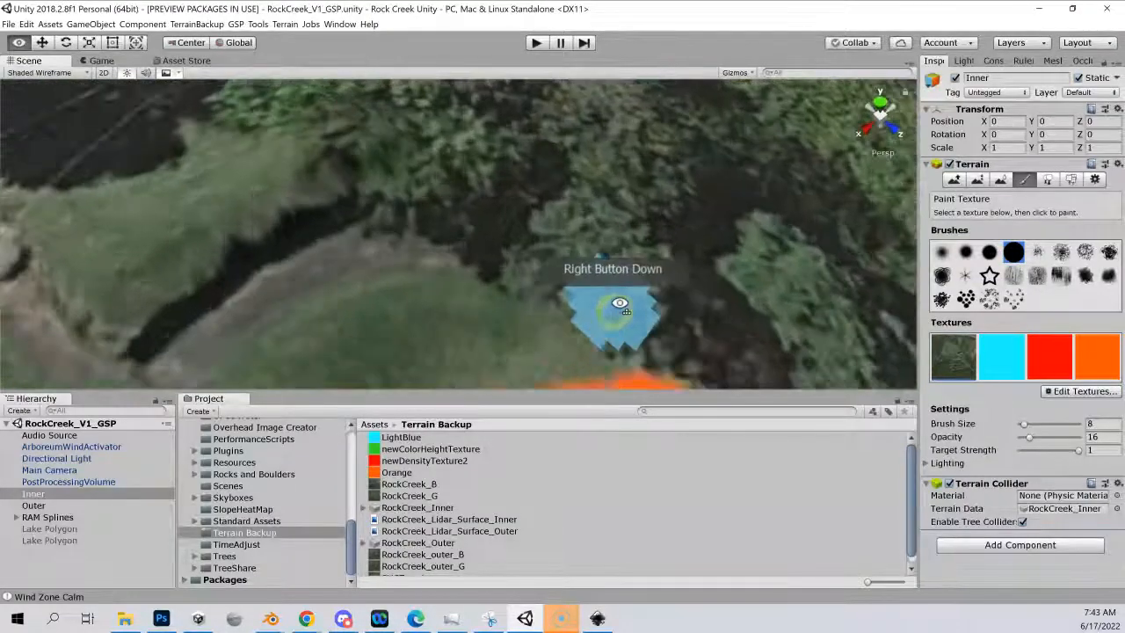
Paint an elongated orange tee box along the second ridge
{"action": "left_click_drag", "start_coordinate": [619, 302], "coordinate": [365, 104]}
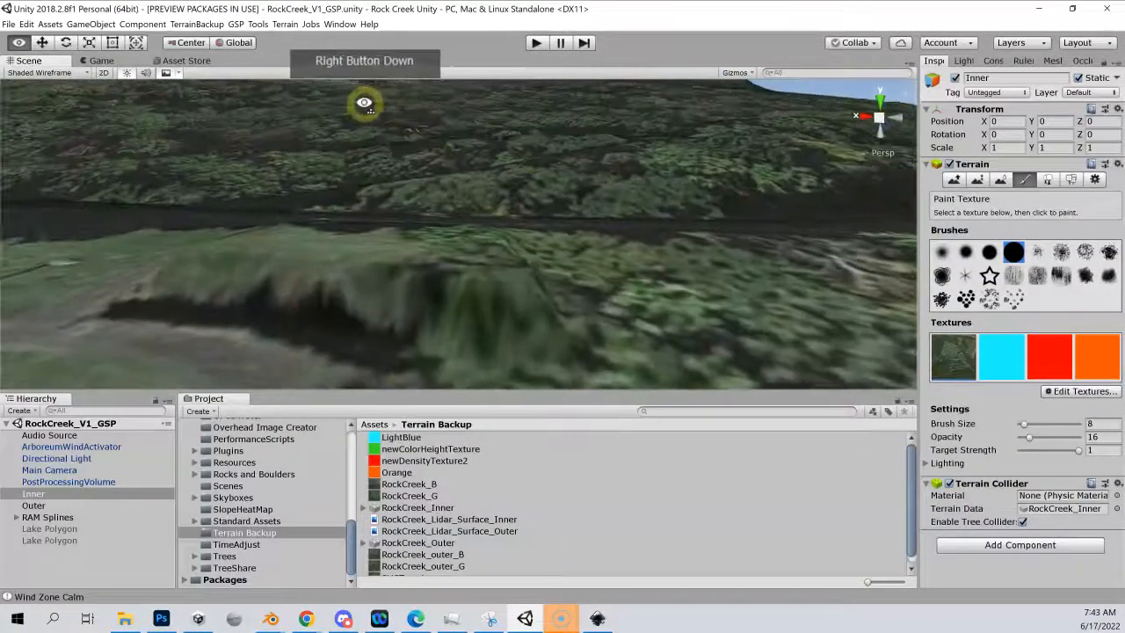
{"action": "left_click_drag", "start_coordinate": [366, 106], "coordinate": [411, 250]}
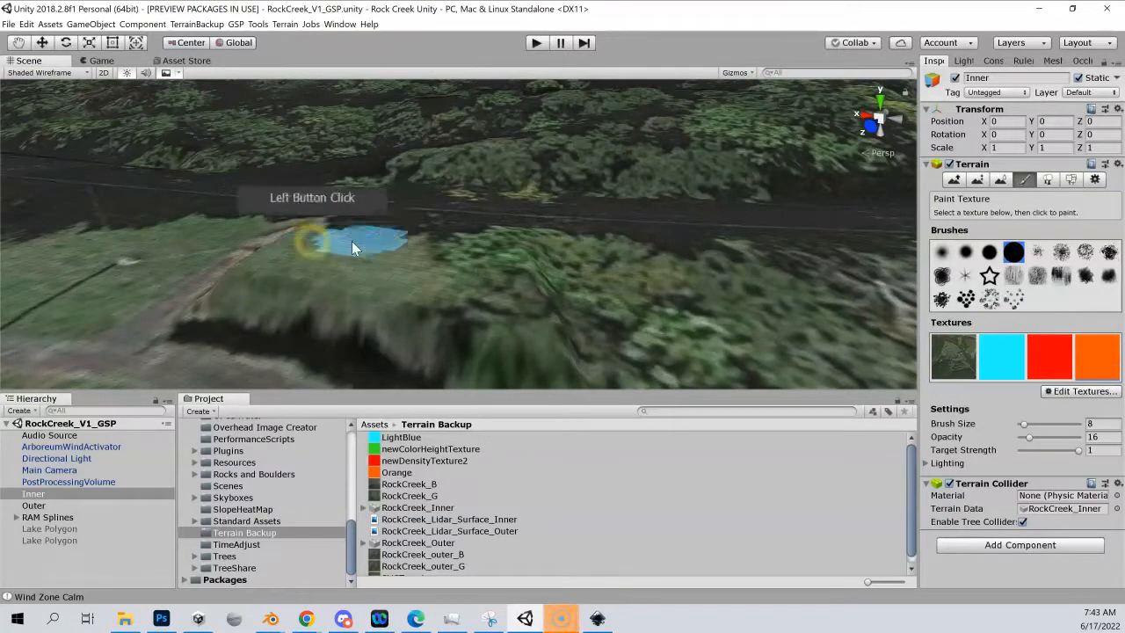
{"action": "left_click", "coordinate": [343, 255]}
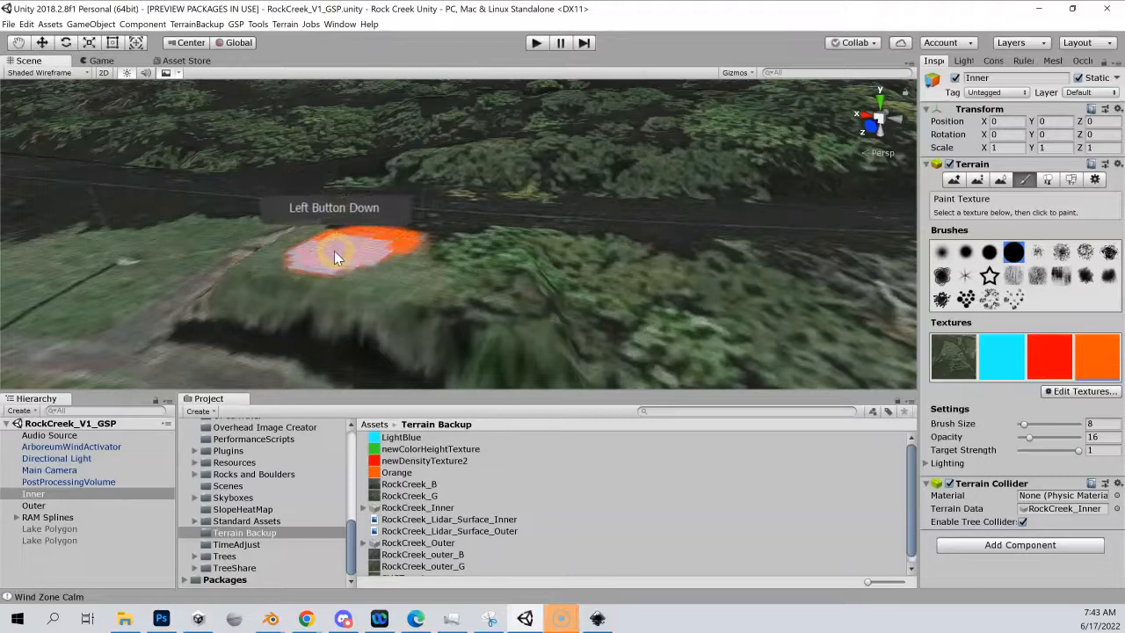
{"action": "left_click_drag", "start_coordinate": [334, 255], "coordinate": [431, 281]}
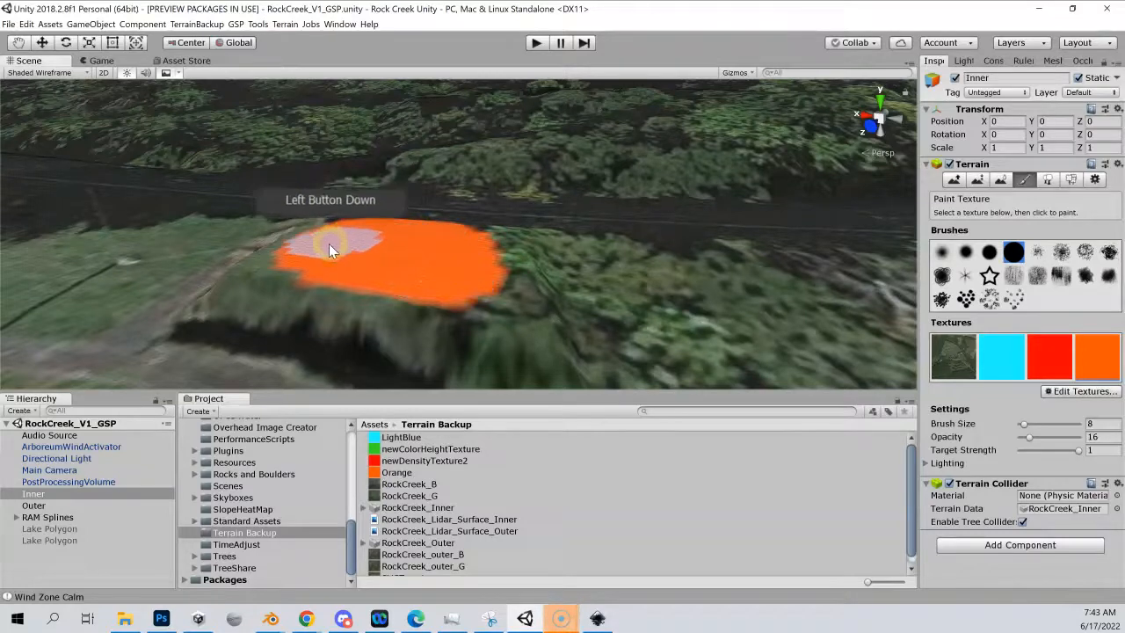
{"action": "left_click_drag", "start_coordinate": [331, 249], "coordinate": [439, 281]}
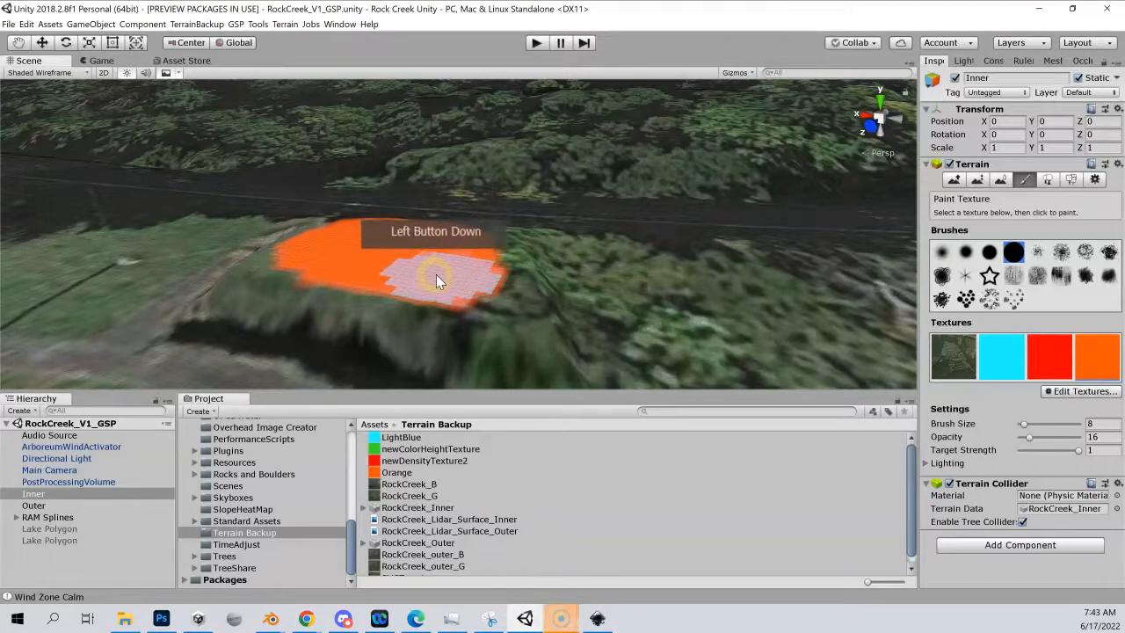
{"action": "left_click", "coordinate": [436, 278]}
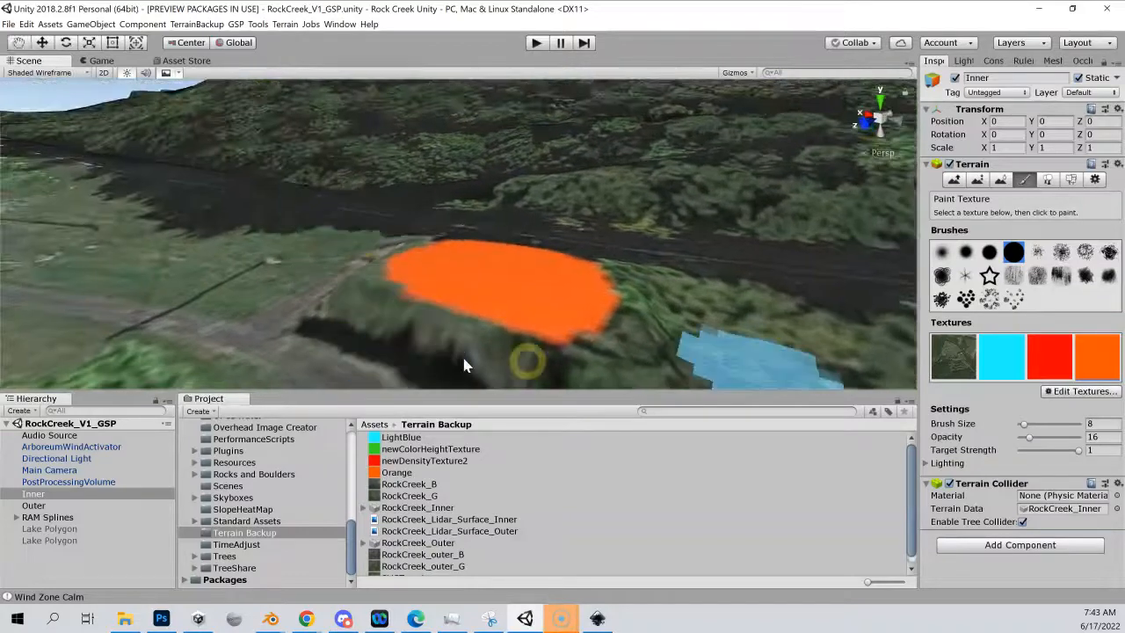
{"action": "left_click", "coordinate": [366, 334]}
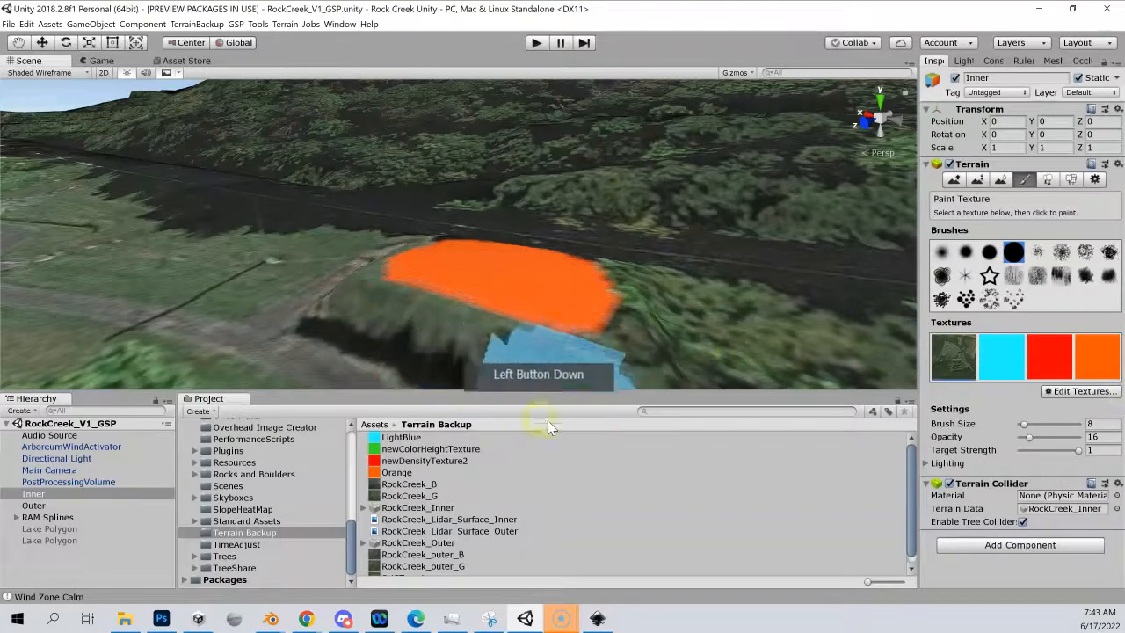
{"action": "mouse_move", "coordinate": [425, 364]}
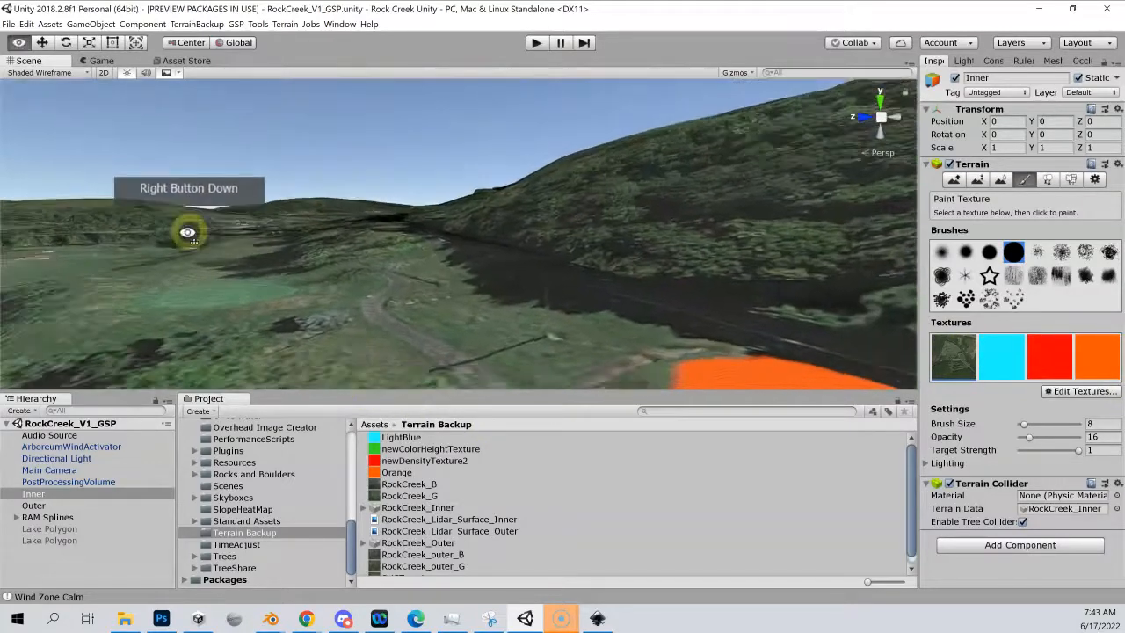
Paint the start of the red cart path onto the trail in the valley
{"action": "left_click_drag", "start_coordinate": [190, 233], "coordinate": [137, 320]}
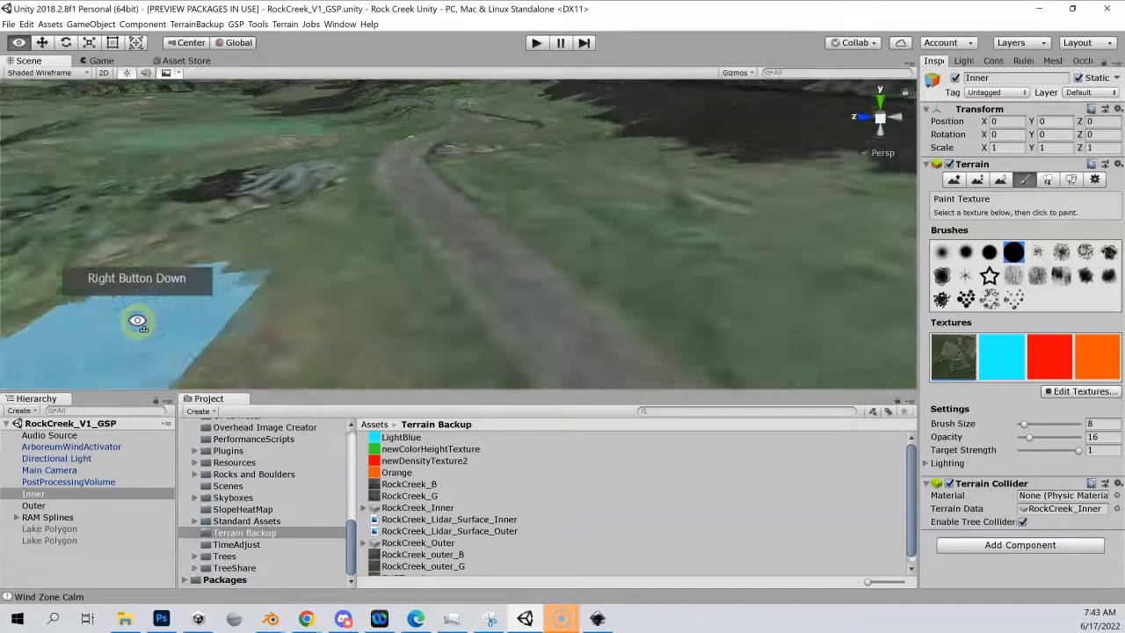
{"action": "left_click_drag", "start_coordinate": [138, 320], "coordinate": [132, 216]}
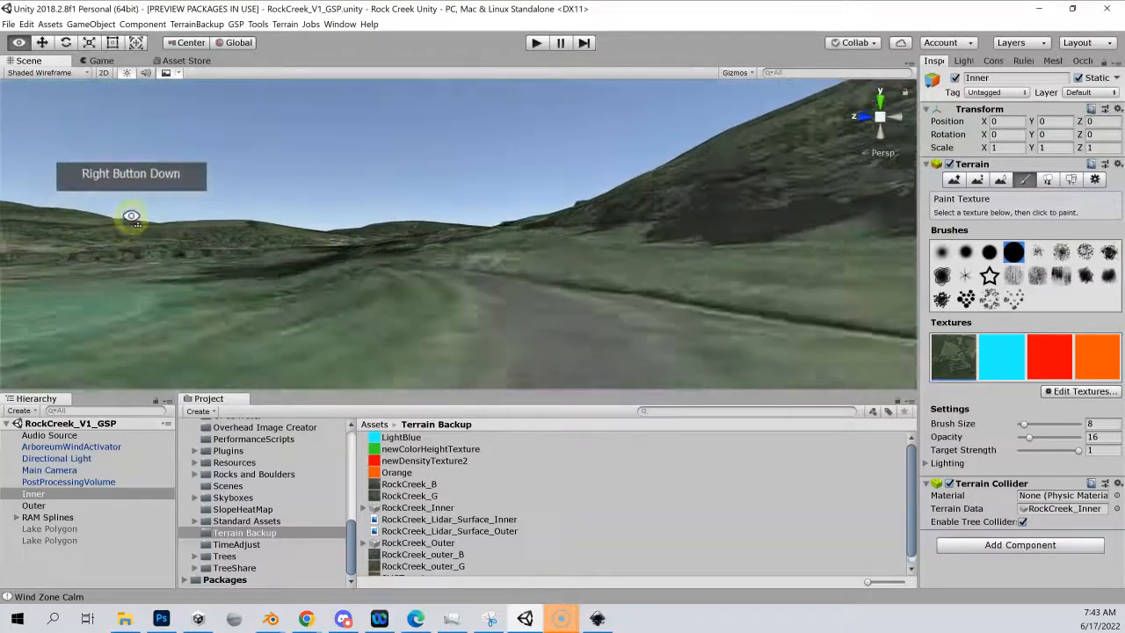
{"action": "left_click_drag", "start_coordinate": [130, 216], "coordinate": [88, 273]}
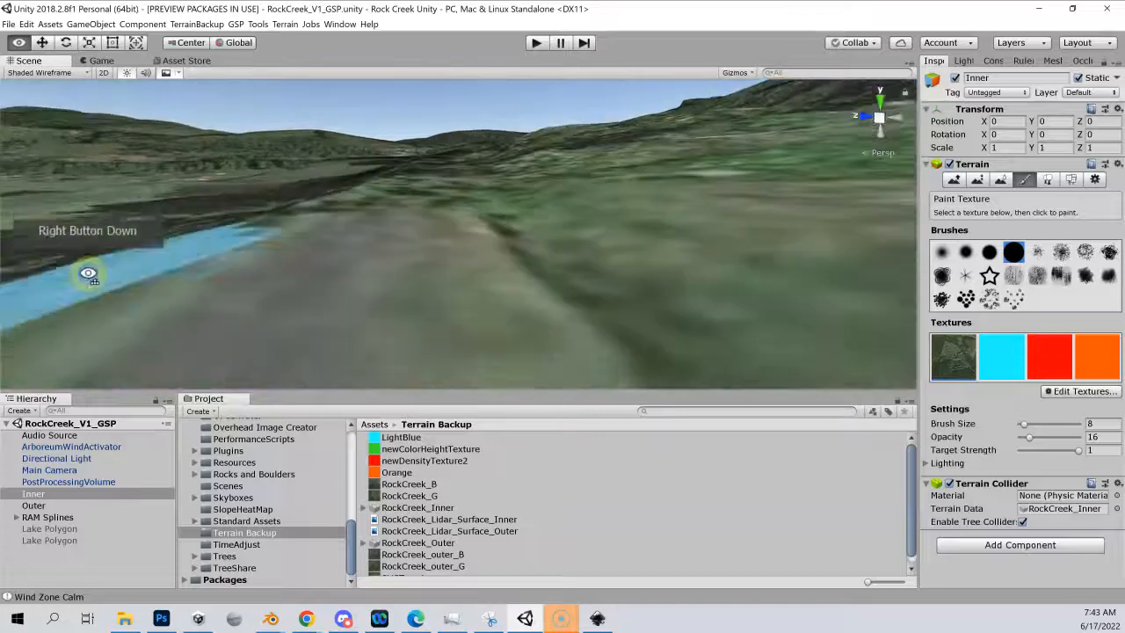
{"action": "left_click_drag", "start_coordinate": [88, 272], "coordinate": [144, 316]}
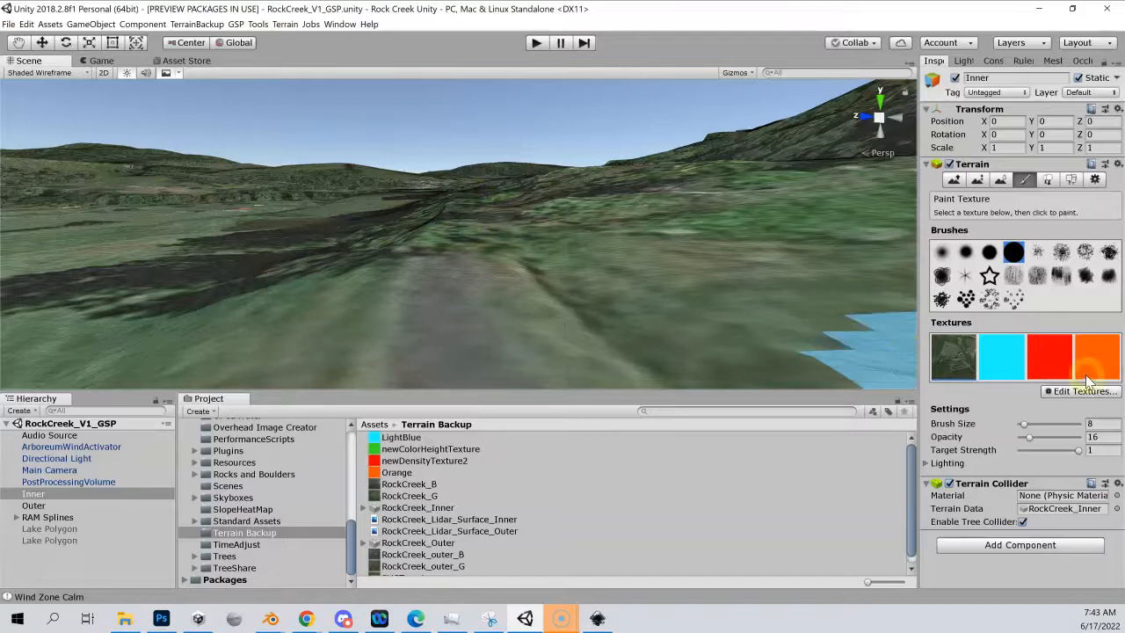
{"action": "left_click", "coordinate": [496, 264]}
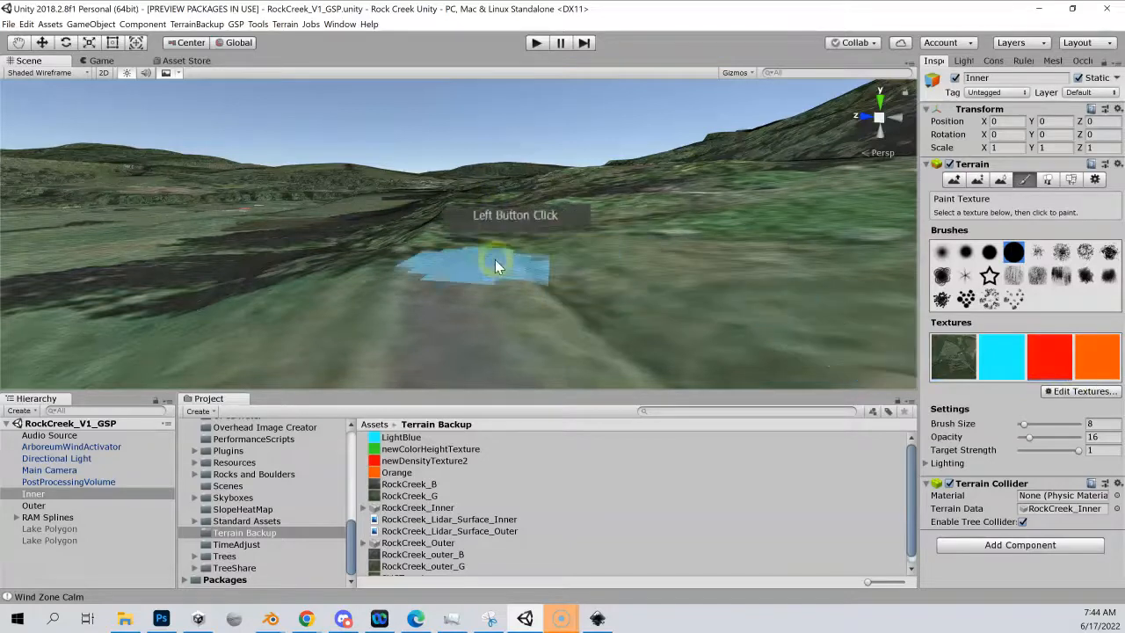
{"action": "left_click", "coordinate": [496, 265]}
{"action": "type", "text": "4"}
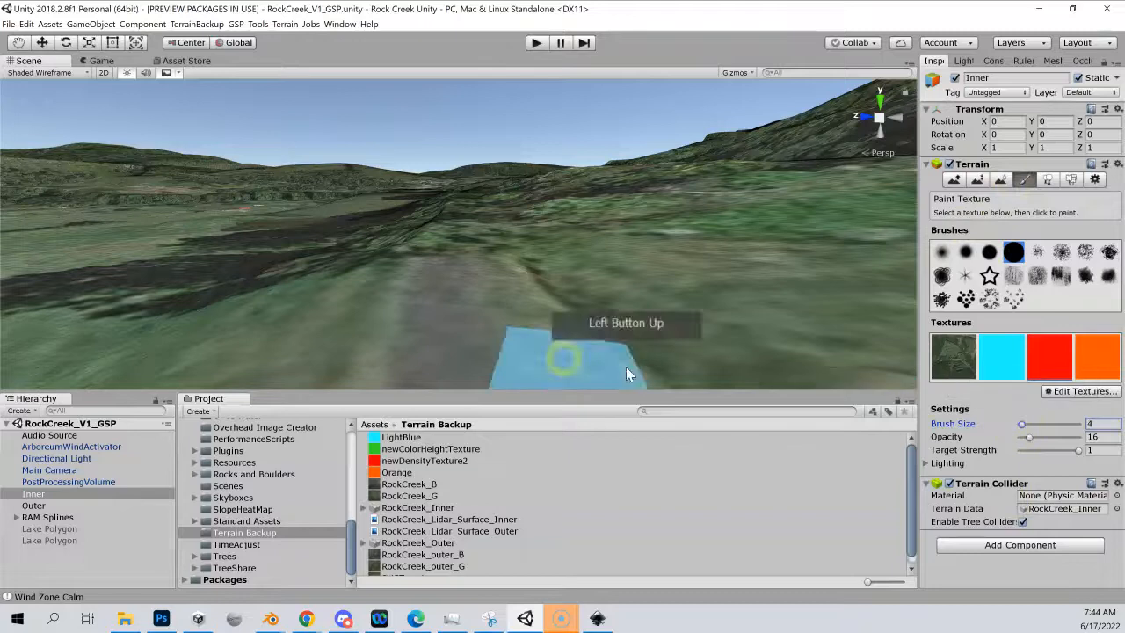
{"action": "left_click", "coordinate": [466, 257]}
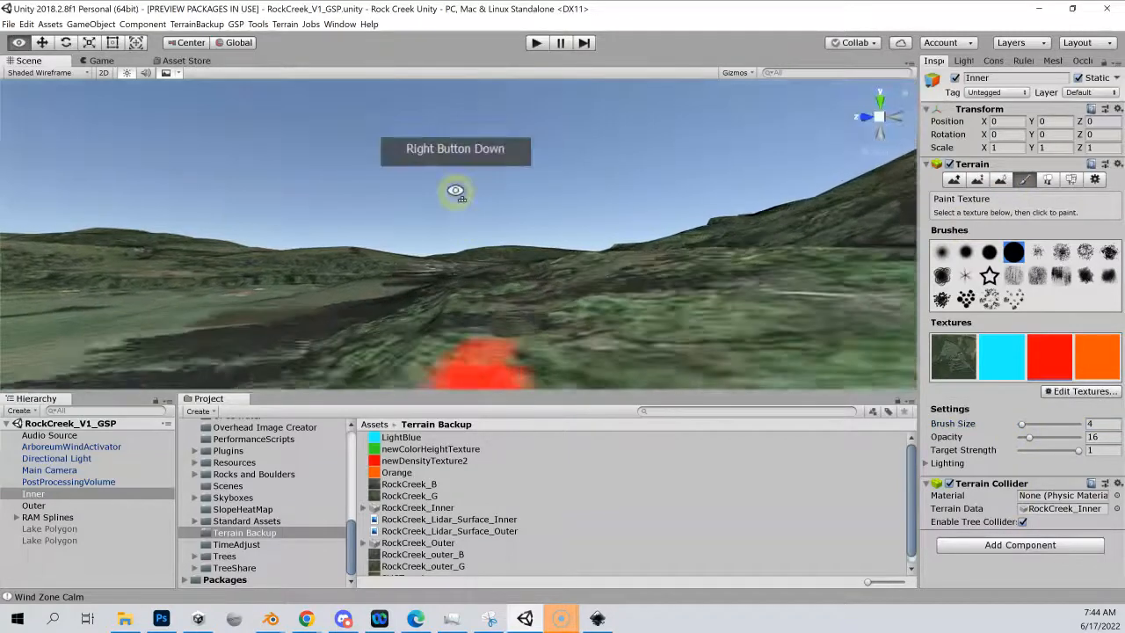
{"action": "left_click", "coordinate": [481, 360]}
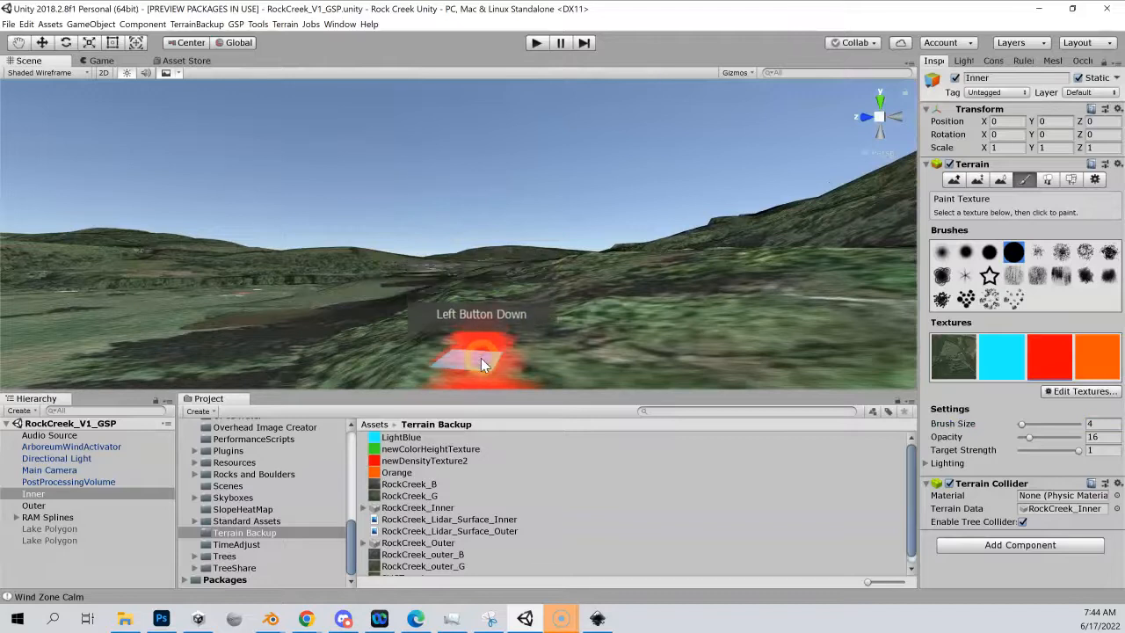
Extend the red cart path further along the trail
{"action": "right_click", "coordinate": [482, 351]}
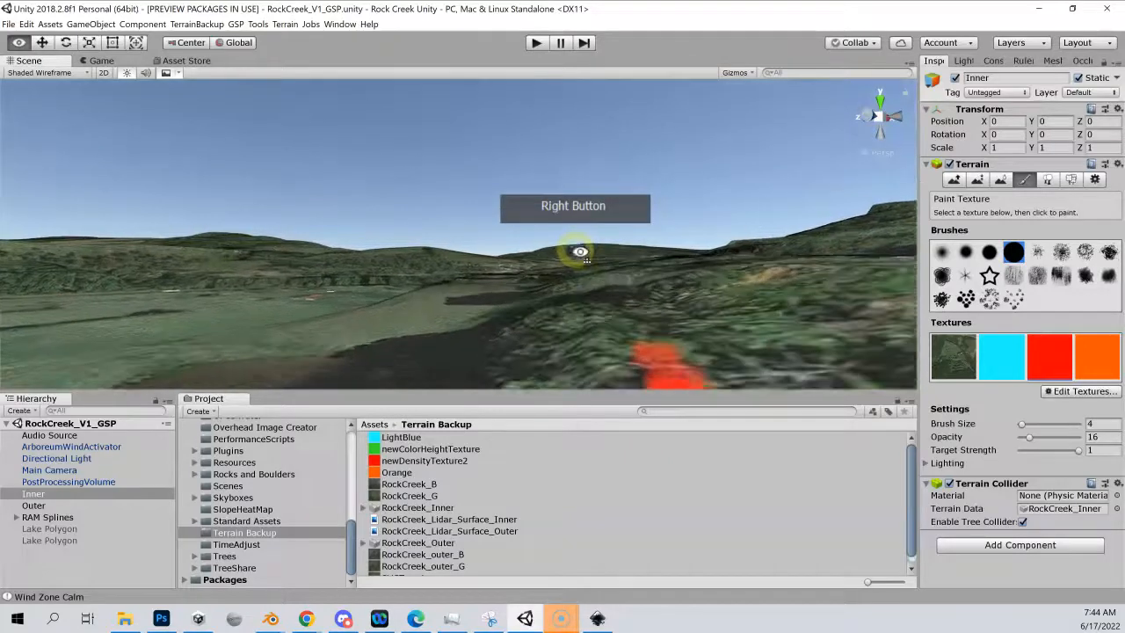
{"action": "left_click", "coordinate": [647, 355]}
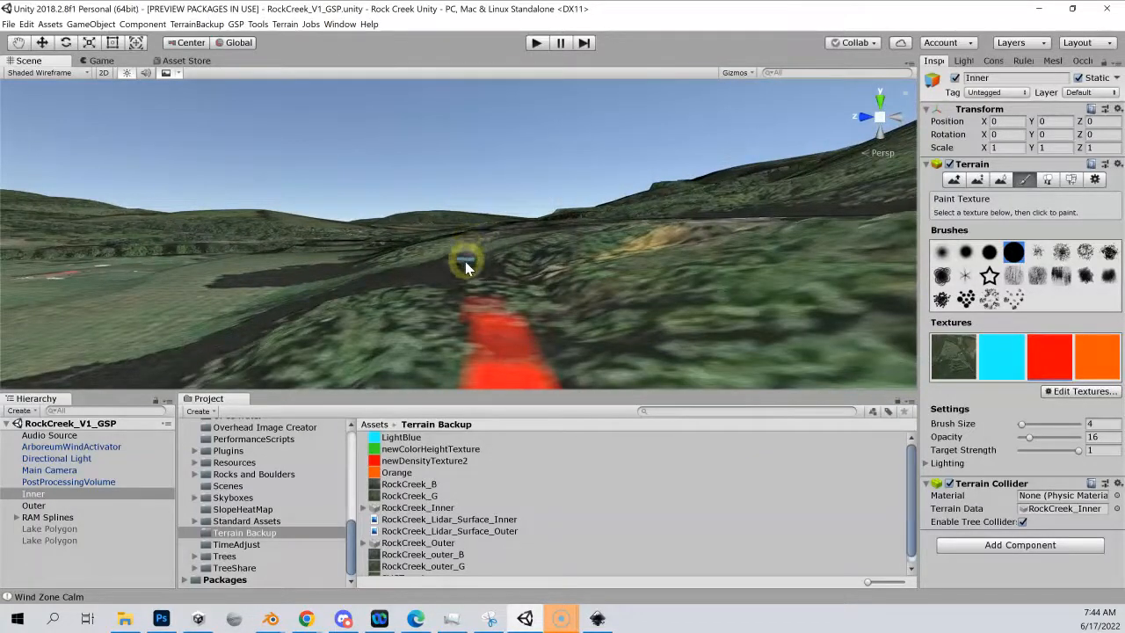
{"action": "left_click", "coordinate": [472, 302]}
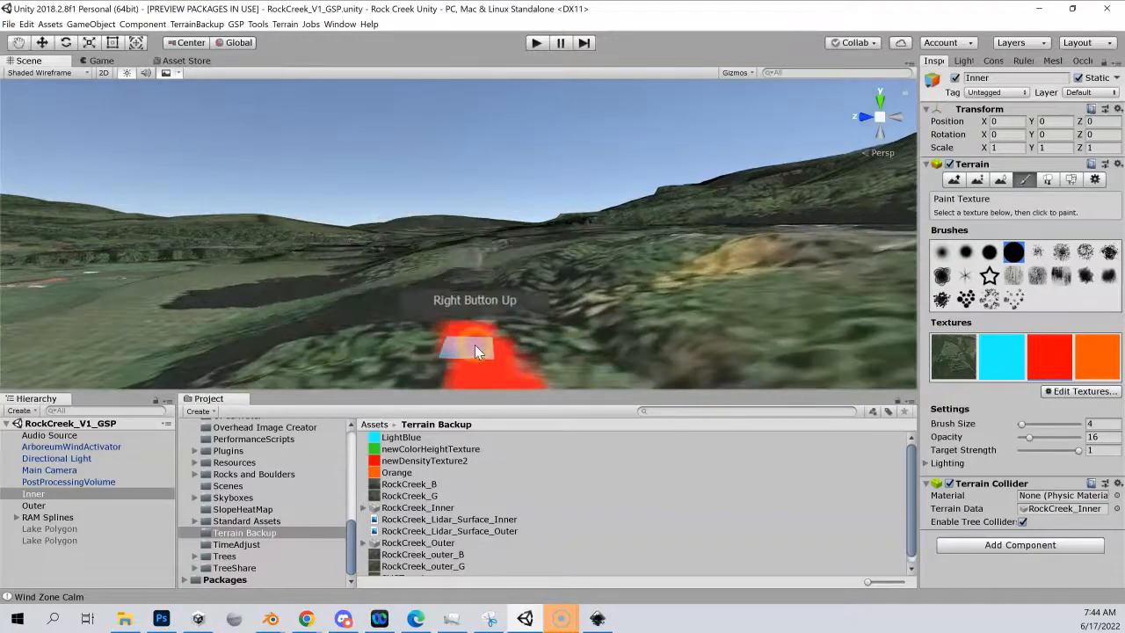
{"action": "left_click", "coordinate": [457, 293]}
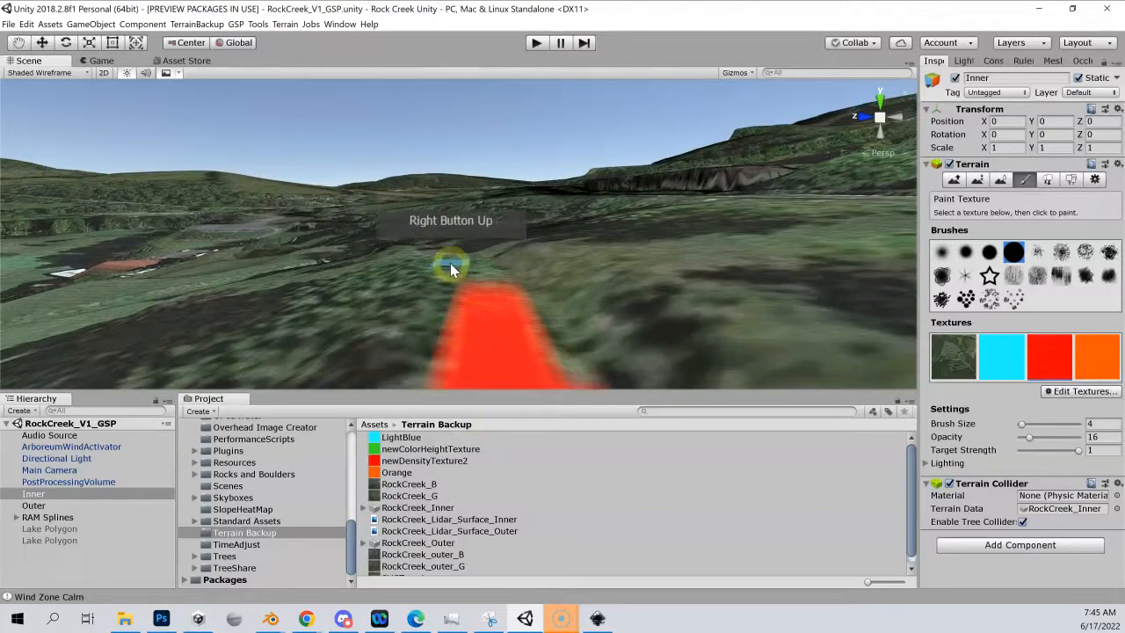
{"action": "left_click_drag", "start_coordinate": [450, 268], "coordinate": [482, 292]}
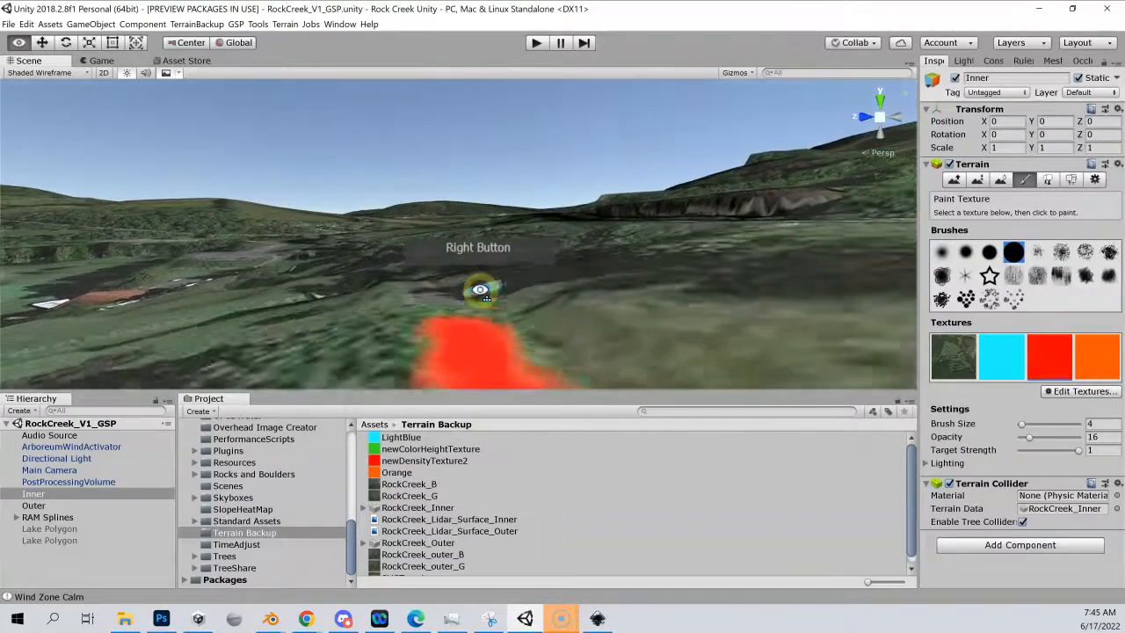
Continue the red cart path down the hill and over the ridge
{"action": "left_click", "coordinate": [467, 349]}
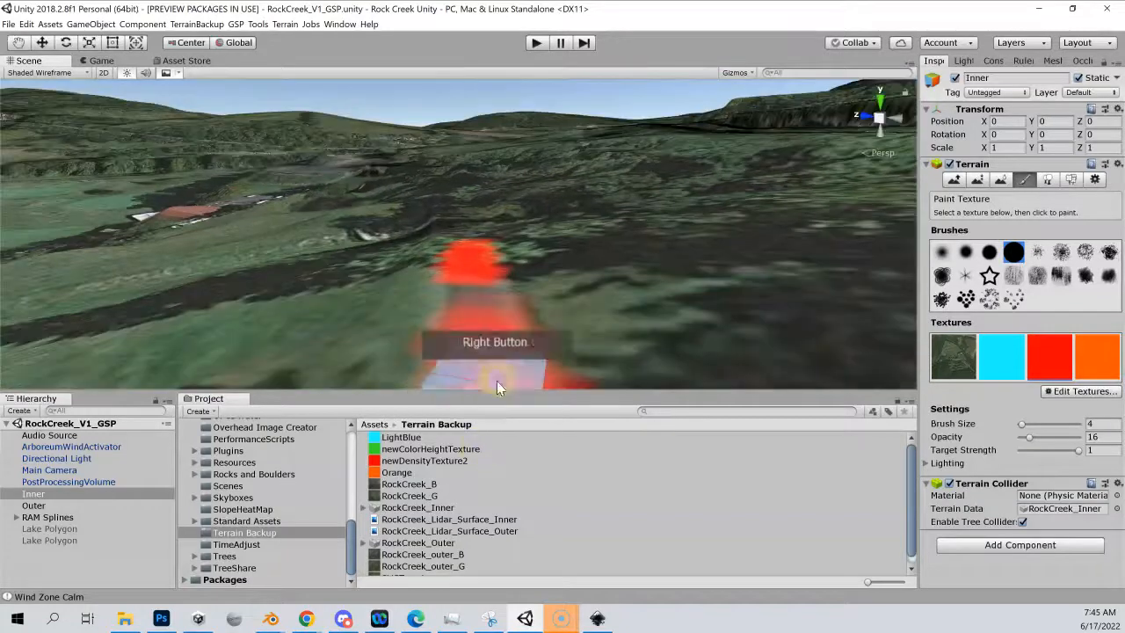
{"action": "left_click_drag", "start_coordinate": [495, 387], "coordinate": [478, 273]}
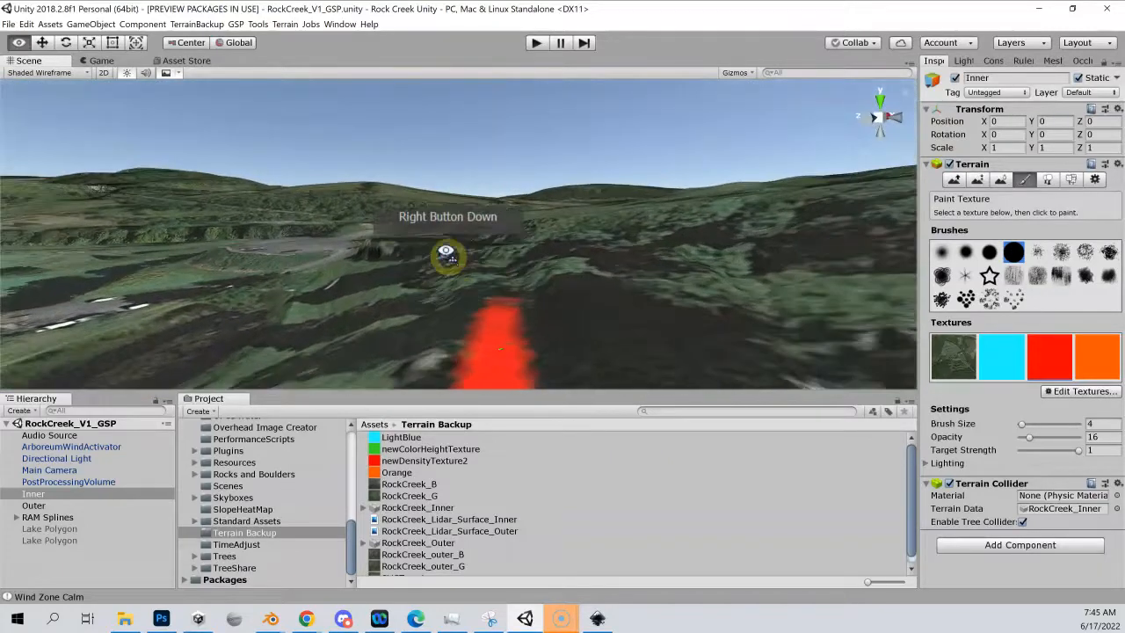
{"action": "left_click", "coordinate": [524, 337]}
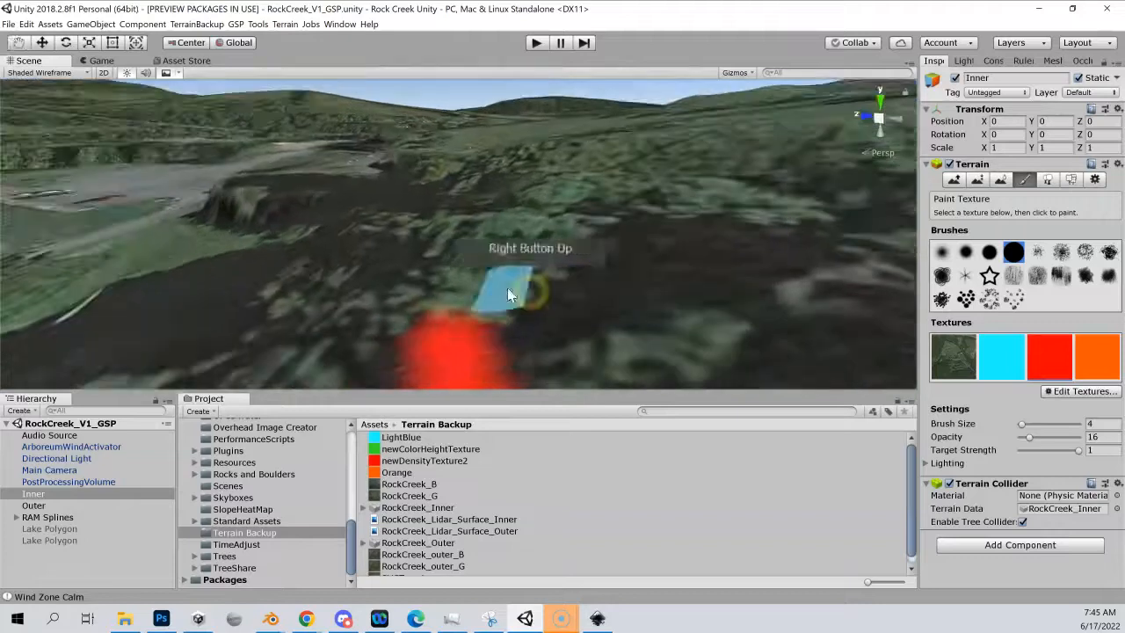
{"action": "left_click", "coordinate": [448, 342]}
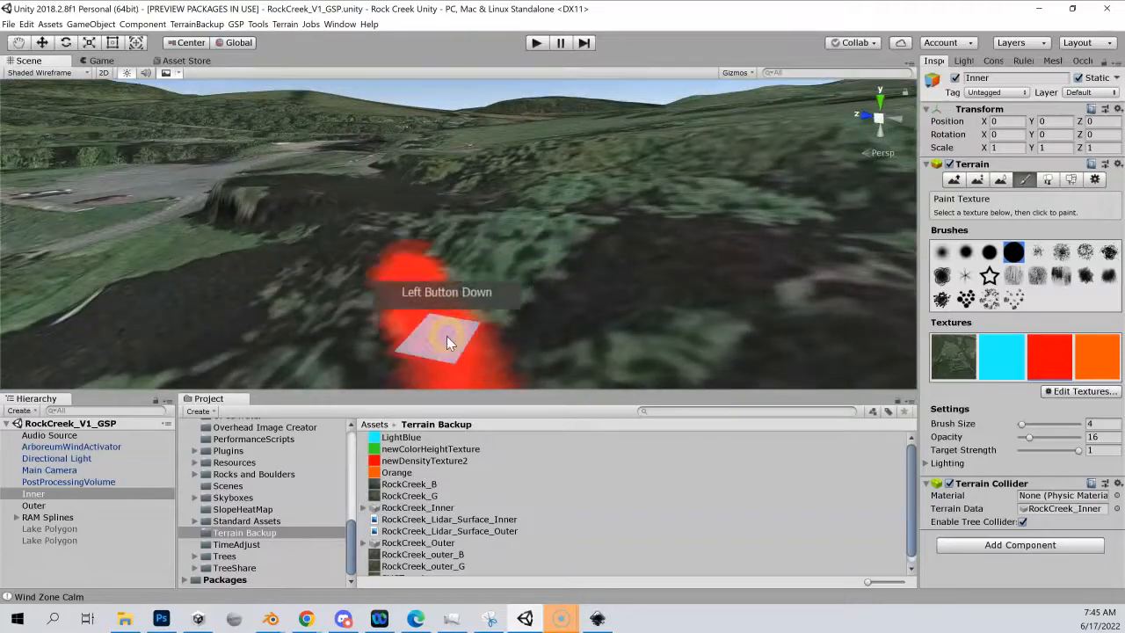
{"action": "right_click", "coordinate": [395, 297]}
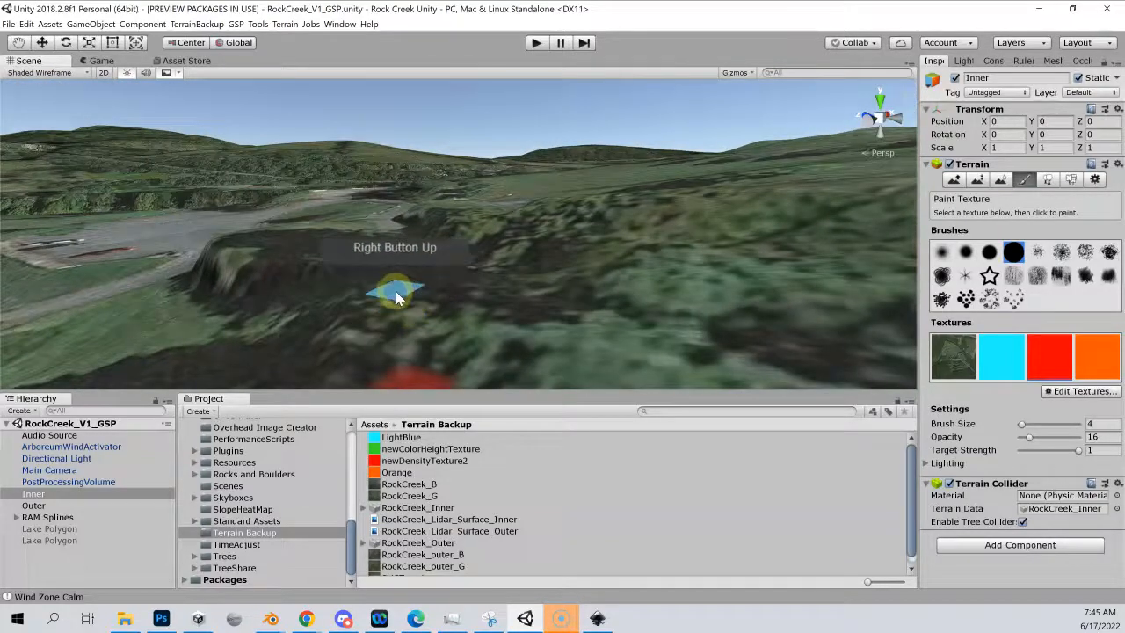
{"action": "left_click_drag", "start_coordinate": [396, 295], "coordinate": [413, 330]}
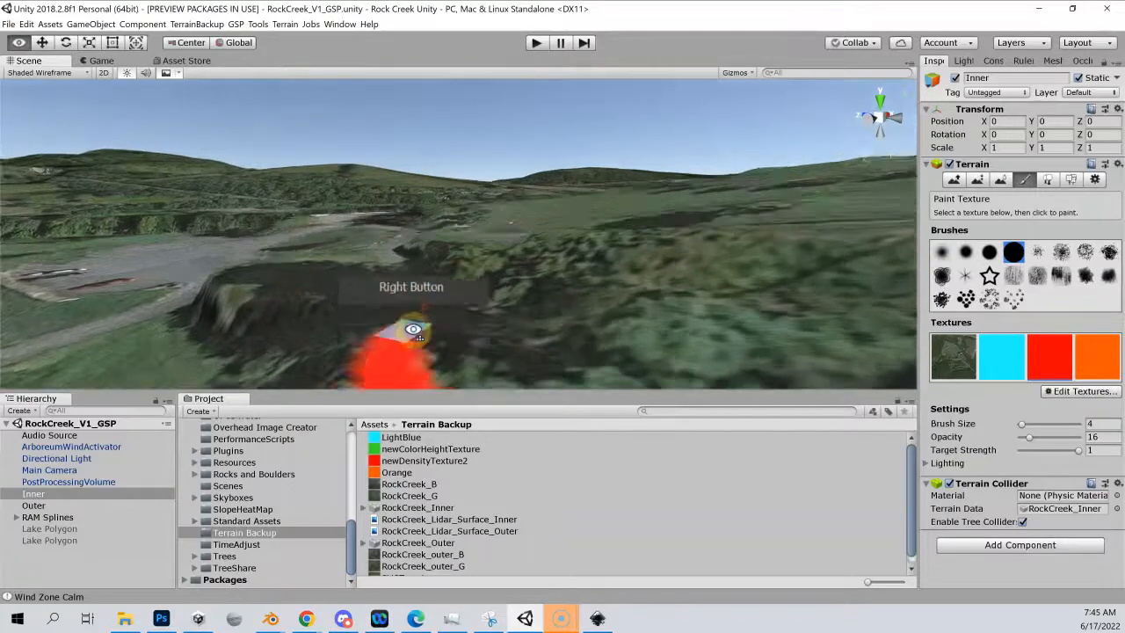
{"action": "left_click_drag", "start_coordinate": [413, 331], "coordinate": [401, 218]}
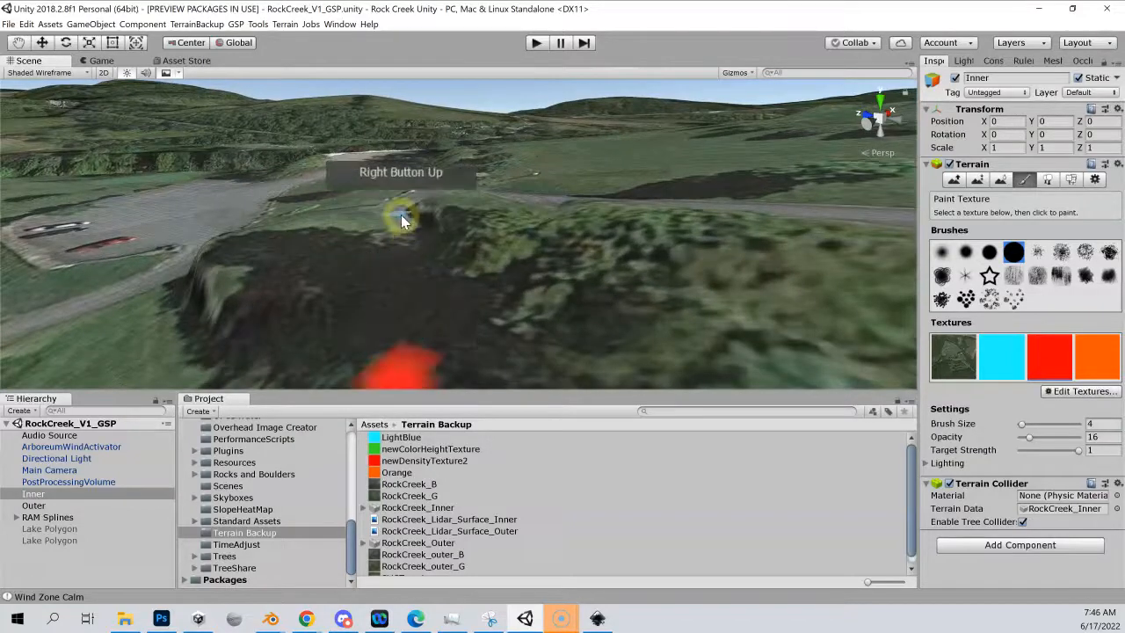
Finish the red path edge and paint a light blue pond shape beside it
{"action": "left_click", "coordinate": [411, 320]}
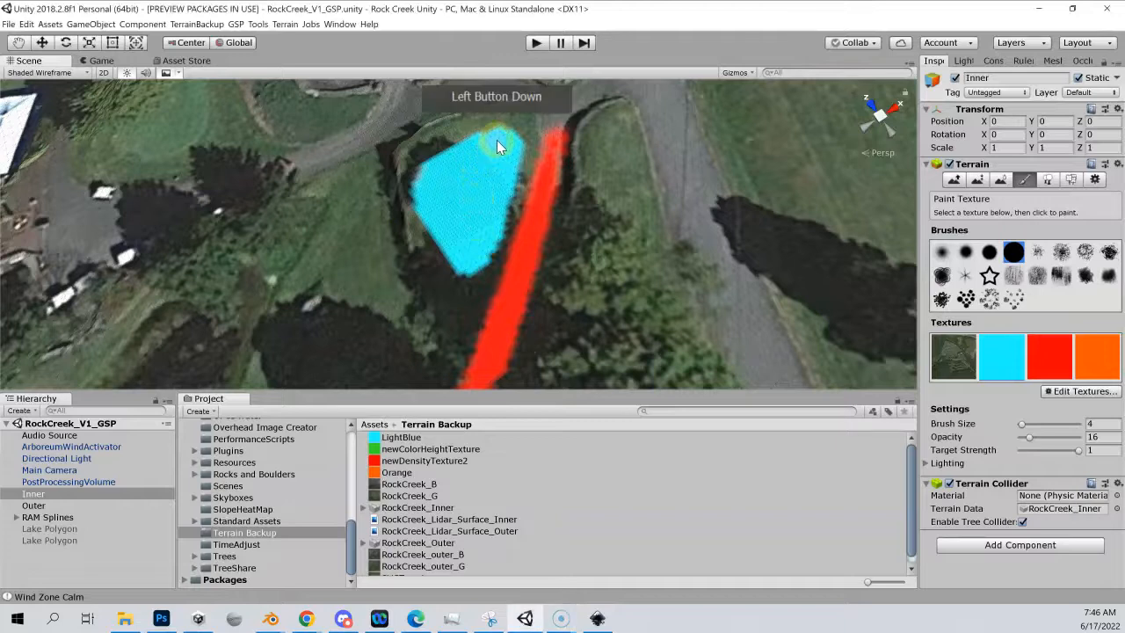
{"action": "left_click", "coordinate": [489, 195]}
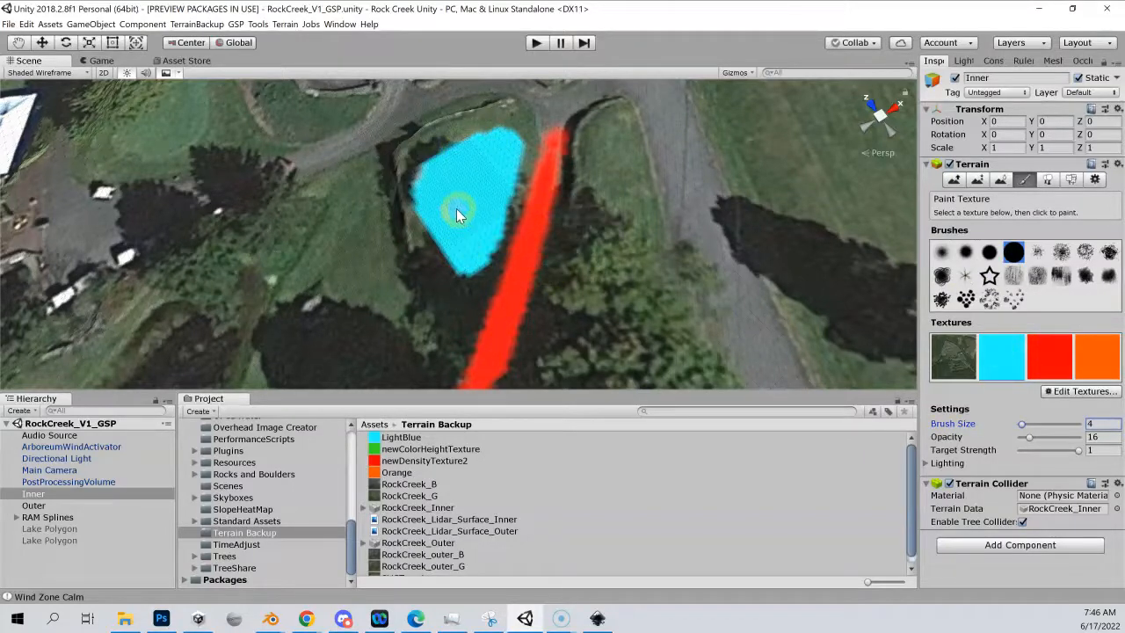
{"action": "left_click", "coordinate": [454, 155]}
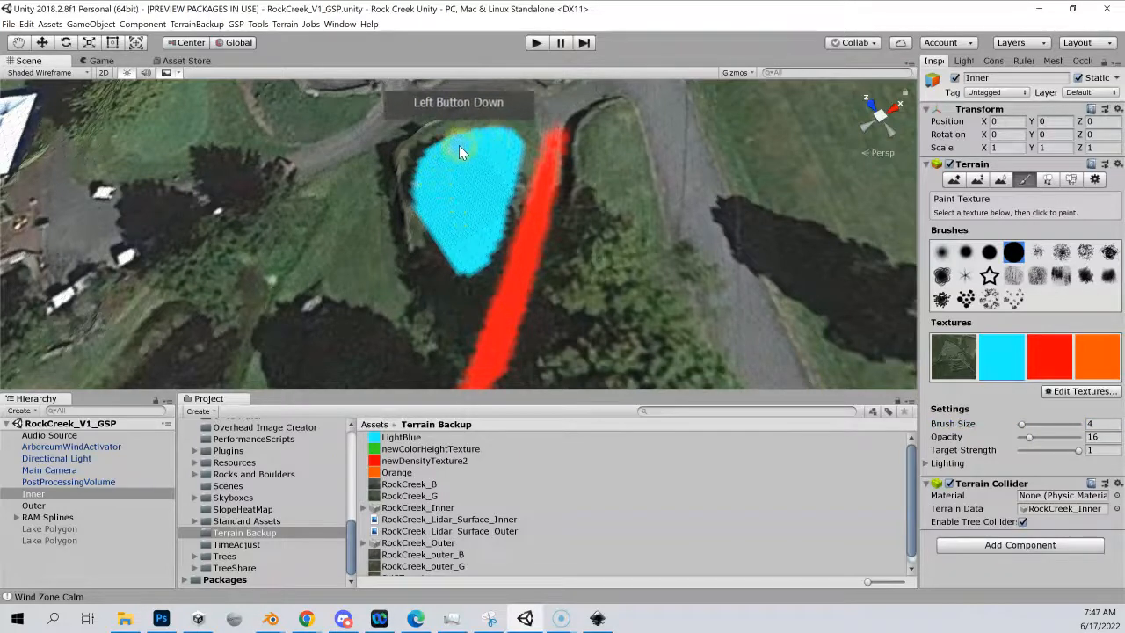
{"action": "left_click_drag", "start_coordinate": [461, 150], "coordinate": [448, 246]}
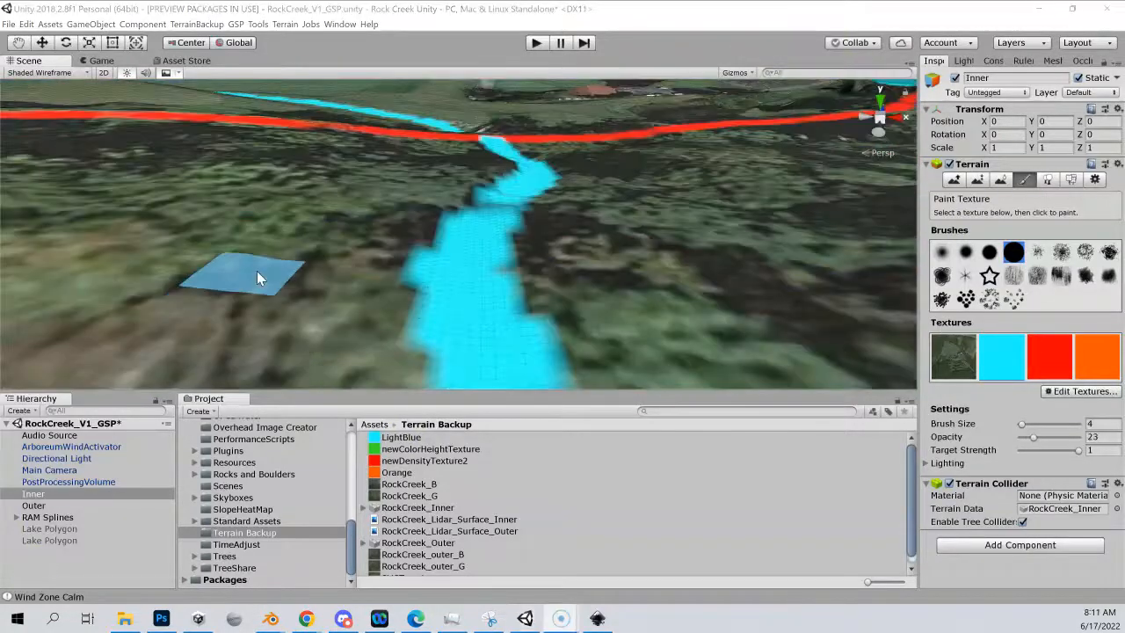
{"action": "mouse_move", "coordinate": [267, 264]}
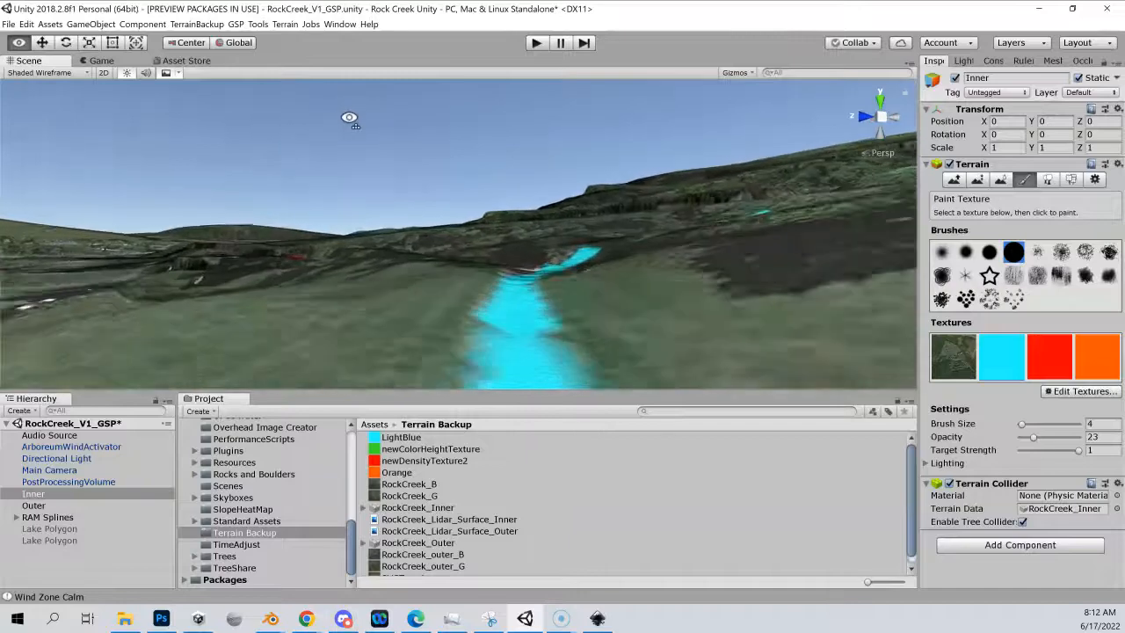
Paint the light blue creek bed downstream along the valley toward the red path
{"action": "left_click_drag", "start_coordinate": [348, 118], "coordinate": [406, 137]}
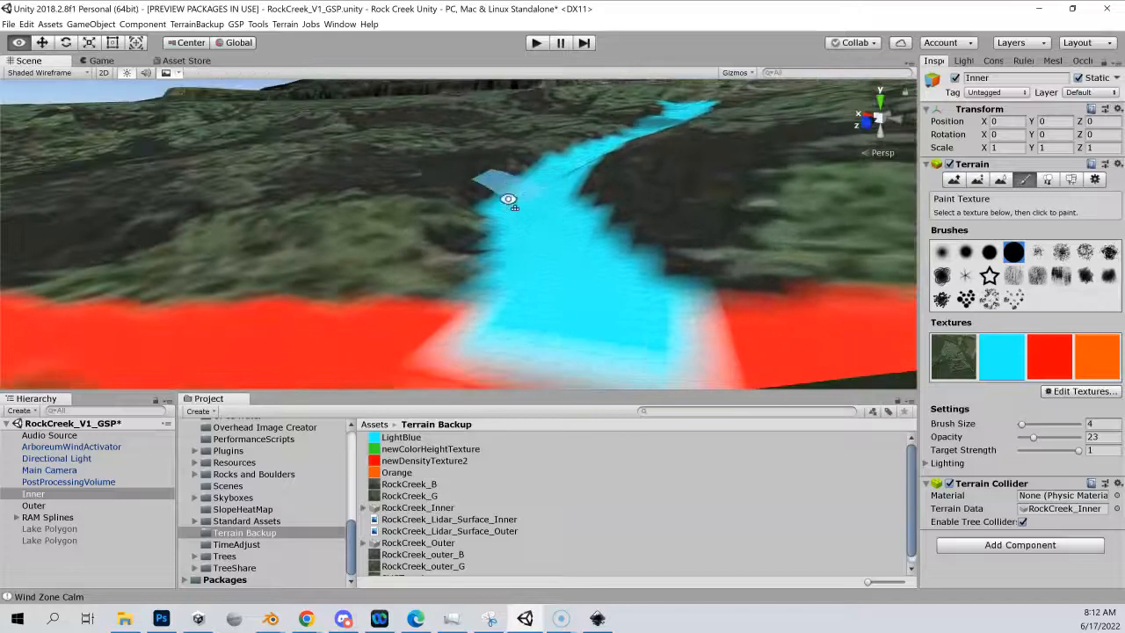
{"action": "left_click_drag", "start_coordinate": [507, 197], "coordinate": [598, 143]}
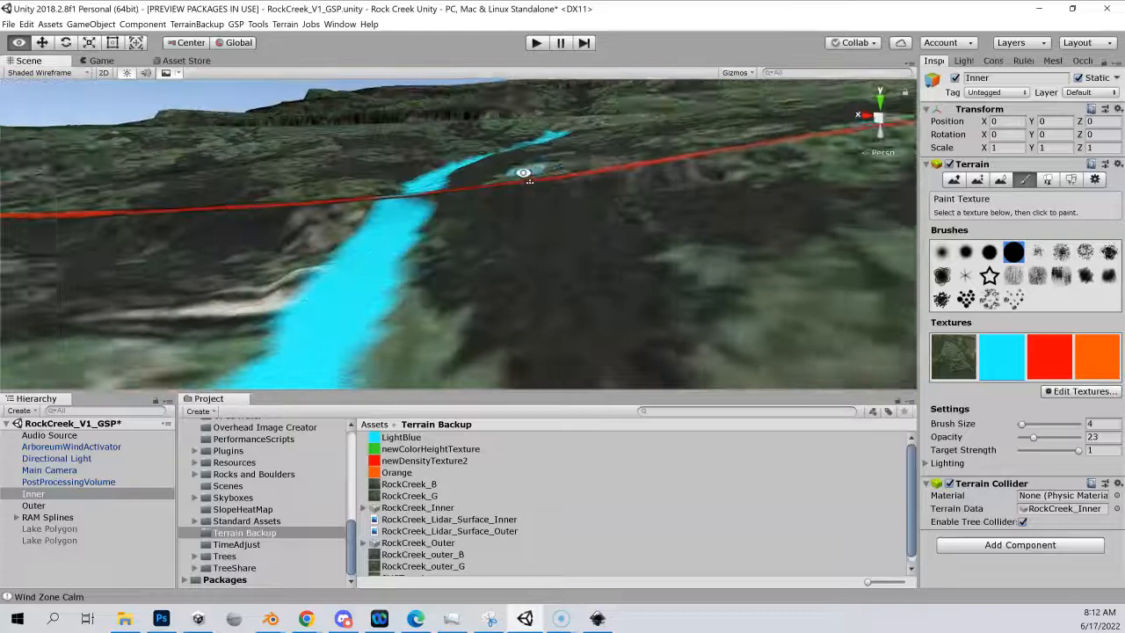
{"action": "left_click_drag", "start_coordinate": [524, 173], "coordinate": [472, 187]}
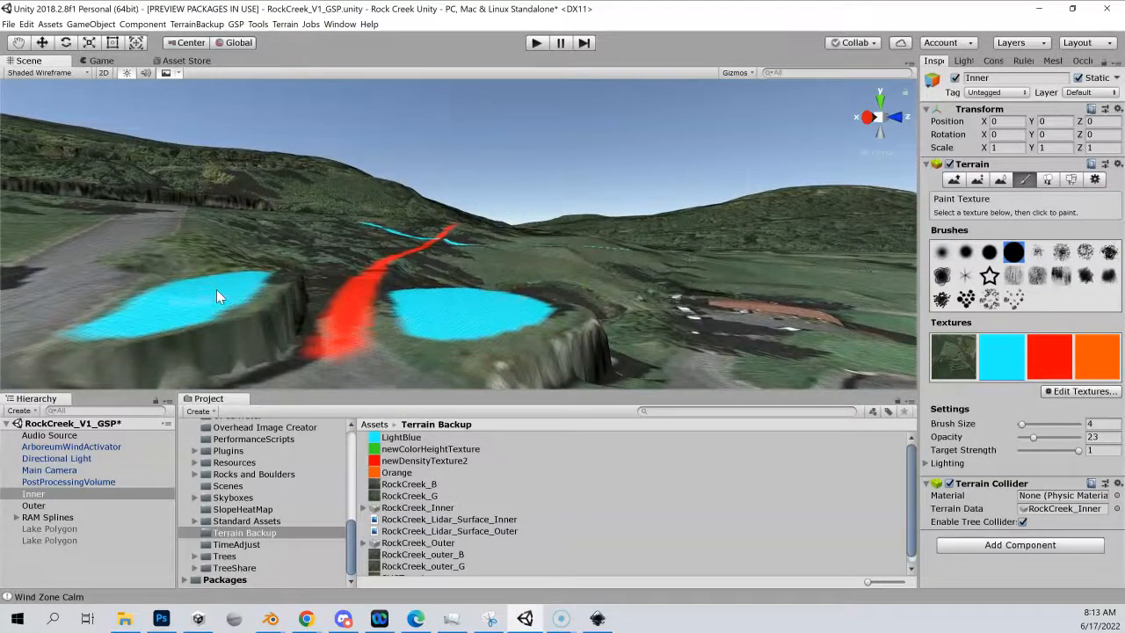
{"action": "mouse_move", "coordinate": [443, 308]}
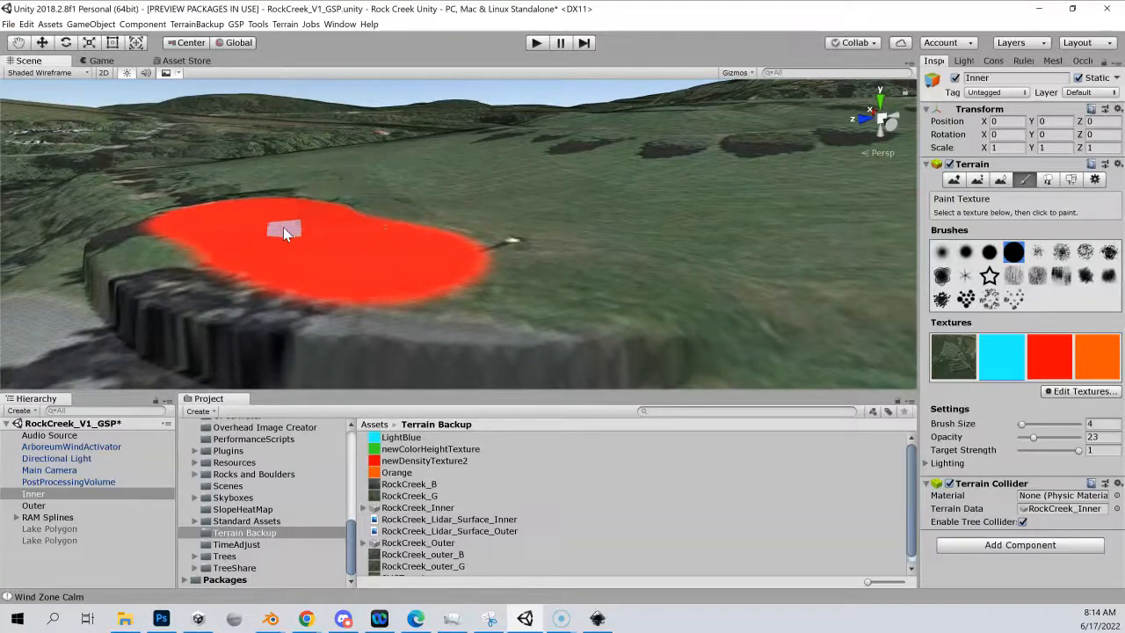
{"action": "mouse_move", "coordinate": [373, 240]}
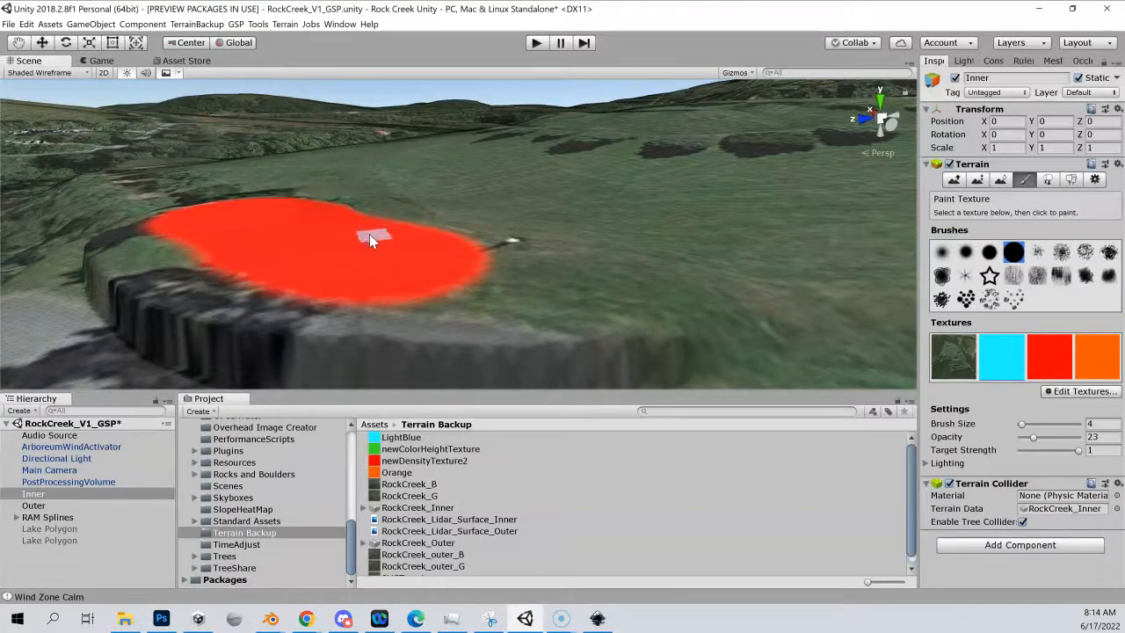